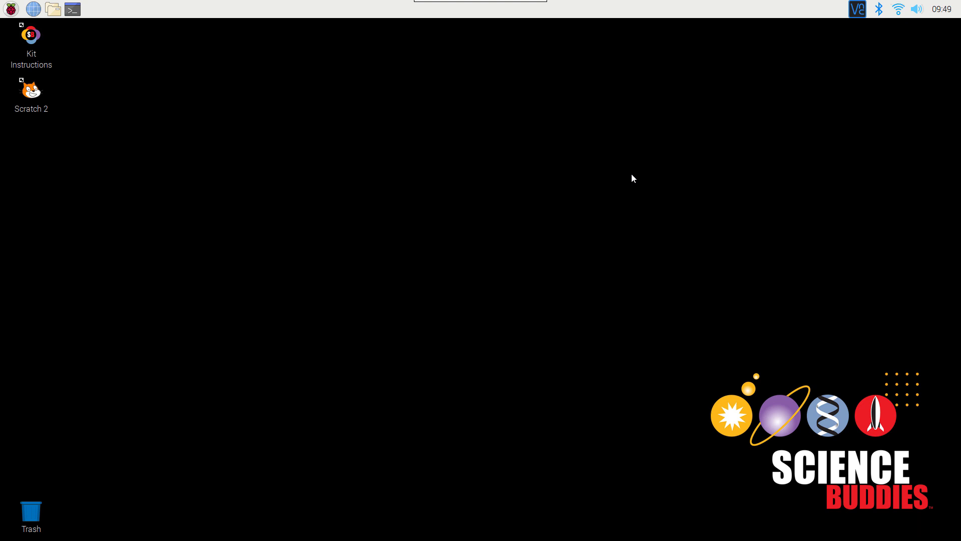
mouse_move(547, 172)
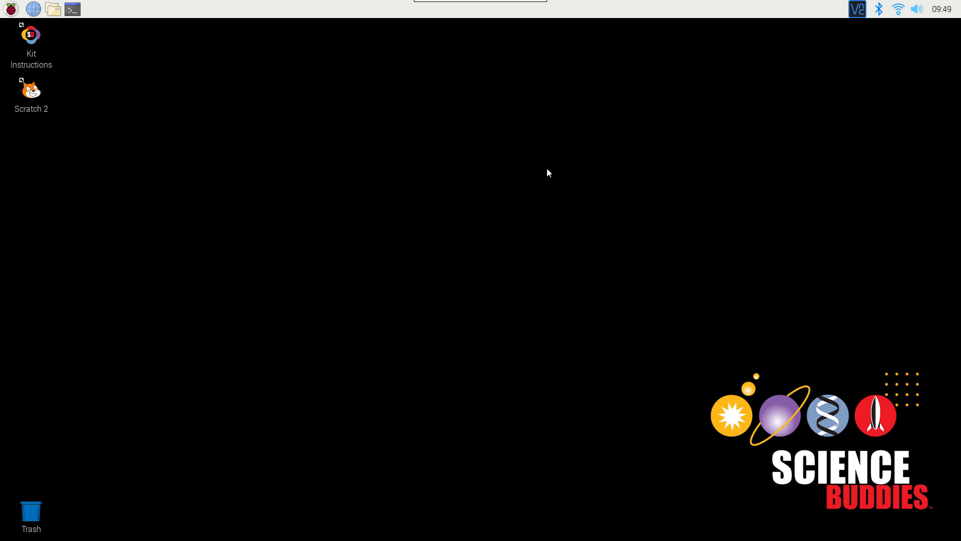
mouse_move(32, 95)
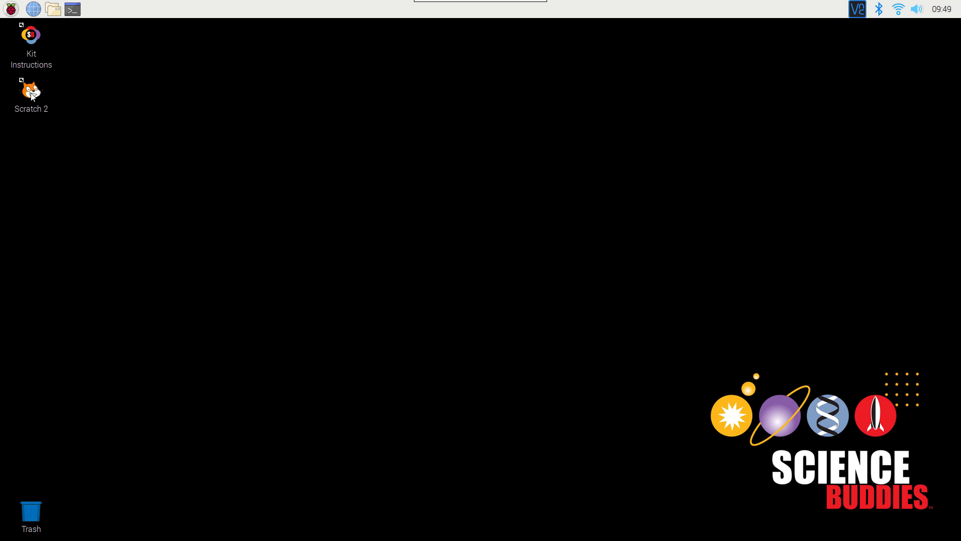
- Launch Scratch 2 from its desktop shortcut and browse the Programming applications menu
left_click(30, 93)
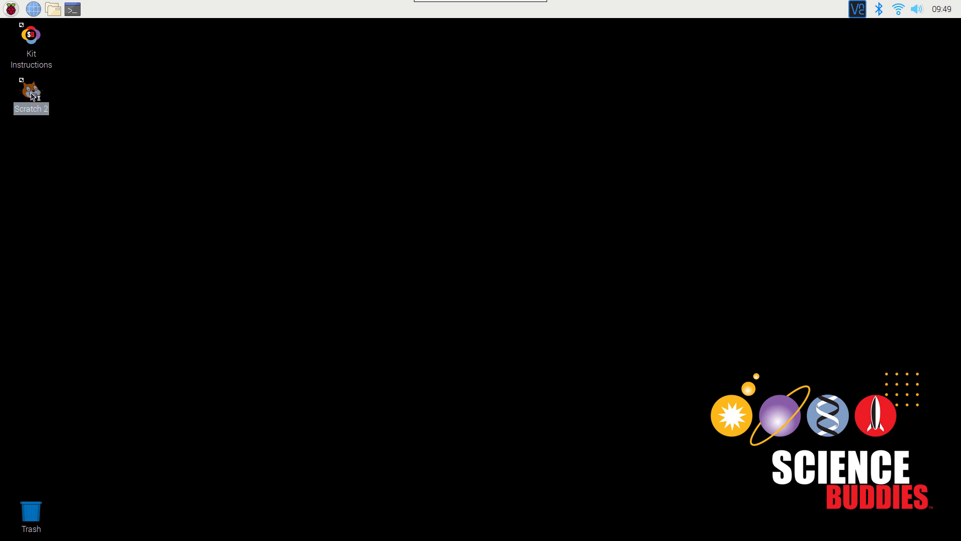
double_click(31, 90)
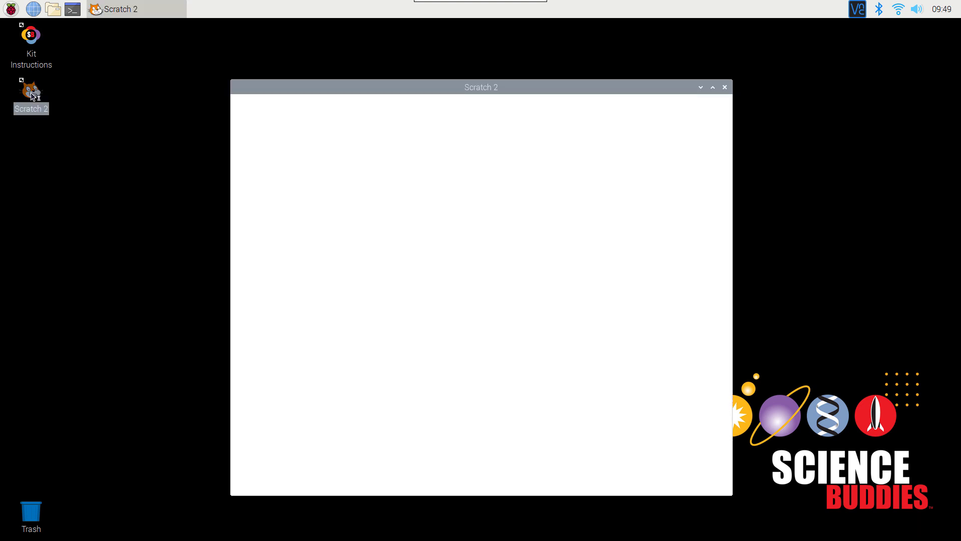
mouse_move(25, 92)
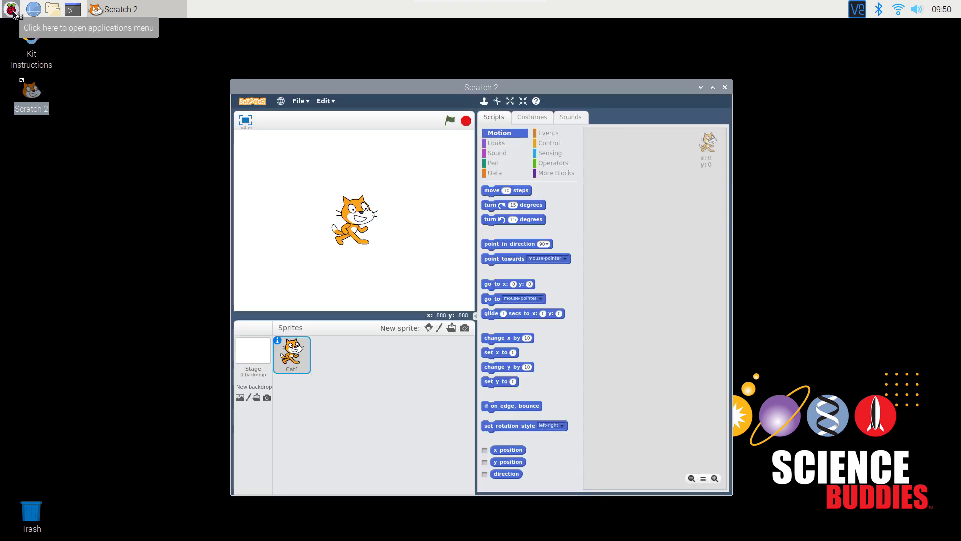
left_click(10, 9)
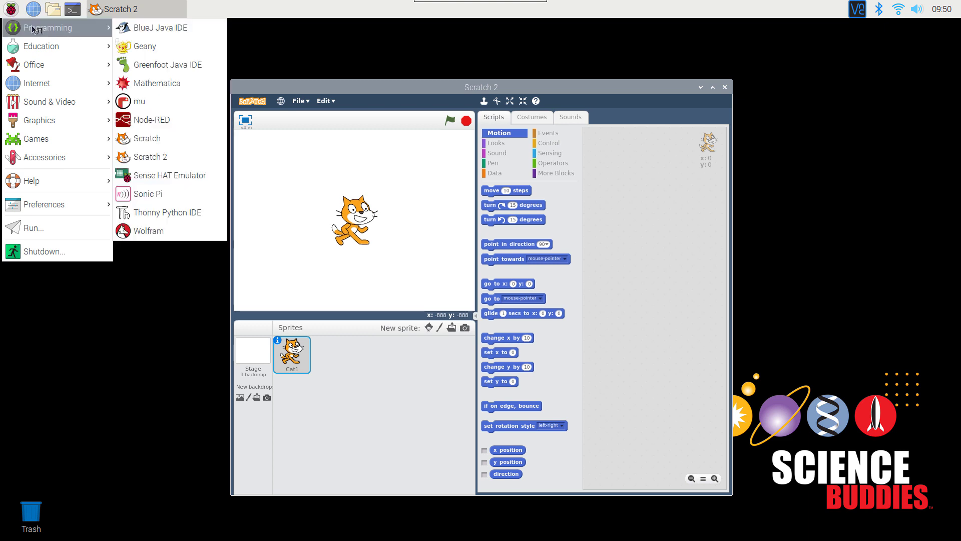
mouse_move(150, 156)
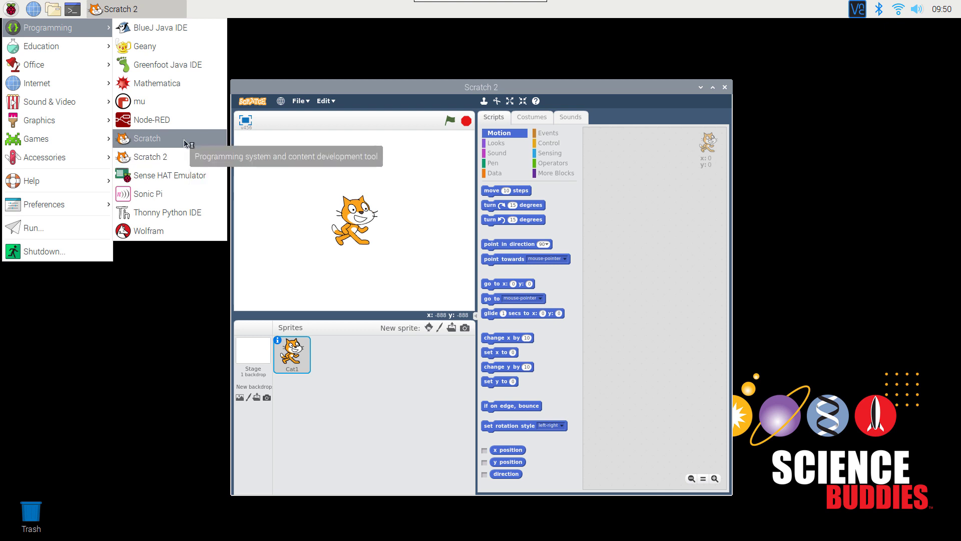
mouse_move(189, 144)
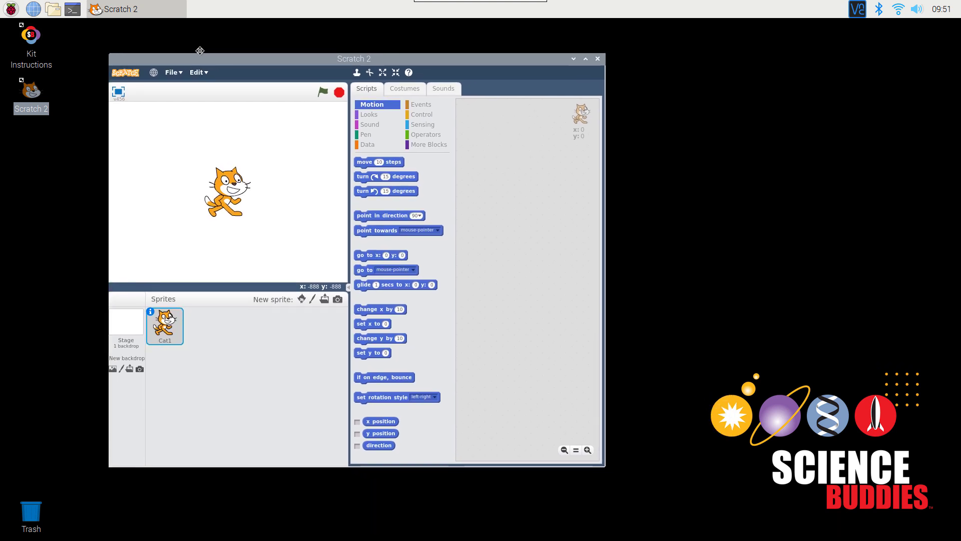
- Drag the Scratch 2 window toward the upper left of the screen
left_click_drag(354, 59, 317, 39)
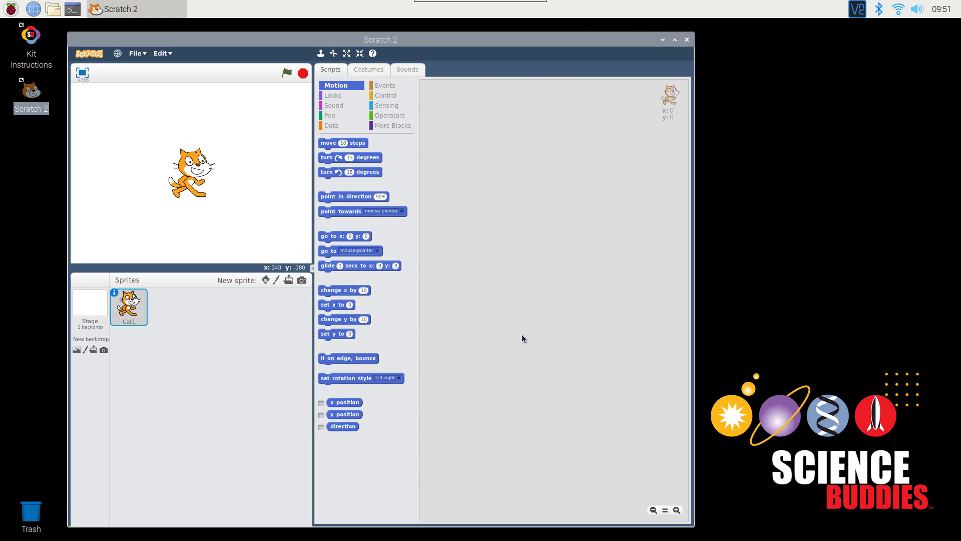
mouse_move(531, 331)
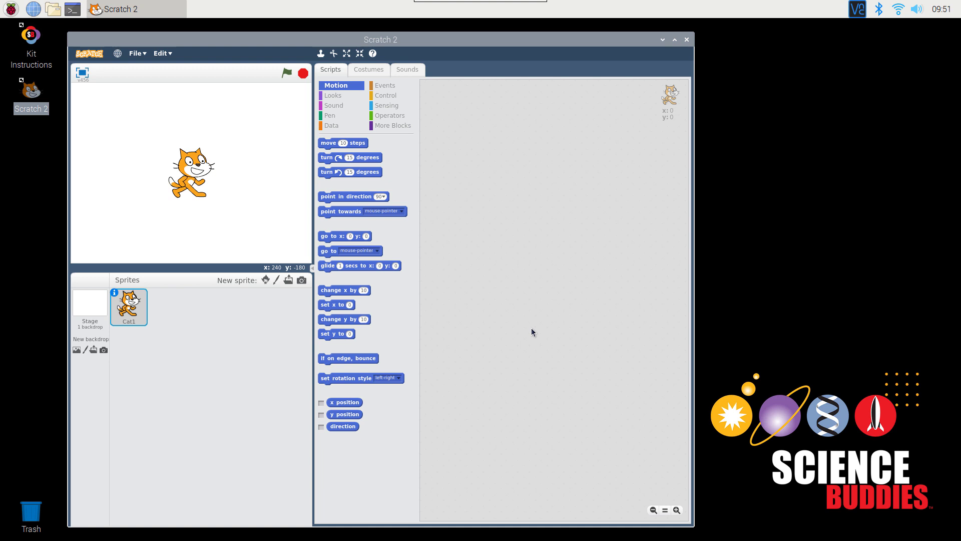
mouse_move(529, 329)
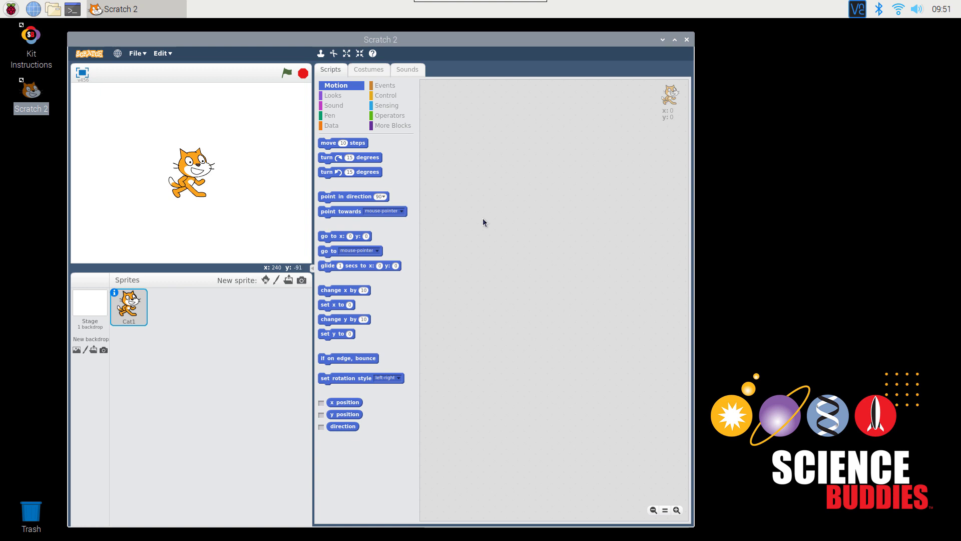
mouse_move(385, 89)
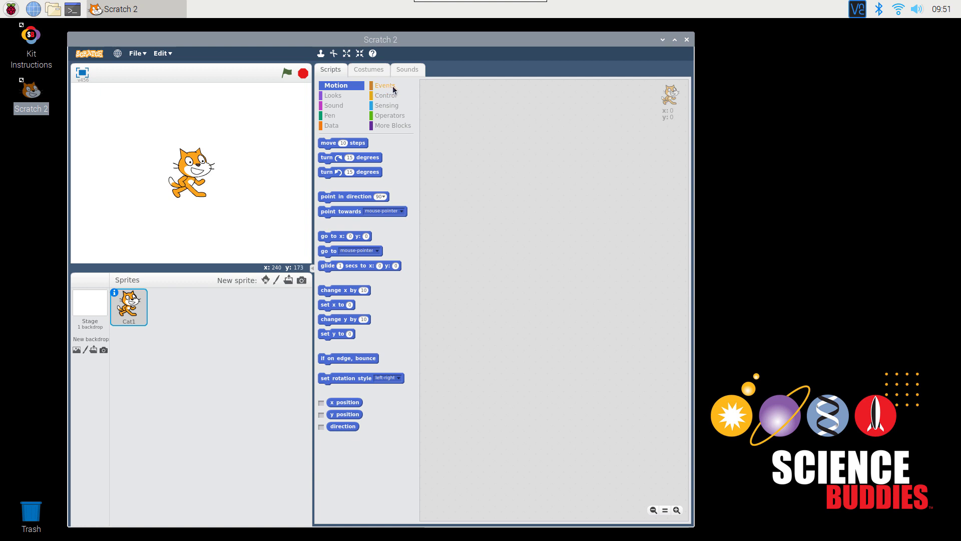
- Build a 'when space key pressed' script with a 'move 20 steps' block
left_click(385, 85)
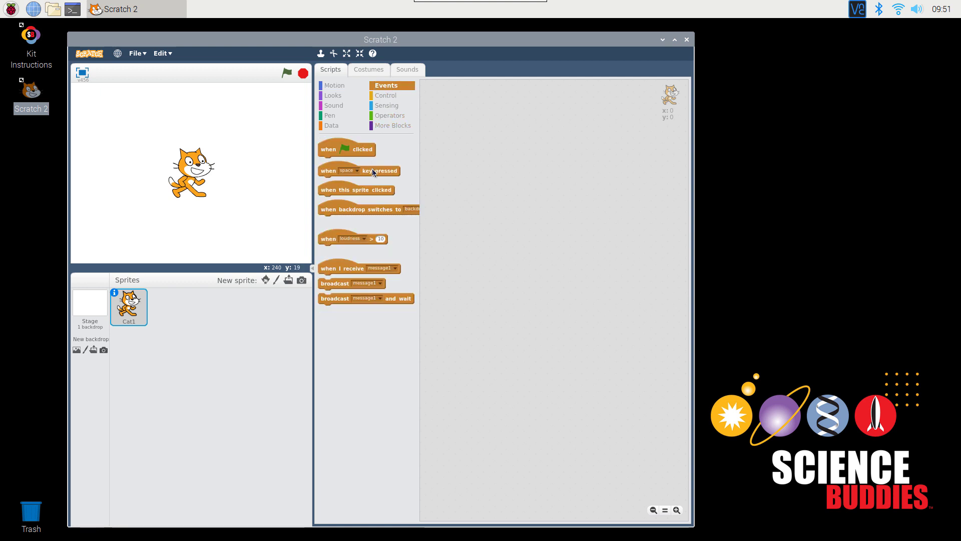
mouse_move(381, 174)
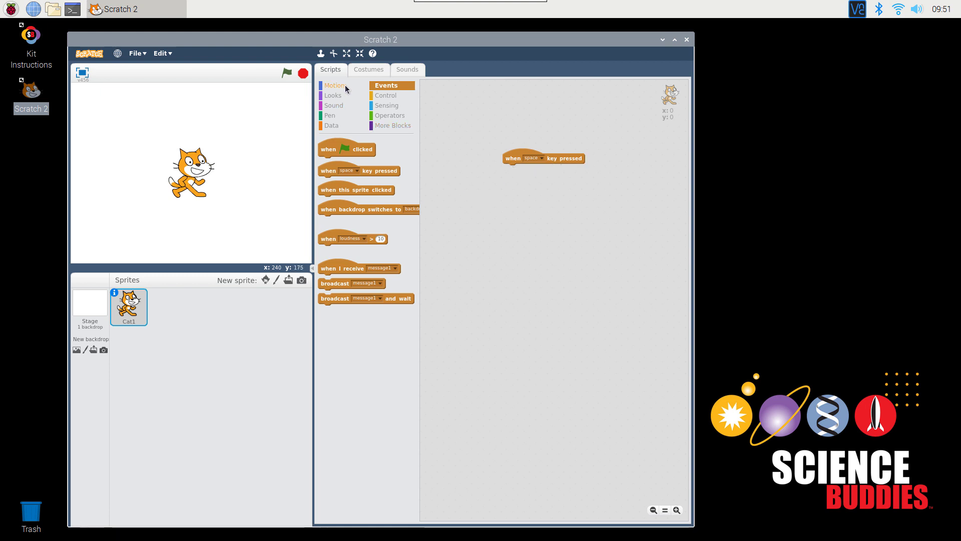
left_click(333, 85)
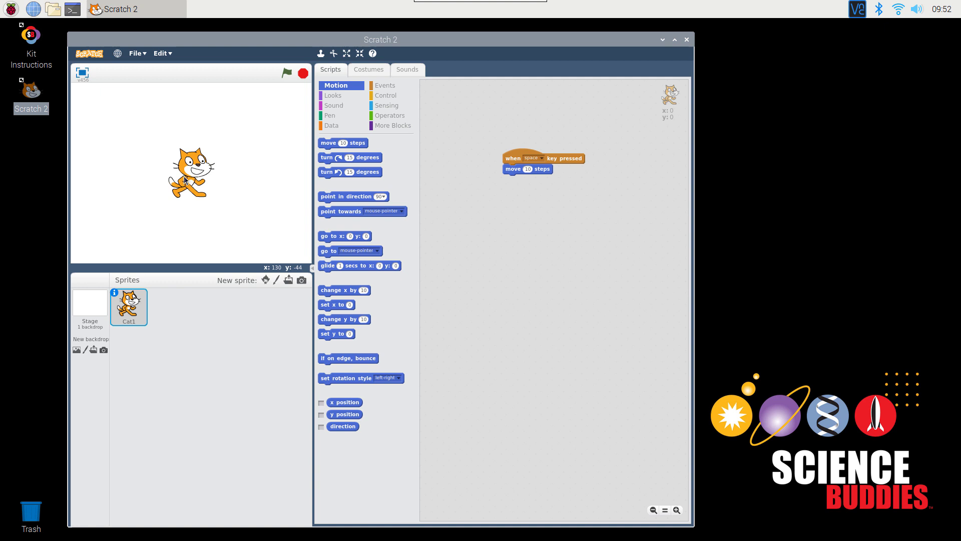
mouse_move(221, 124)
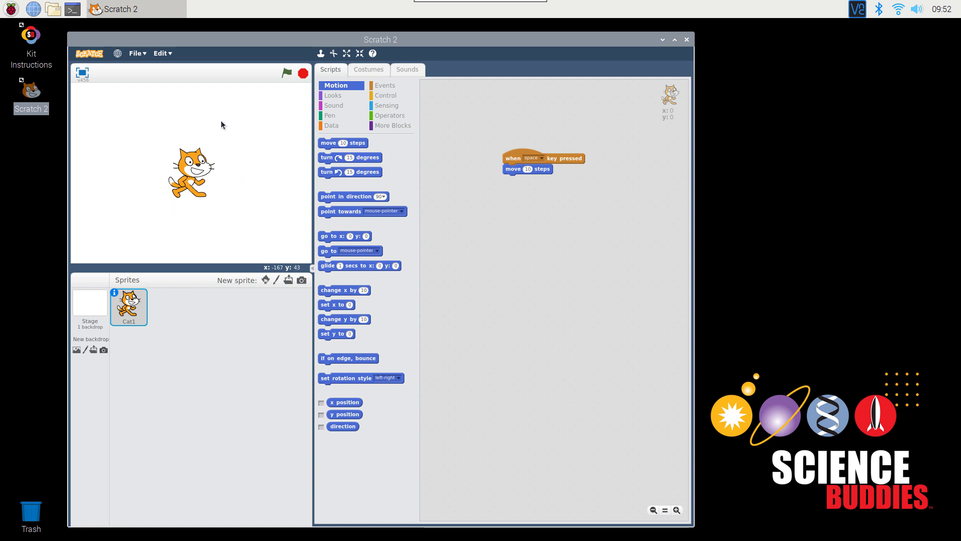
mouse_move(213, 178)
type("20")
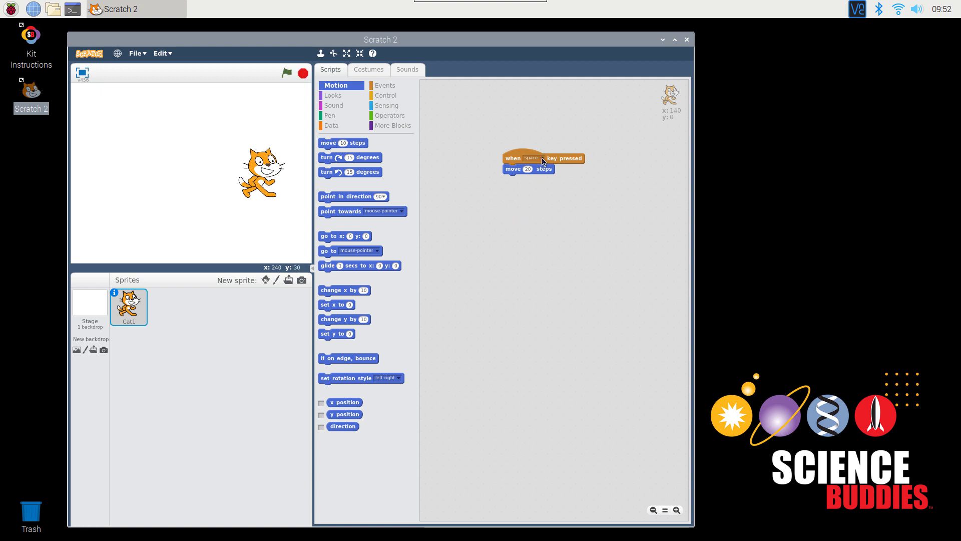
- Change the hat block's trigger to the up arrow and run the script twice
left_click(532, 158)
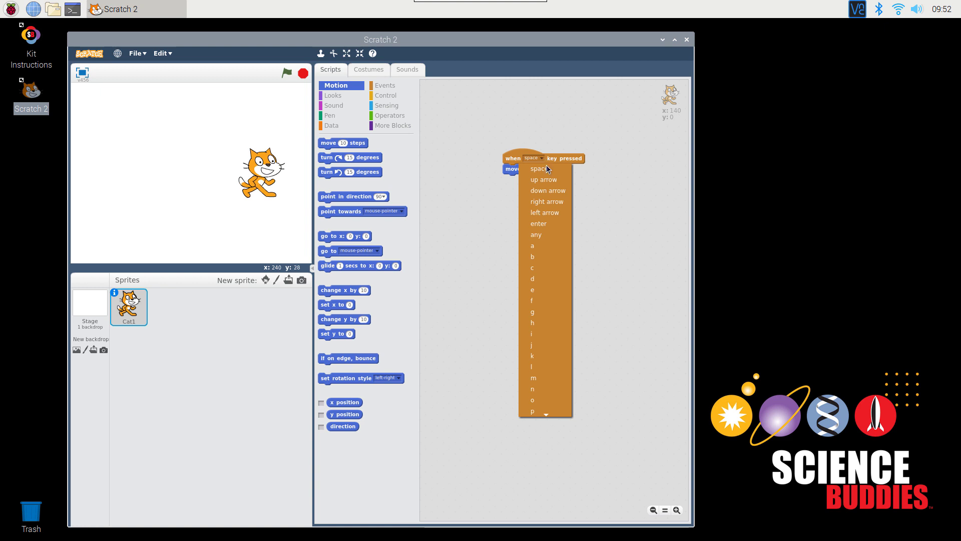
left_click(544, 179)
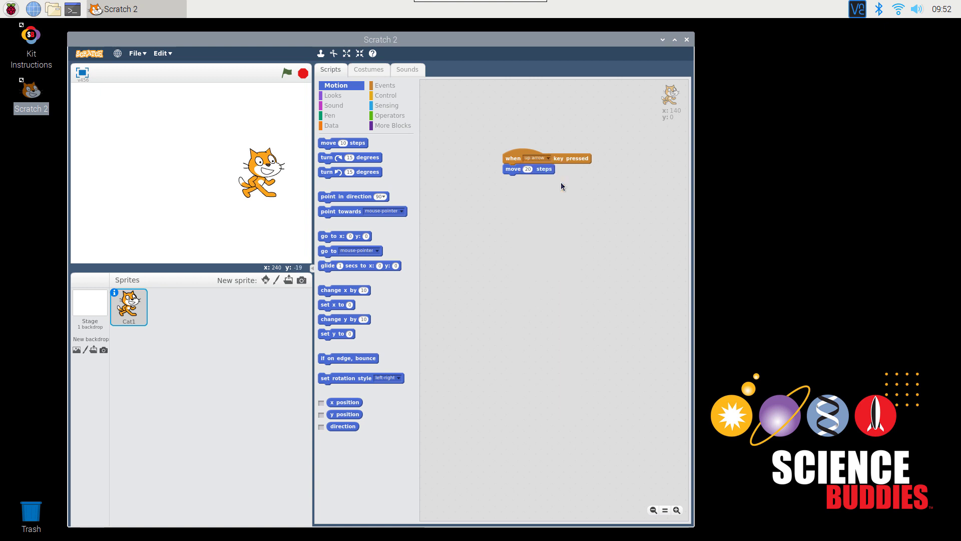
left_click(286, 73)
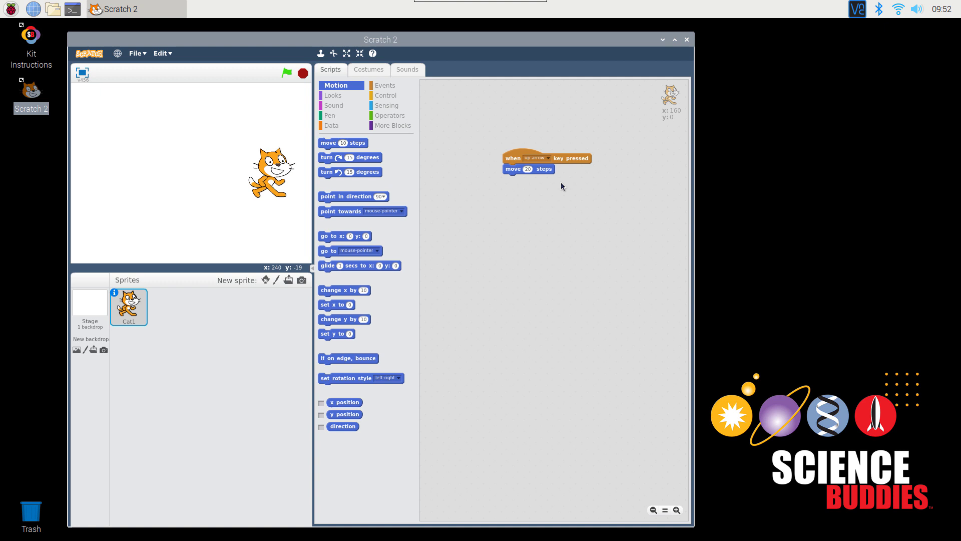
left_click(286, 72)
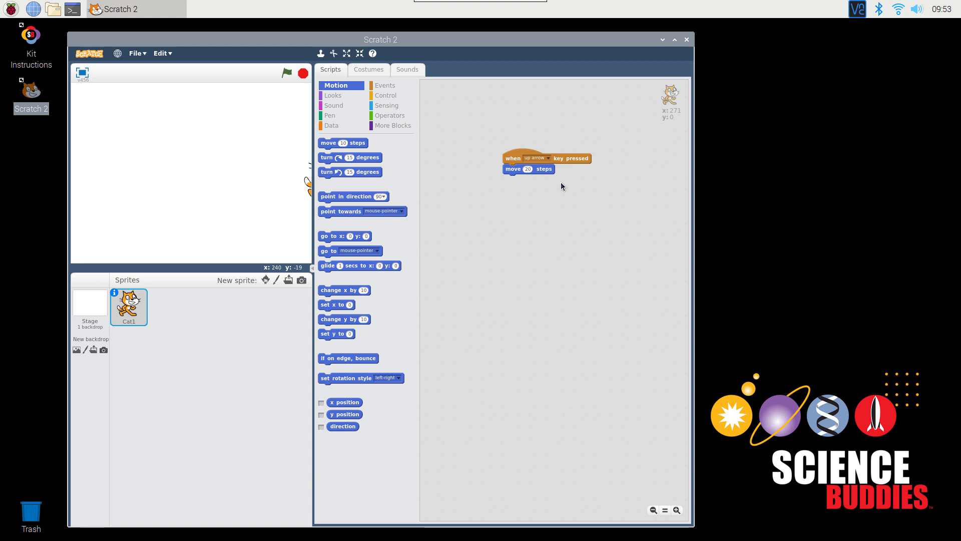
mouse_move(398, 85)
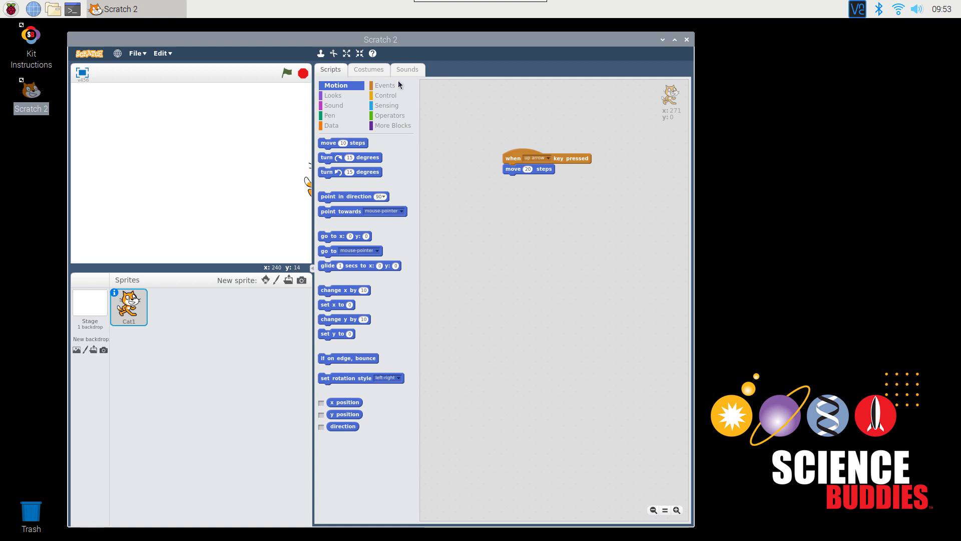
- Add a 'when left arrow key pressed' script with 'turn left 15 degrees'
left_click(385, 85)
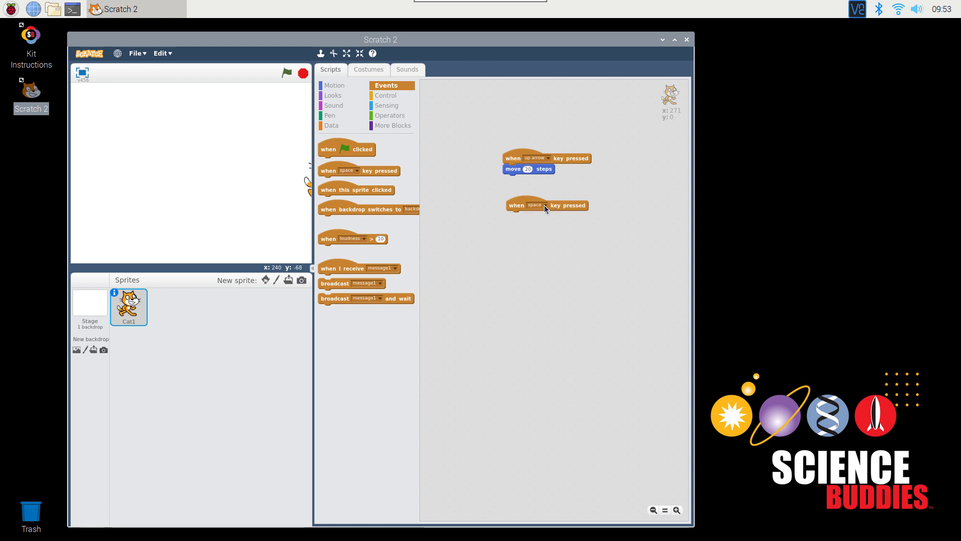
left_click(536, 204)
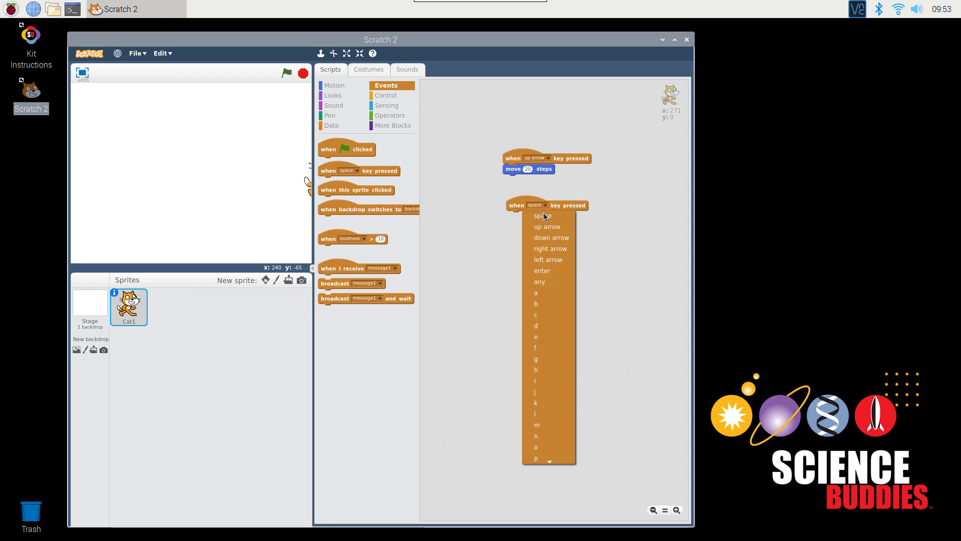
left_click(547, 259)
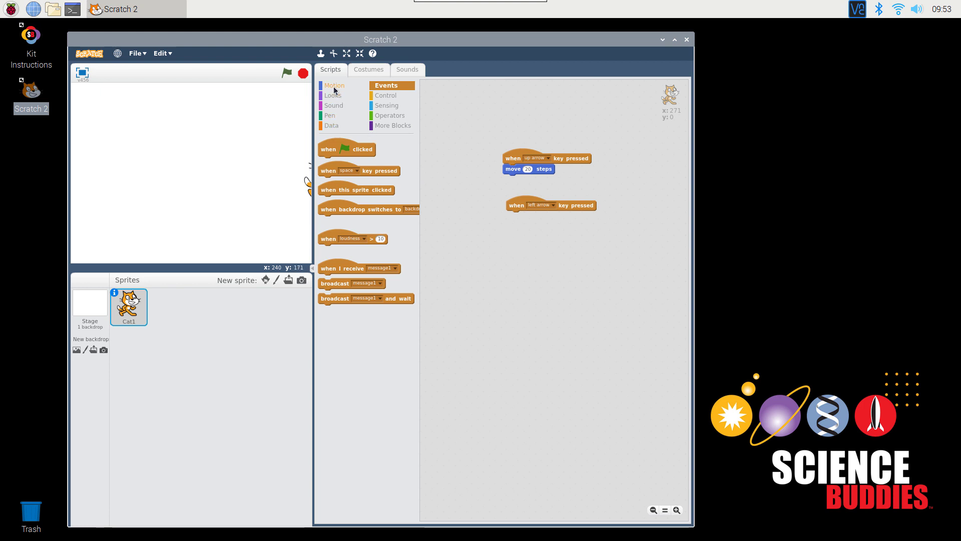
left_click(334, 85)
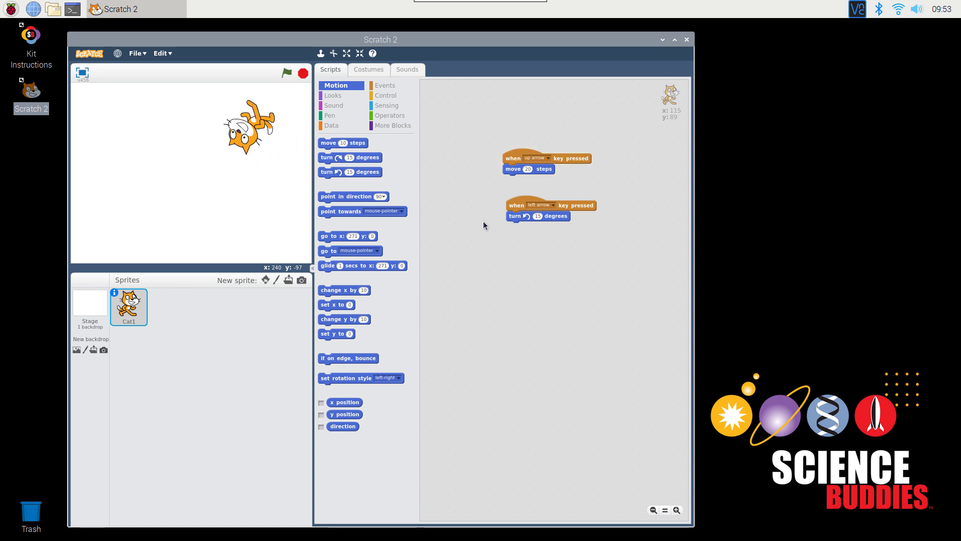
mouse_move(461, 209)
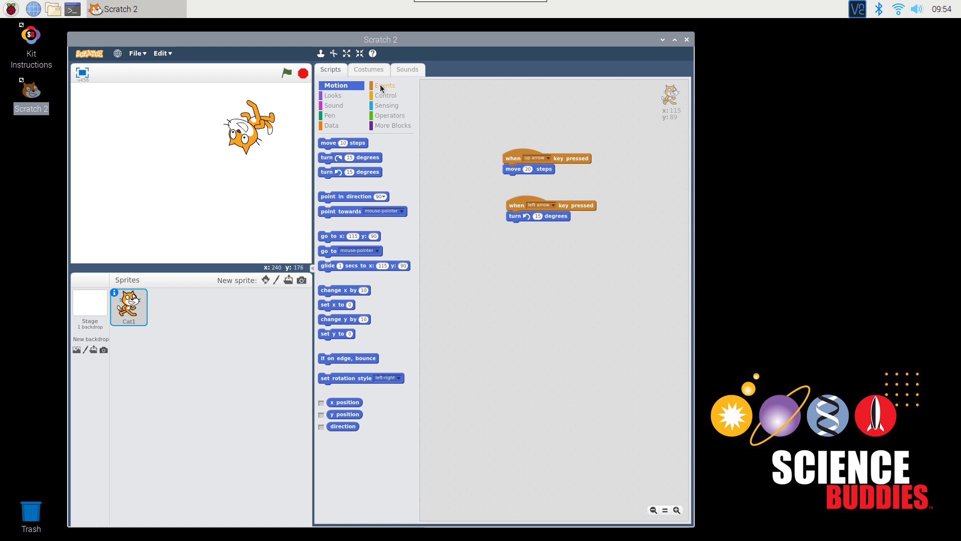
- Add a 'when right arrow key pressed' script with 'turn right 15 degrees'
left_click(384, 85)
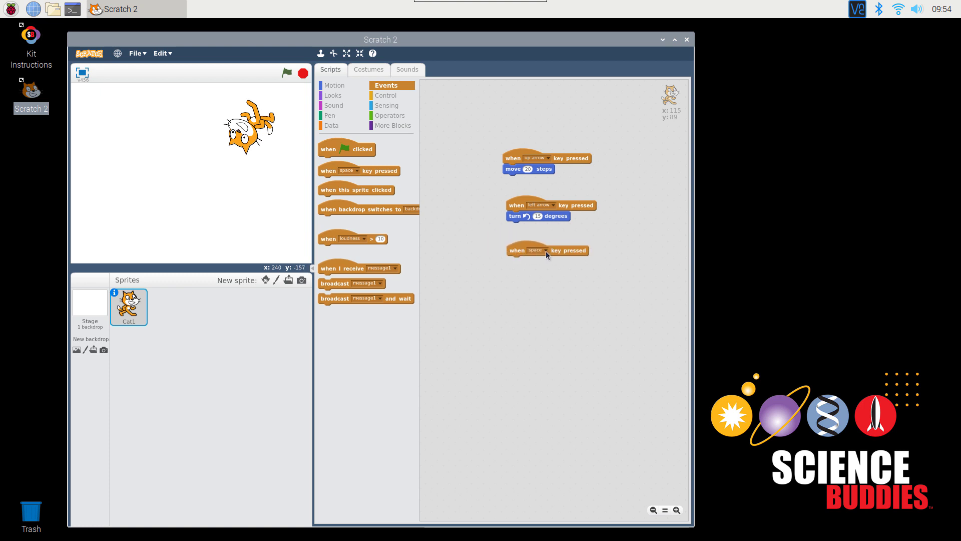
left_click(537, 250)
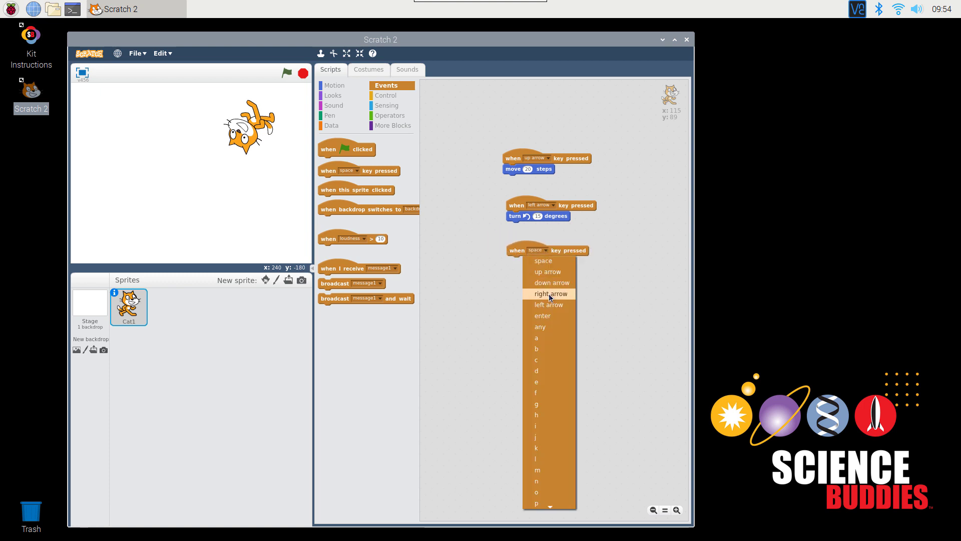
left_click(549, 294)
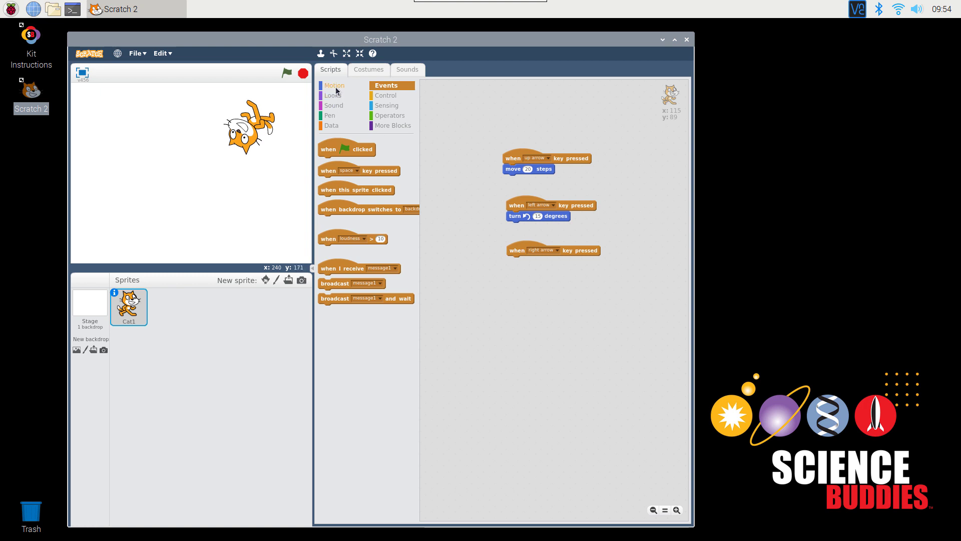
left_click(333, 85)
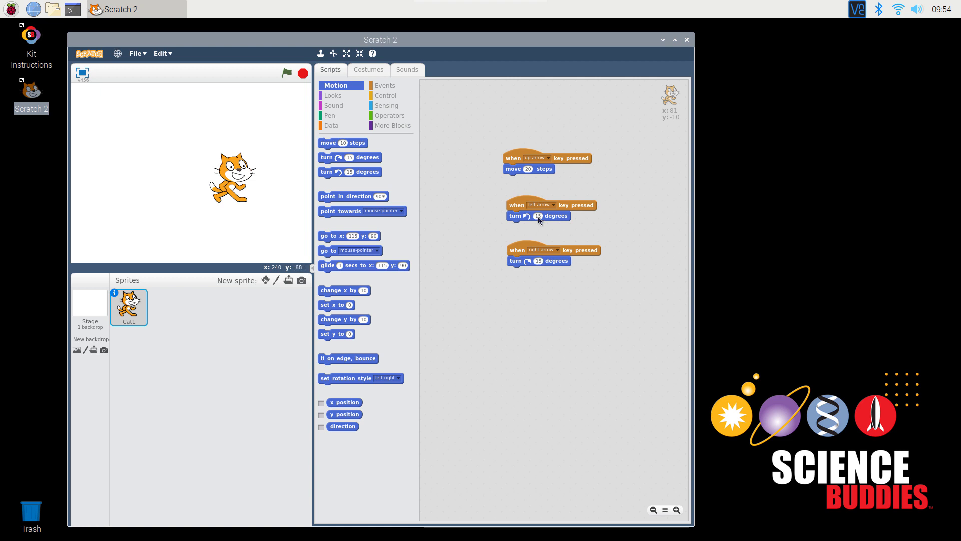
mouse_move(601, 224)
type("45")
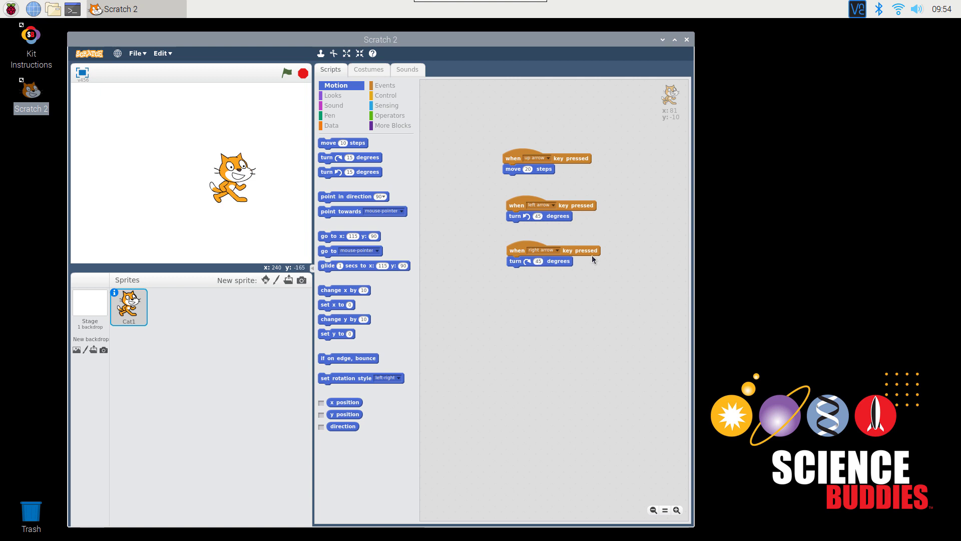
mouse_move(556, 303)
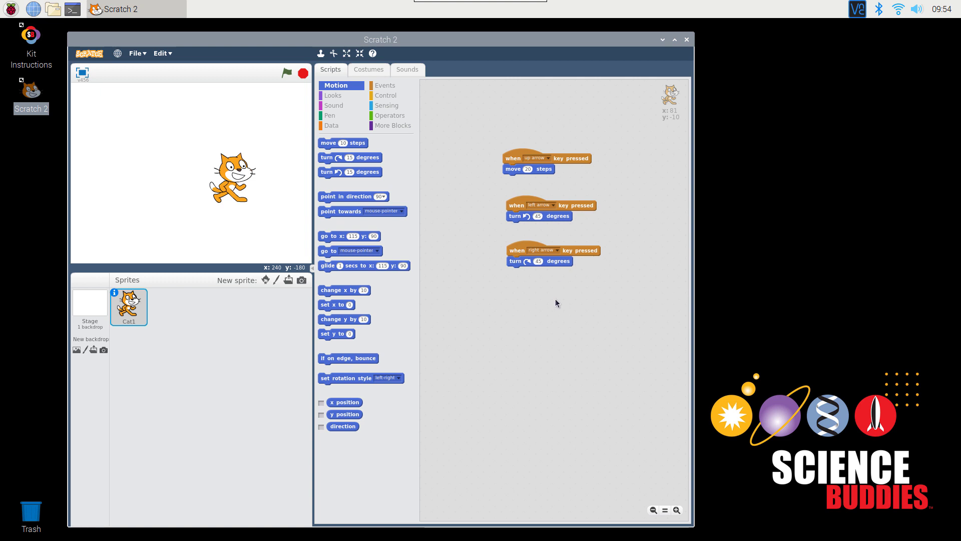
- Test the up, left and right arrow scripts to watch the cat move and spin
left_click(286, 72)
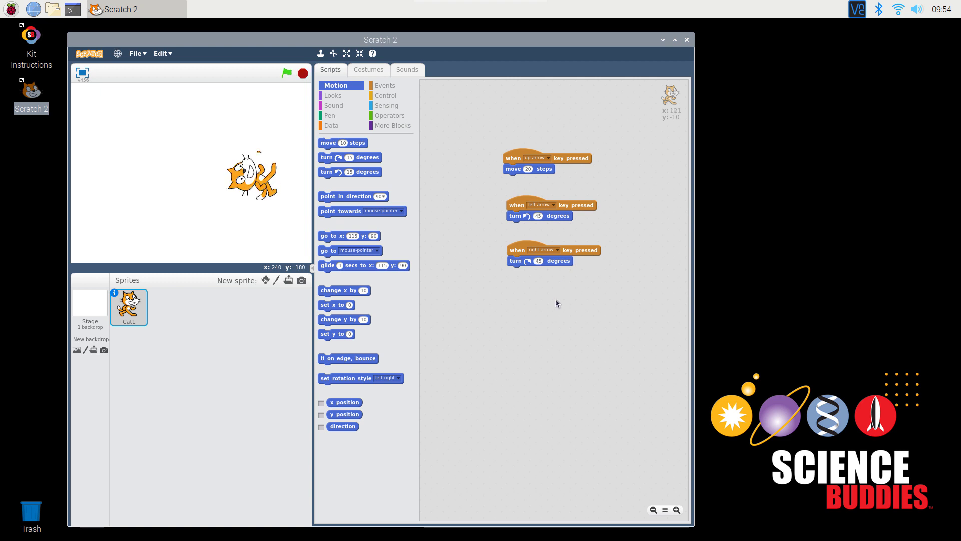
left_click(286, 73)
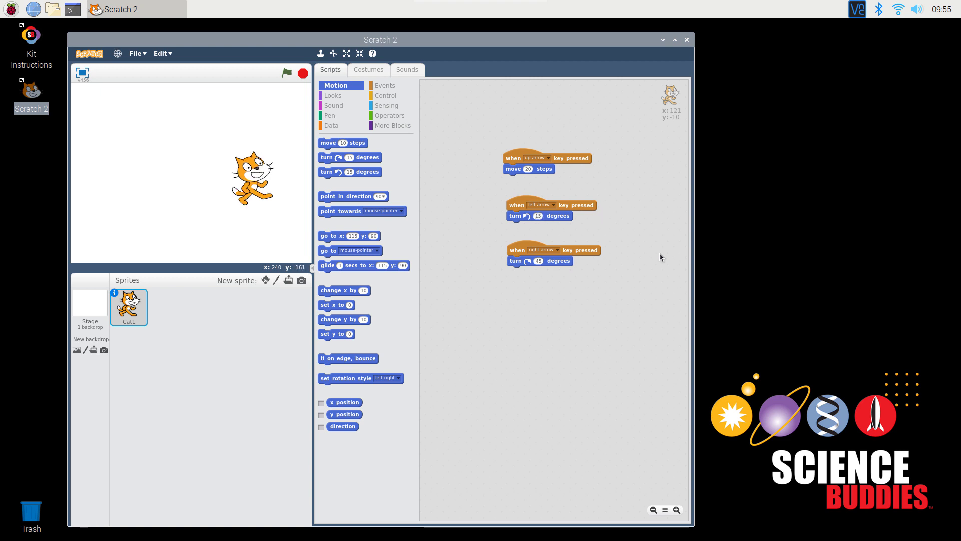
left_click(286, 73)
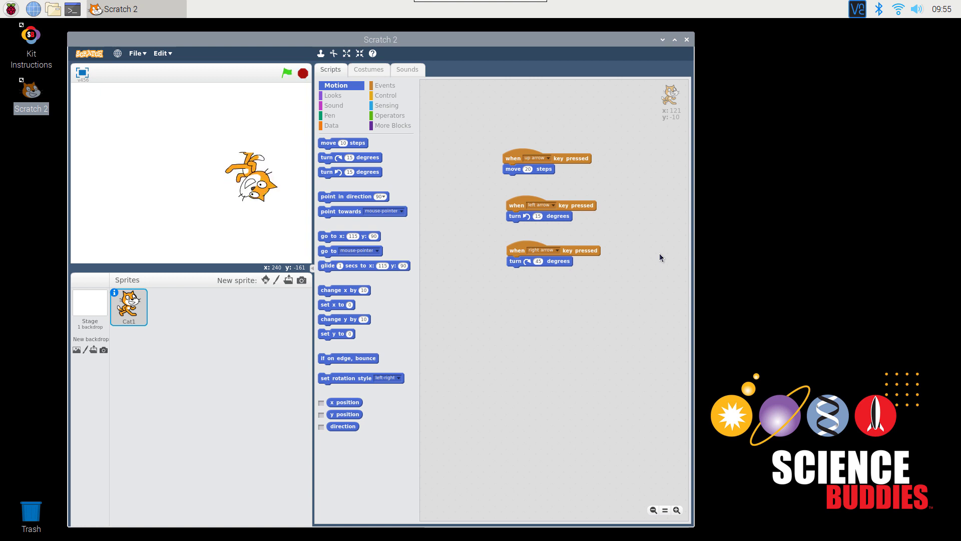
left_click(286, 73)
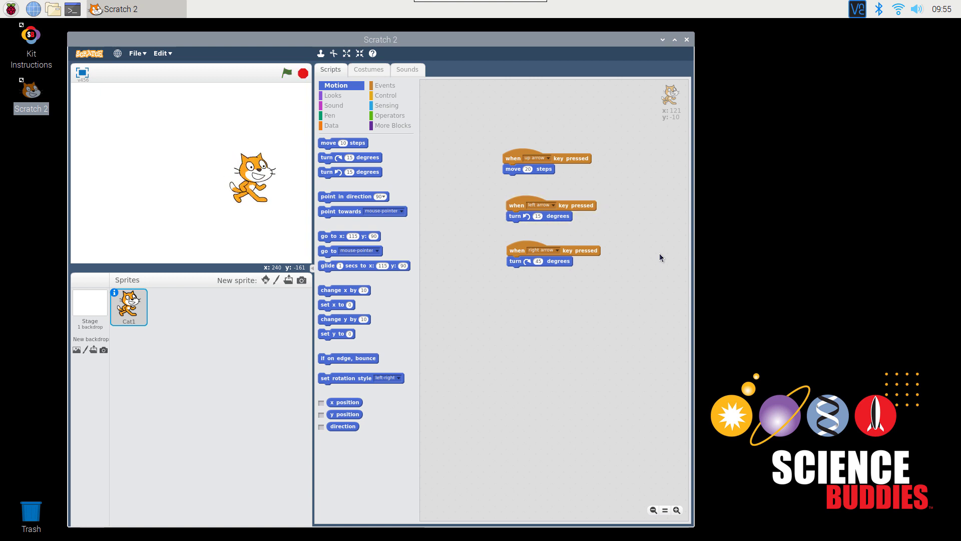
mouse_move(644, 264)
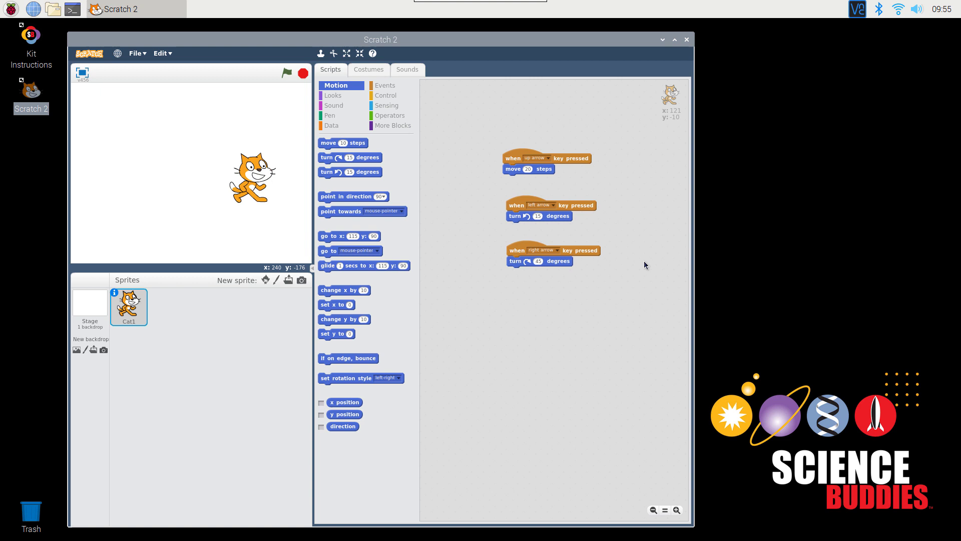
mouse_move(335, 129)
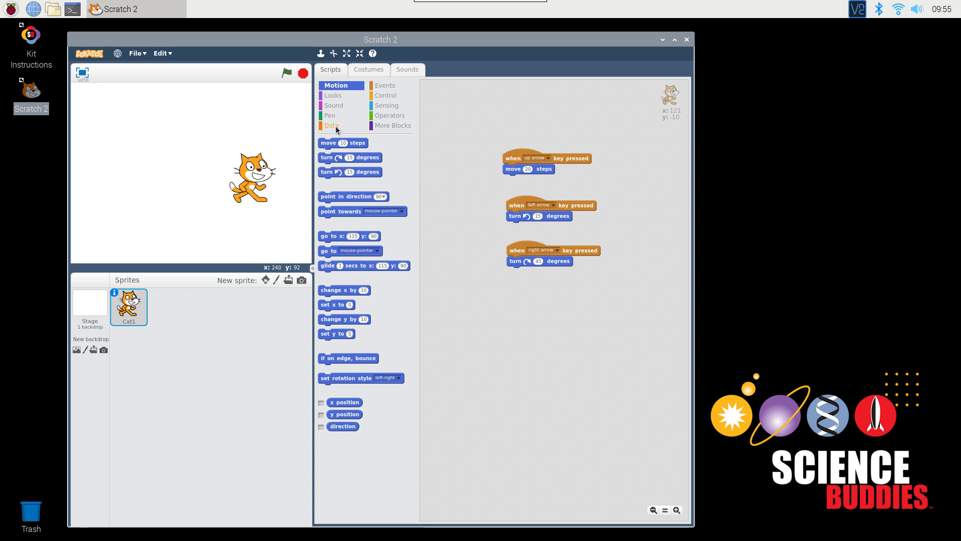
- Create the variable 'angle' for all sprites after closing a first dialog attempt
left_click(332, 126)
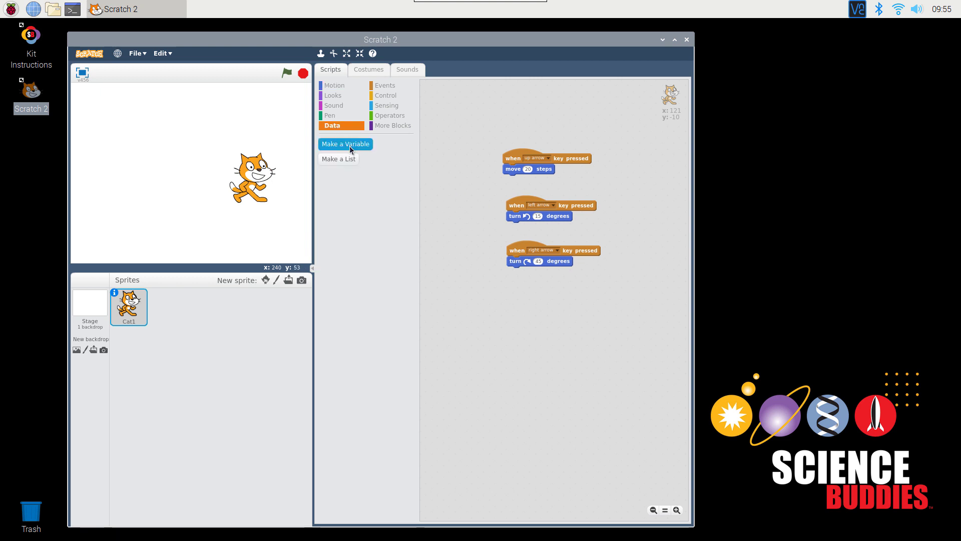
left_click(344, 144)
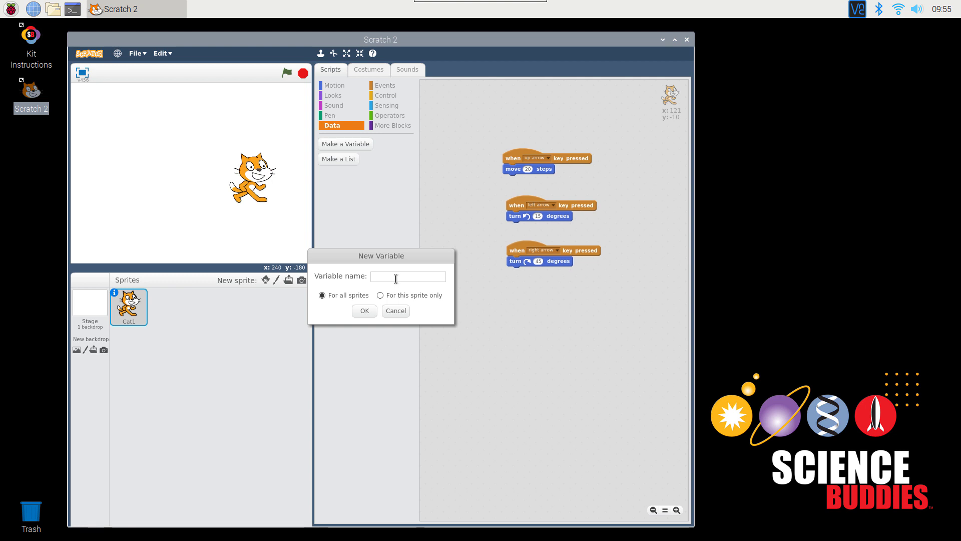
left_click(396, 311)
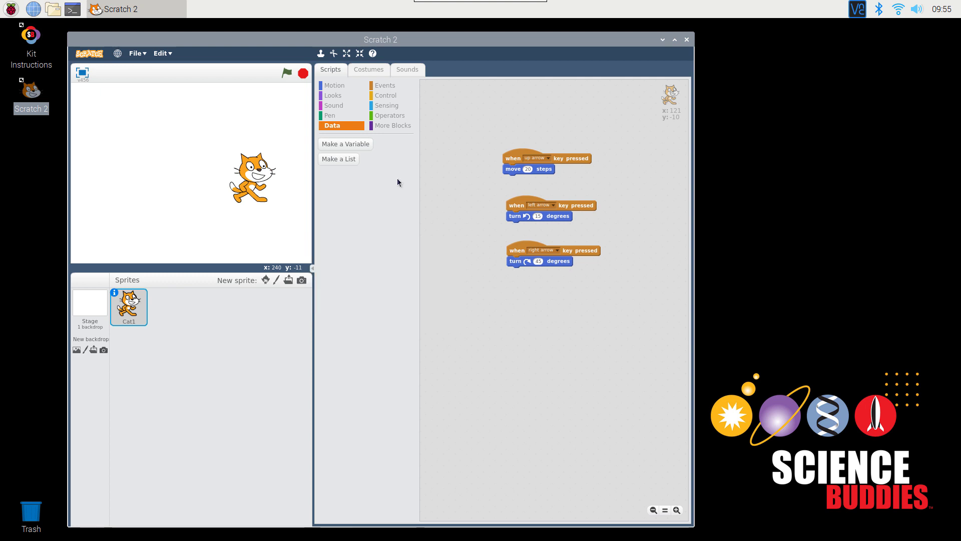
left_click(344, 144)
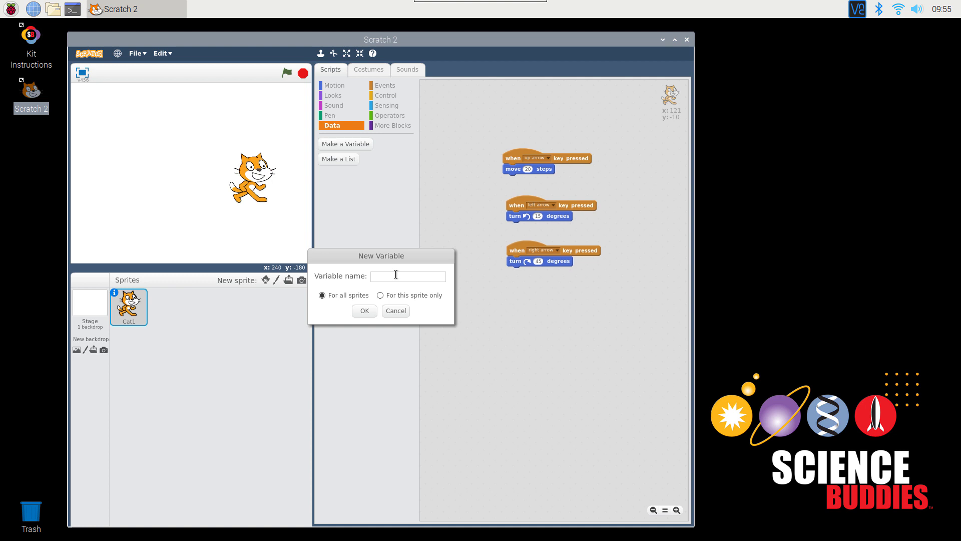
type("angle")
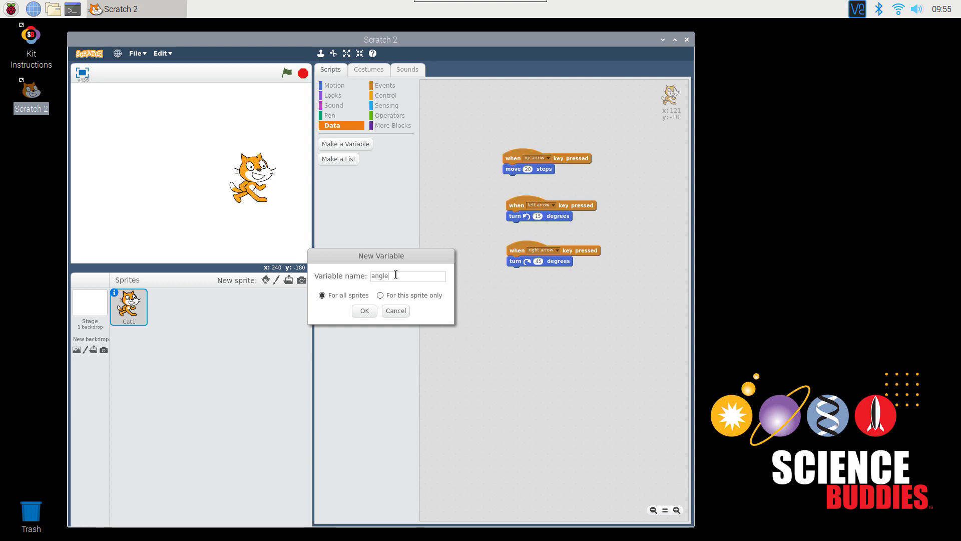
left_click(363, 310)
type("90")
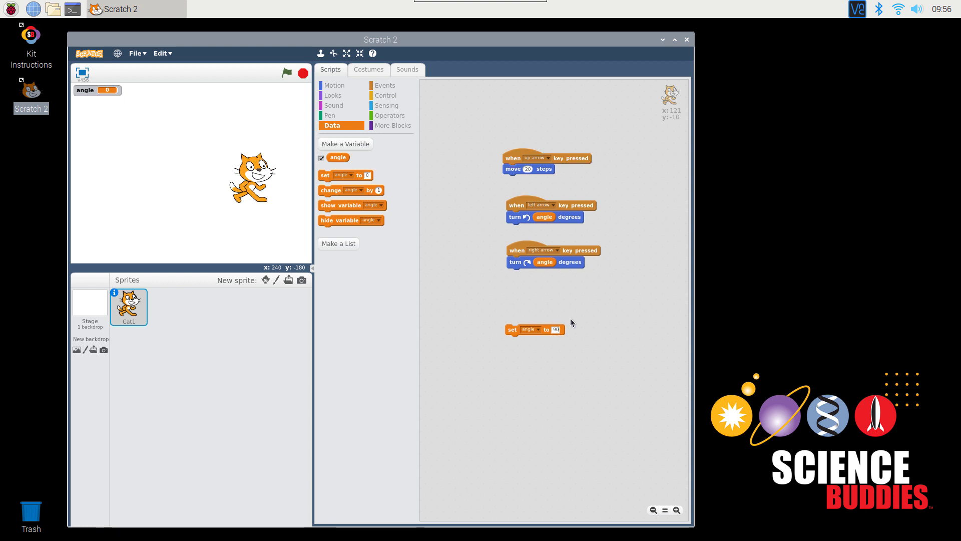
mouse_move(618, 320)
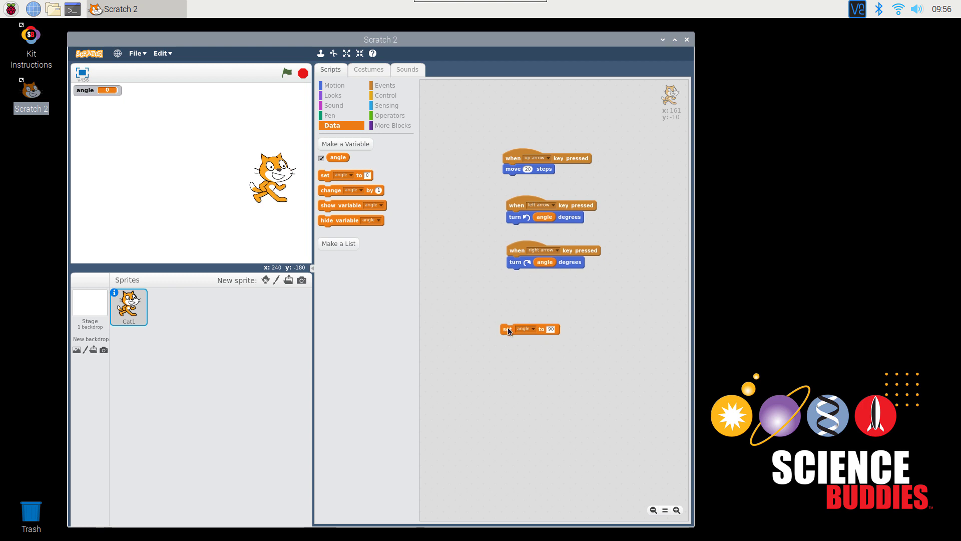
mouse_move(515, 214)
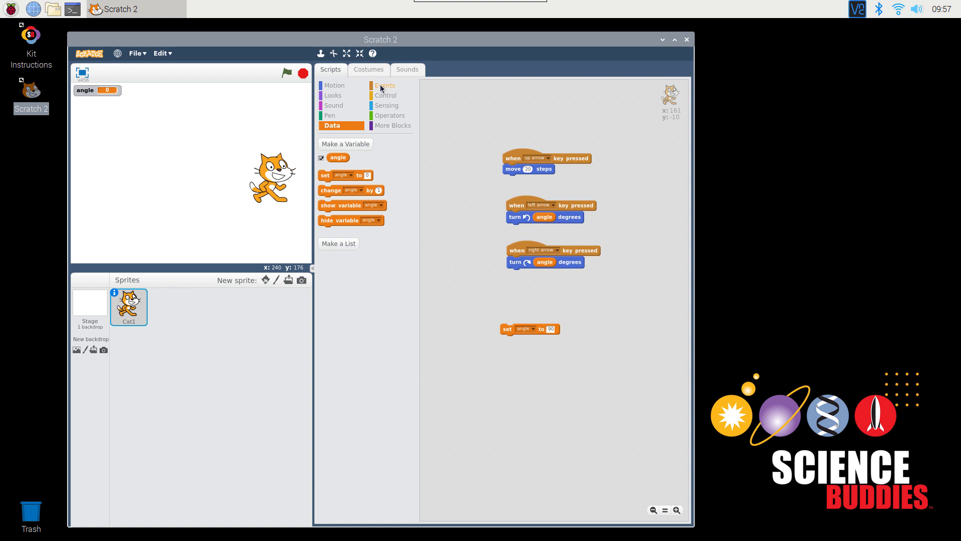
- Put 'set angle to 90' under a green-flag hat and run the project
left_click(384, 85)
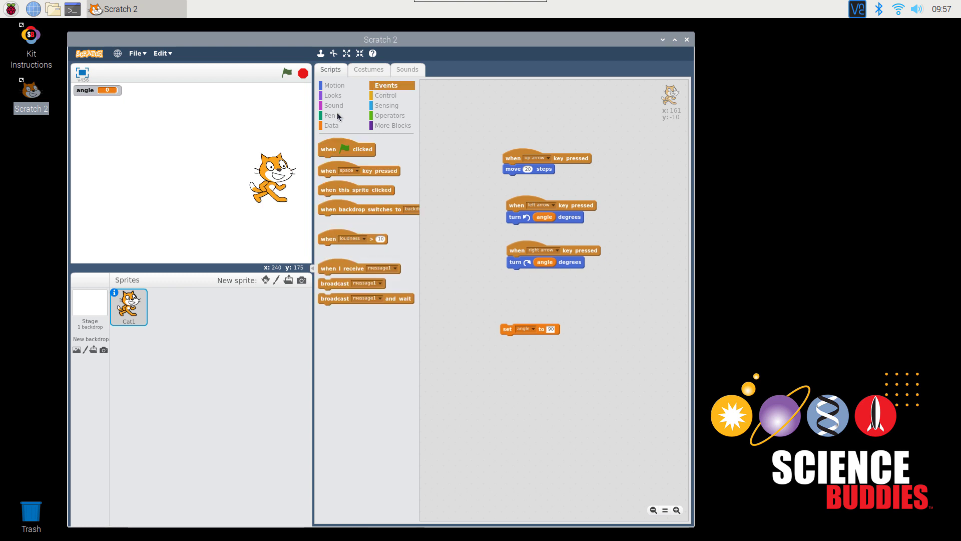
mouse_move(341, 154)
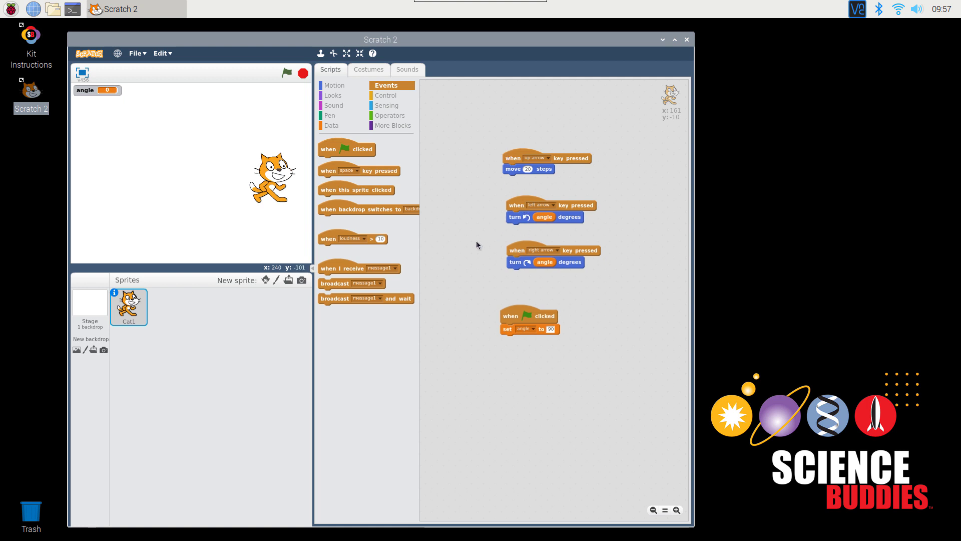
left_click(301, 73)
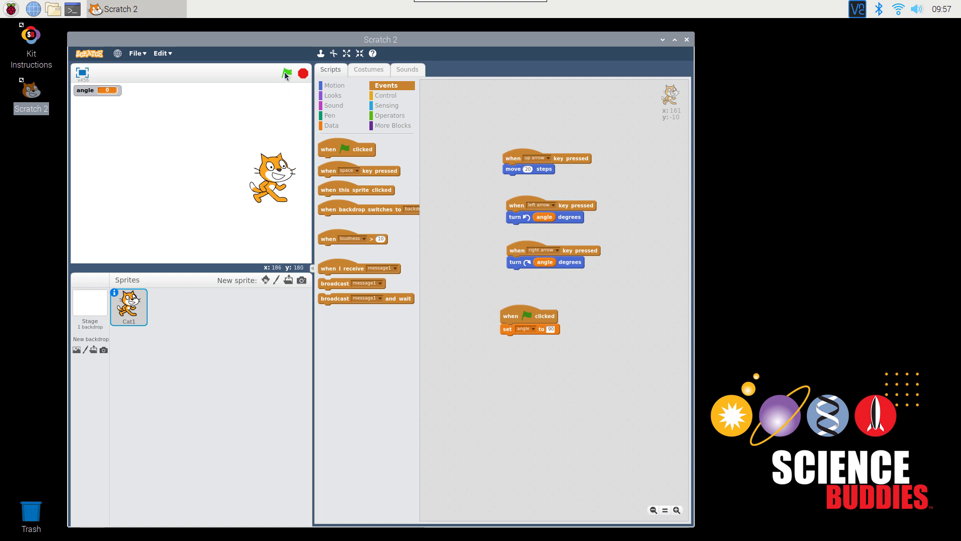
left_click(287, 74)
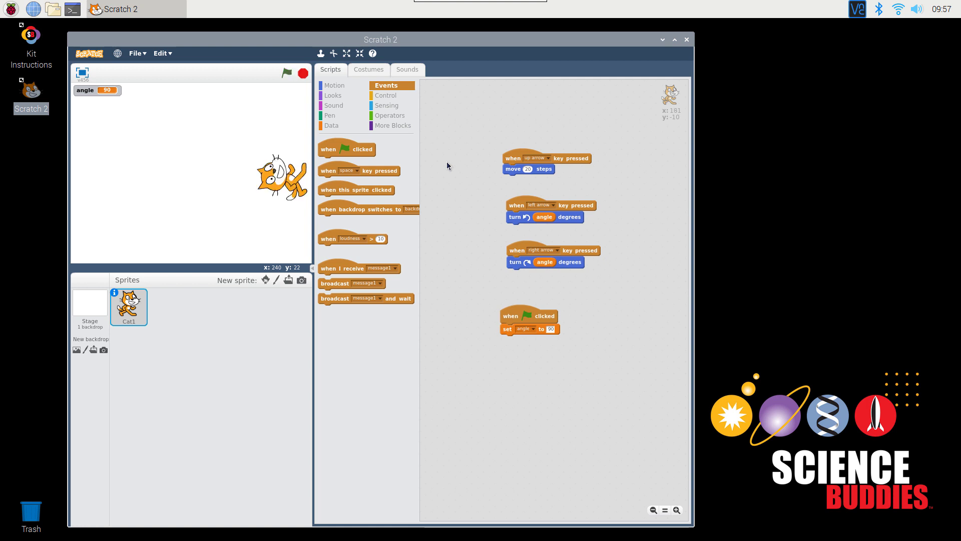
left_click(286, 73)
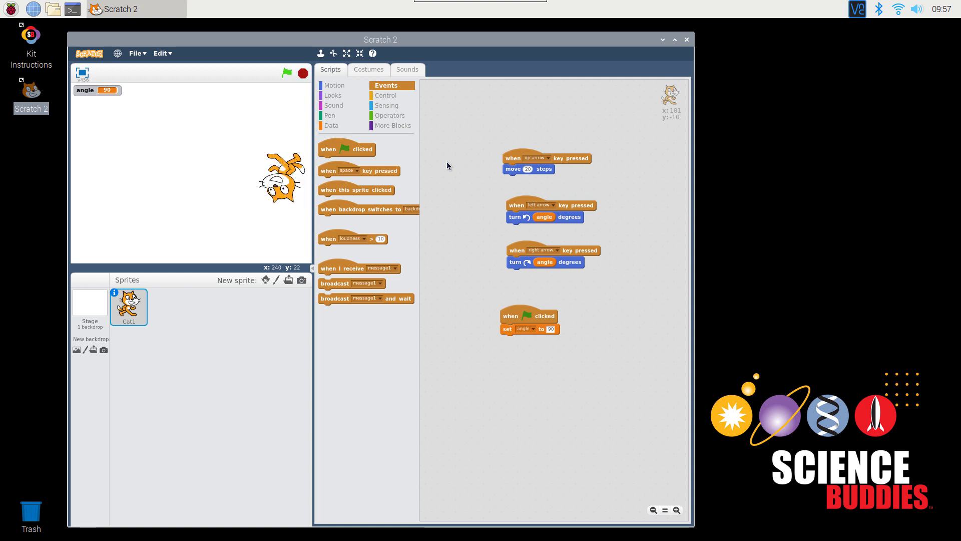
left_click(286, 73)
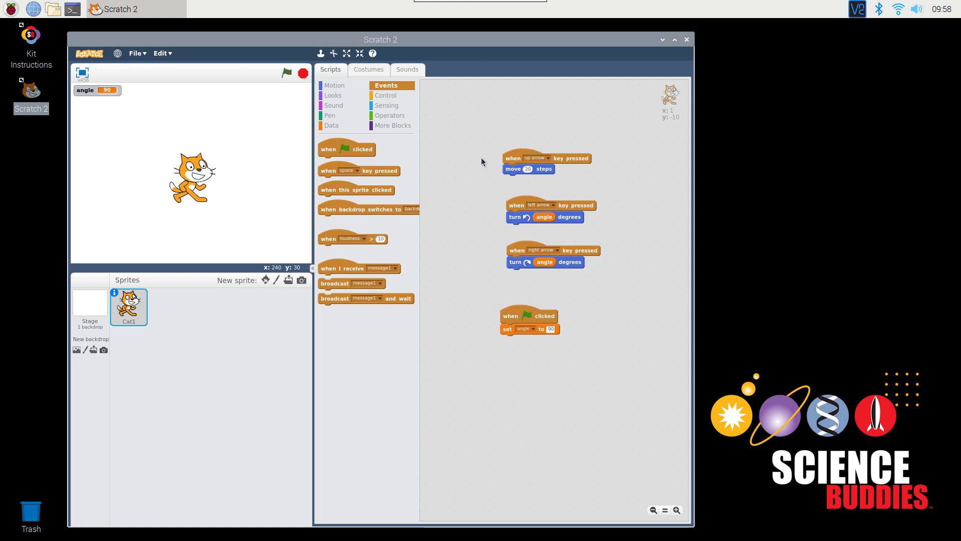
mouse_move(333, 105)
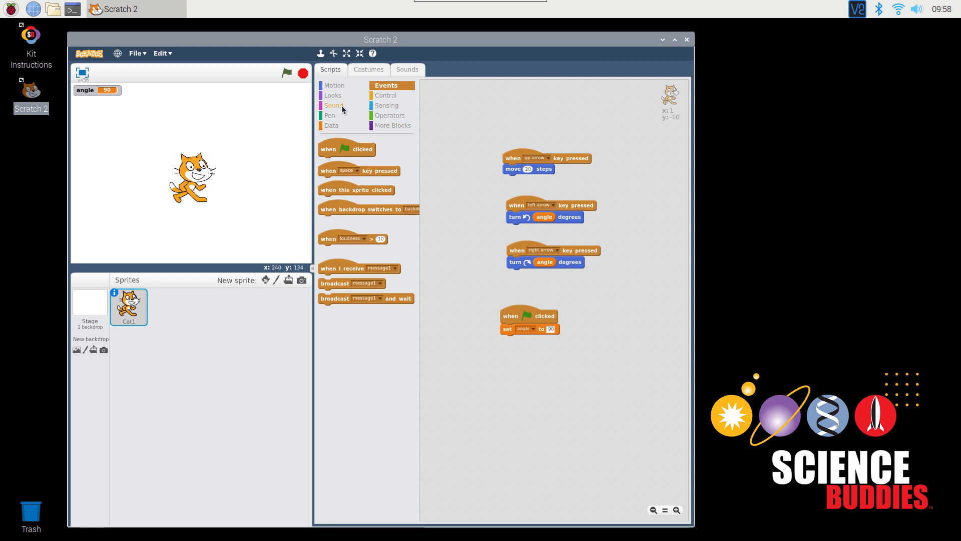
- Add 'say Hello! for 2 secs' and 'play sound meow' to the up-arrow script
left_click(332, 96)
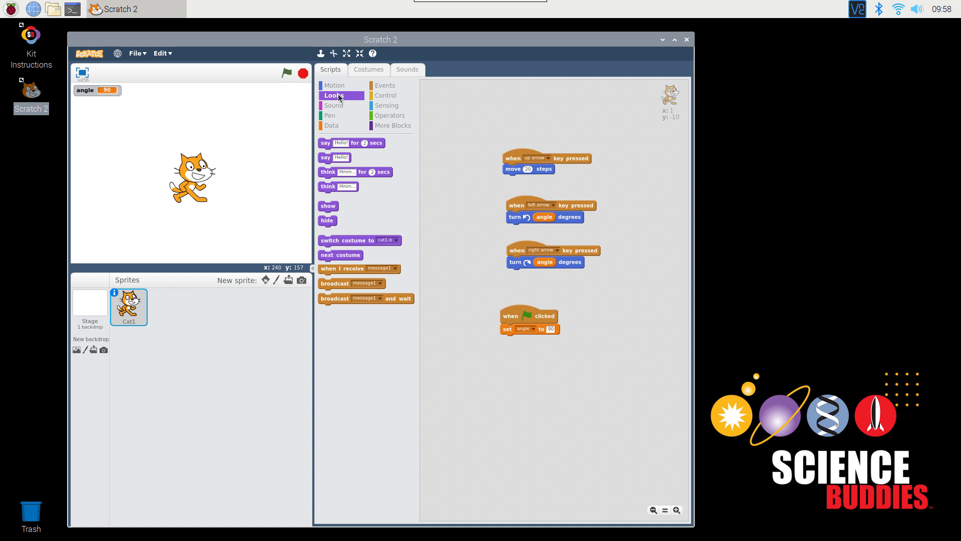
left_click(334, 96)
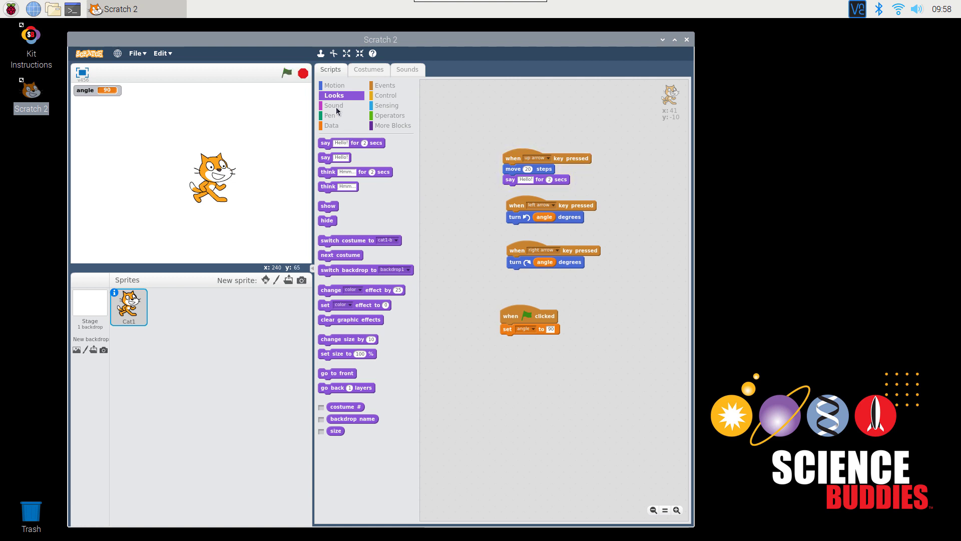
left_click(333, 104)
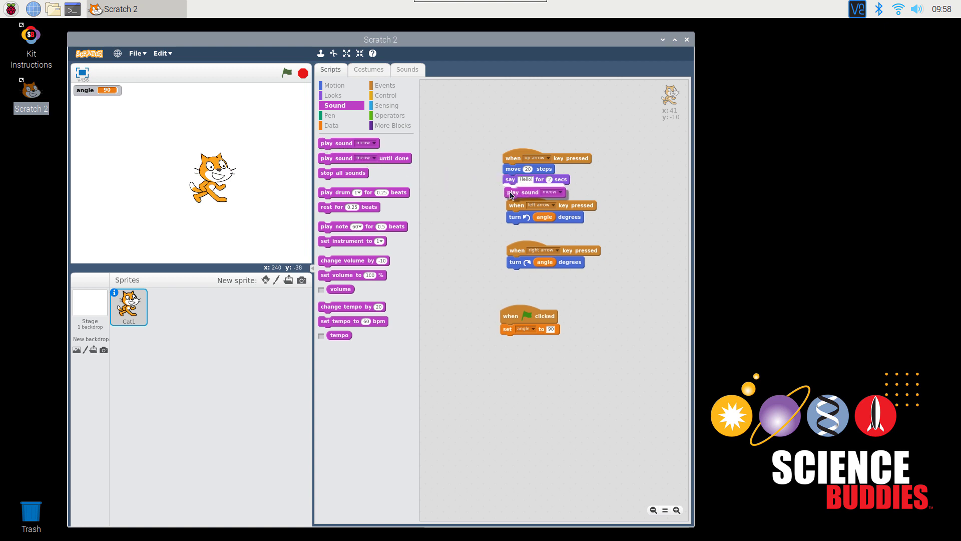
left_click_drag(529, 192, 528, 190)
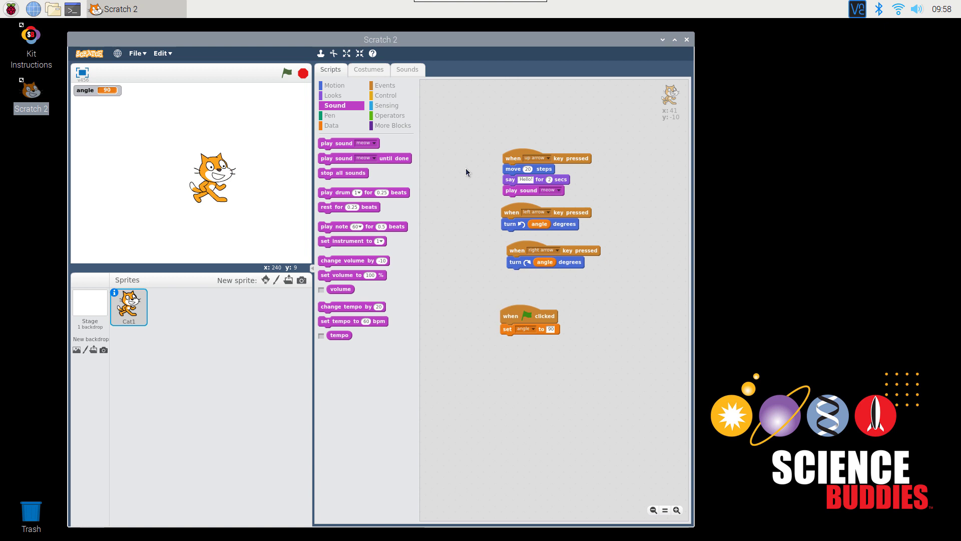
left_click(286, 72)
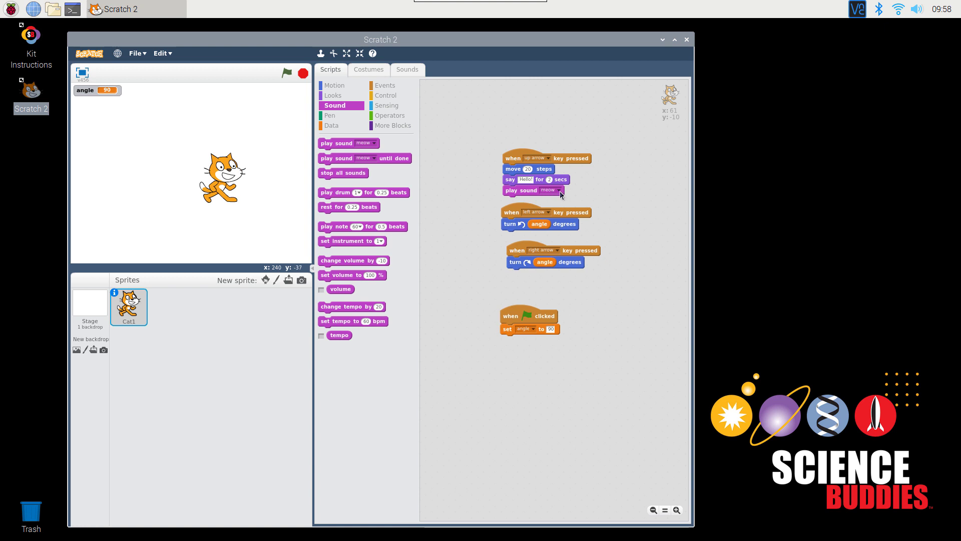
left_click(547, 190)
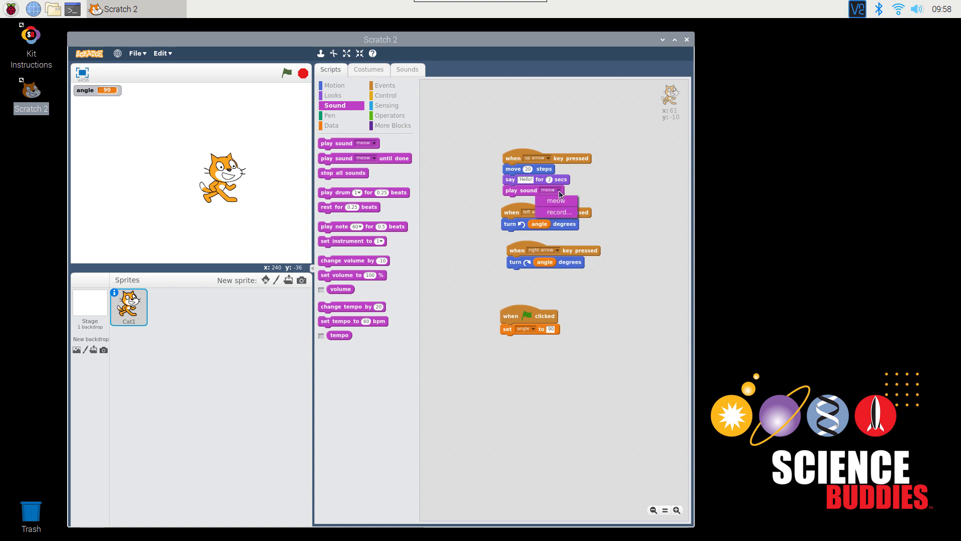
mouse_move(432, 135)
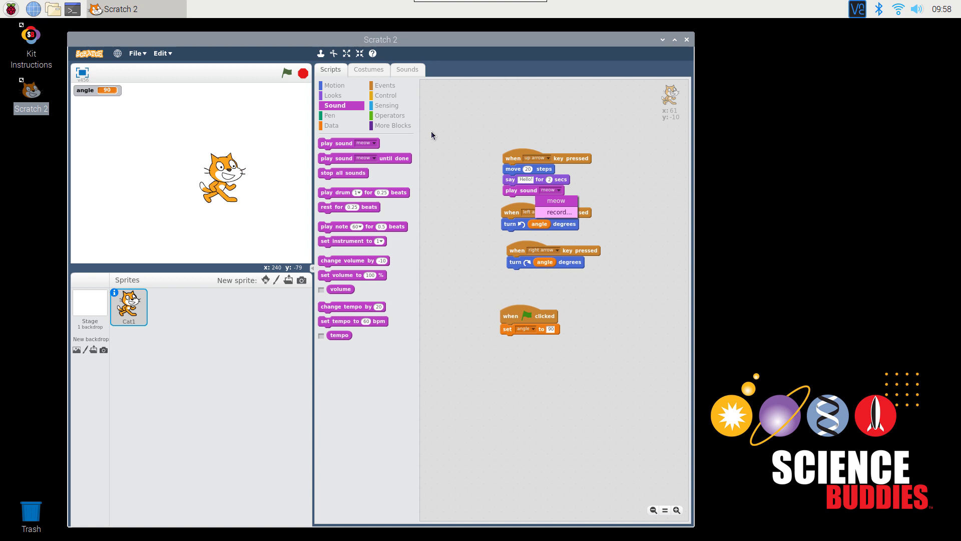
- Add the dog1 sound from the sound library to the cat, next to meow
left_click(407, 69)
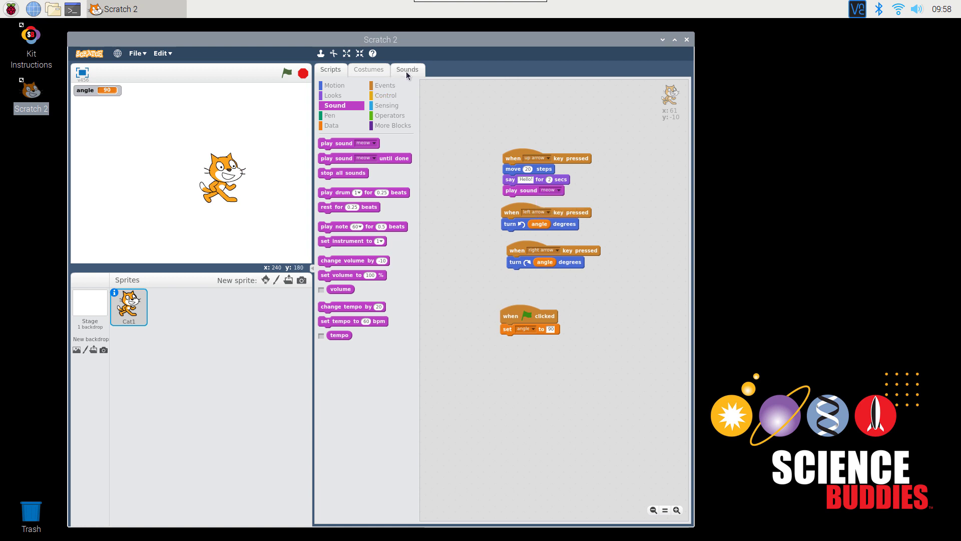
mouse_move(416, 74)
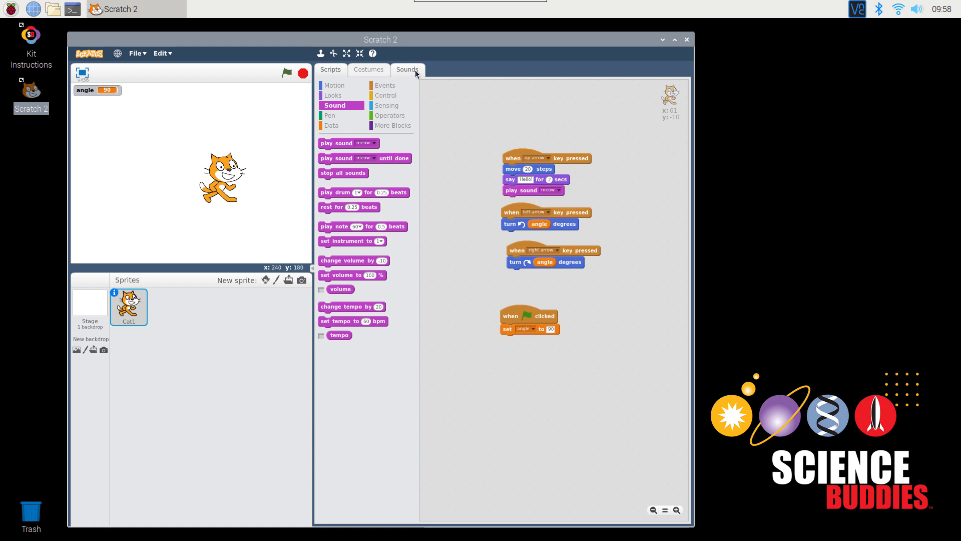
left_click(406, 69)
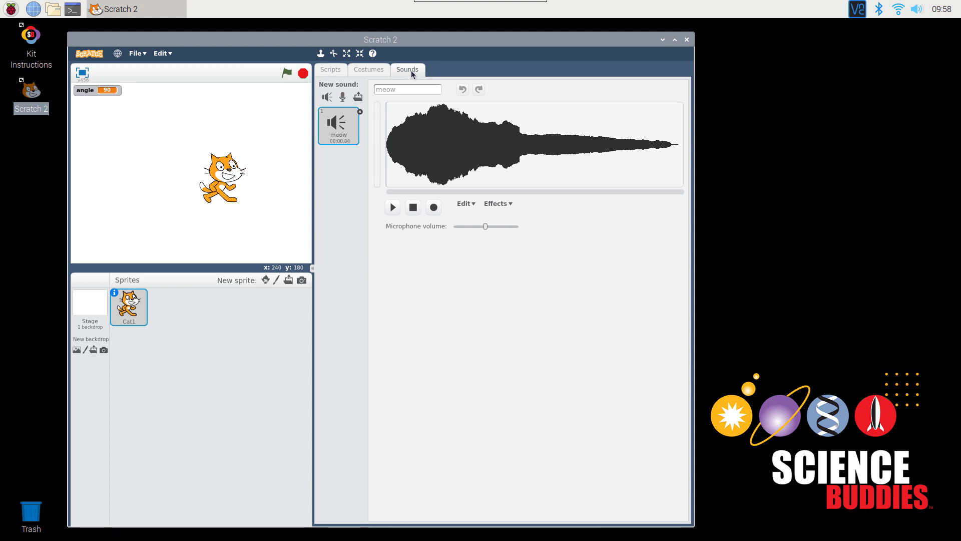
mouse_move(327, 96)
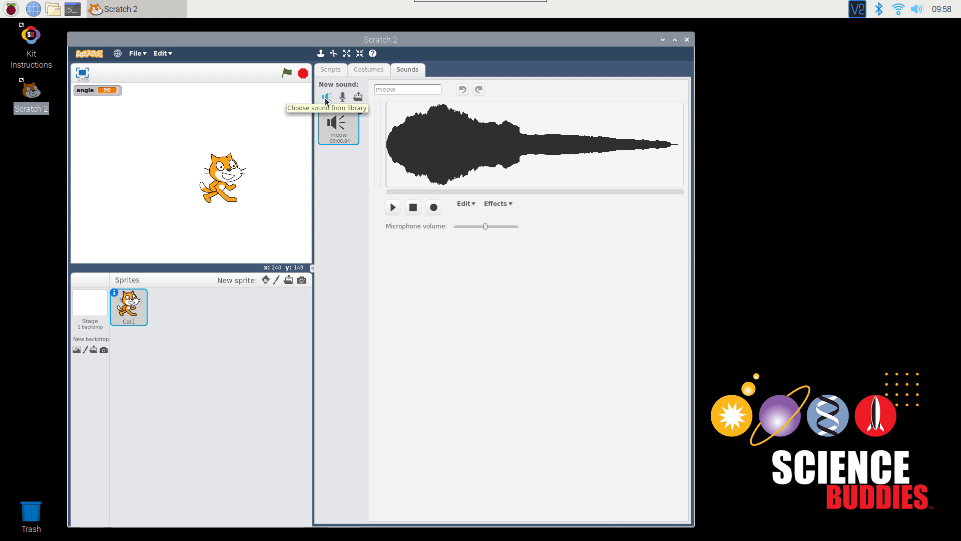
left_click(325, 96)
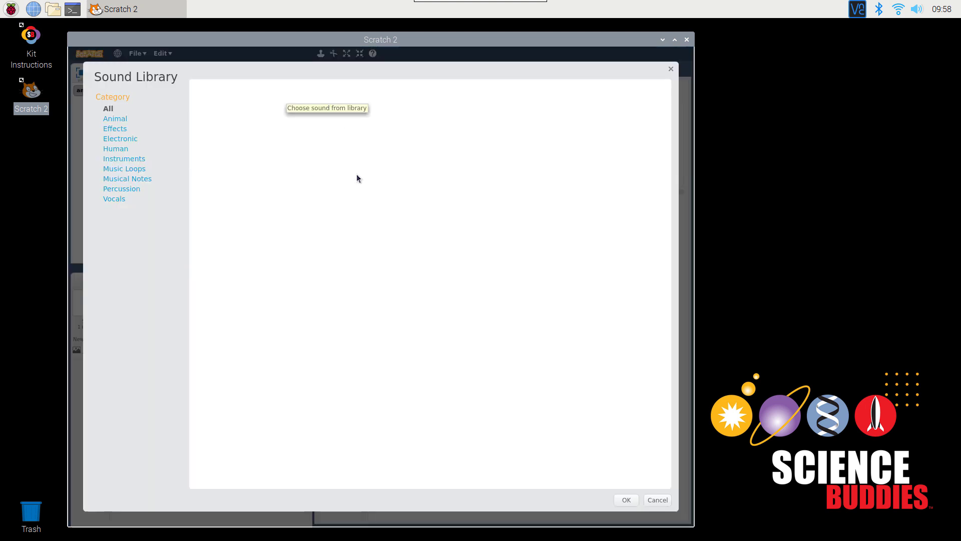
left_click(108, 108)
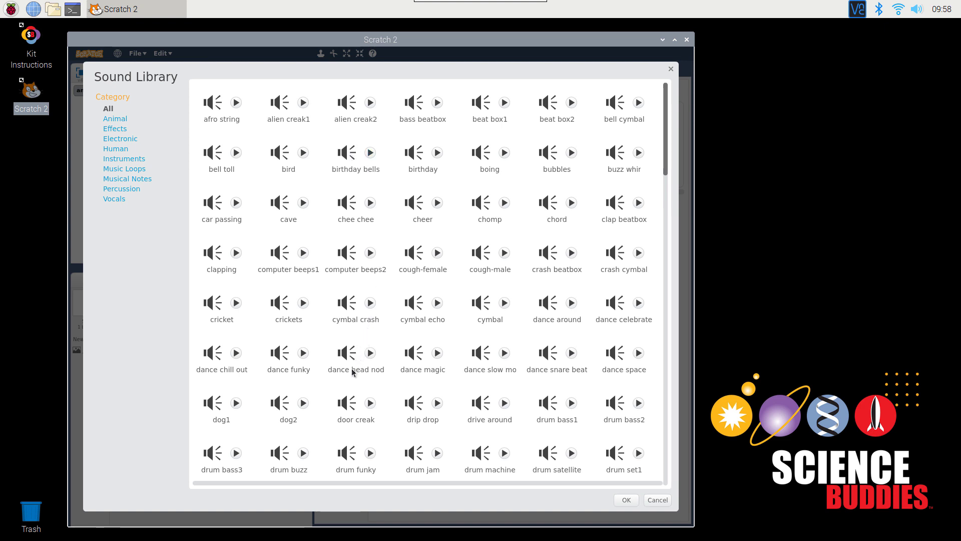
mouse_move(657, 499)
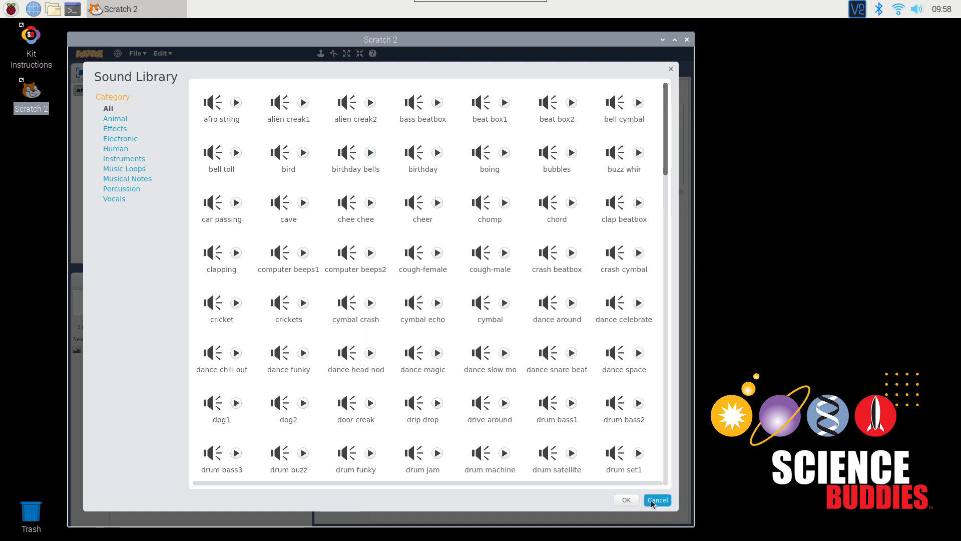
mouse_move(300, 333)
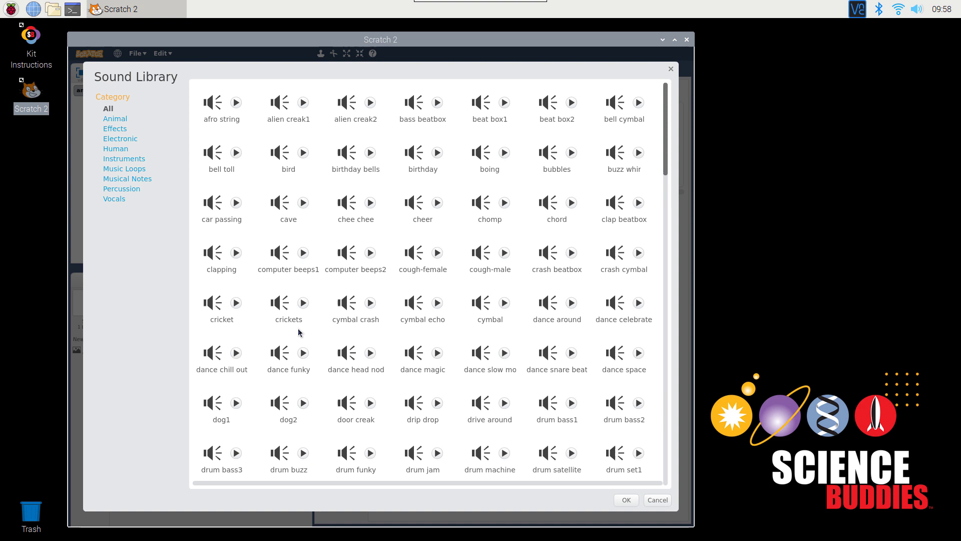
left_click(221, 407)
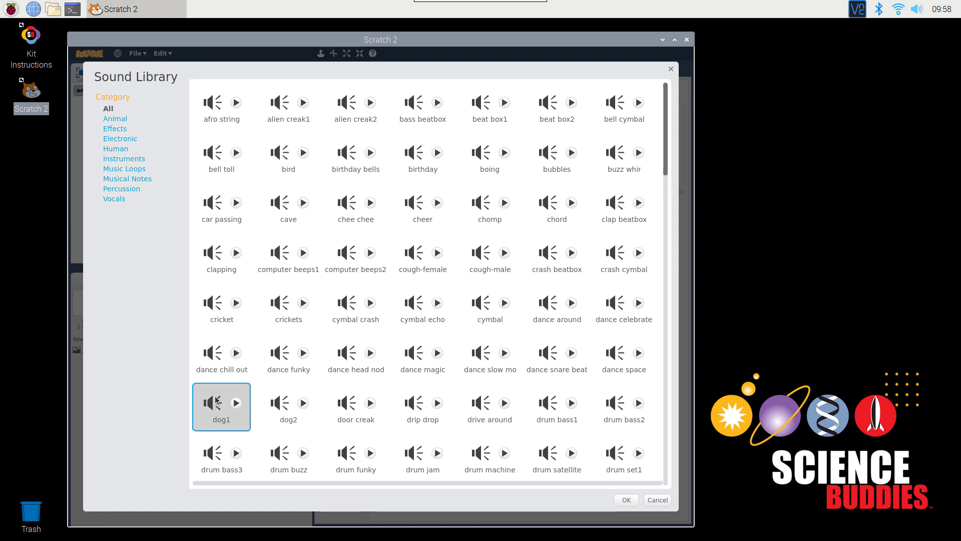
left_click(624, 500)
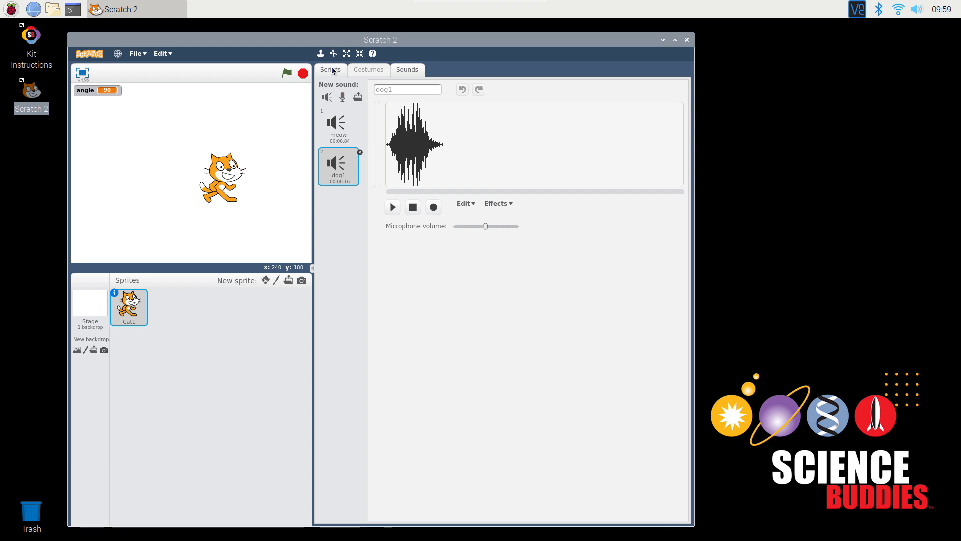
- Delete the three arrow-key scripts, keeping the green-flag script that sets angle to 90
left_click(331, 69)
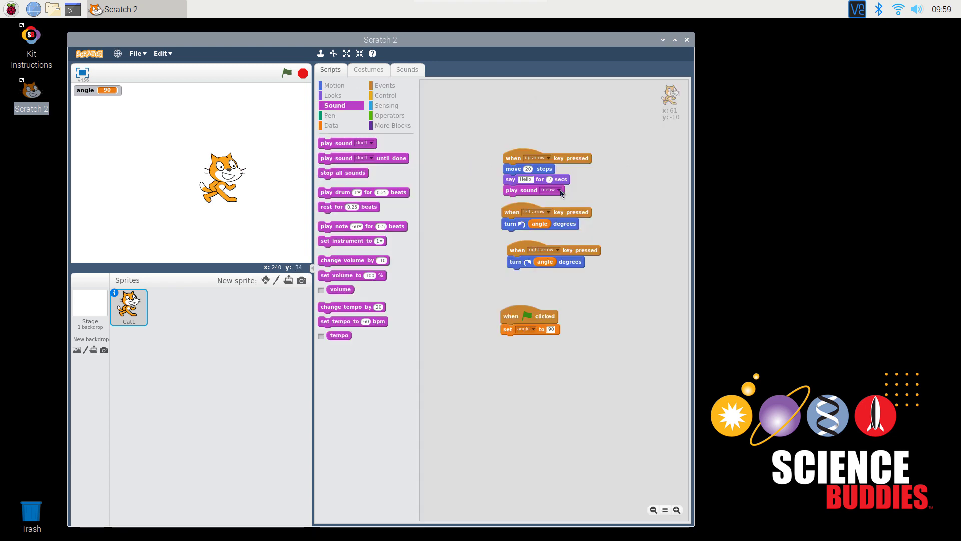
left_click(559, 190)
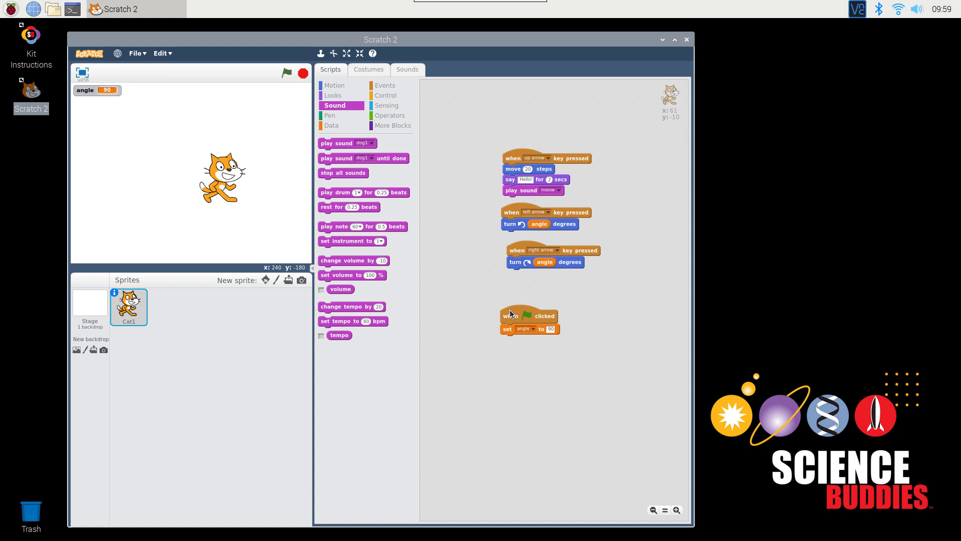
mouse_move(512, 158)
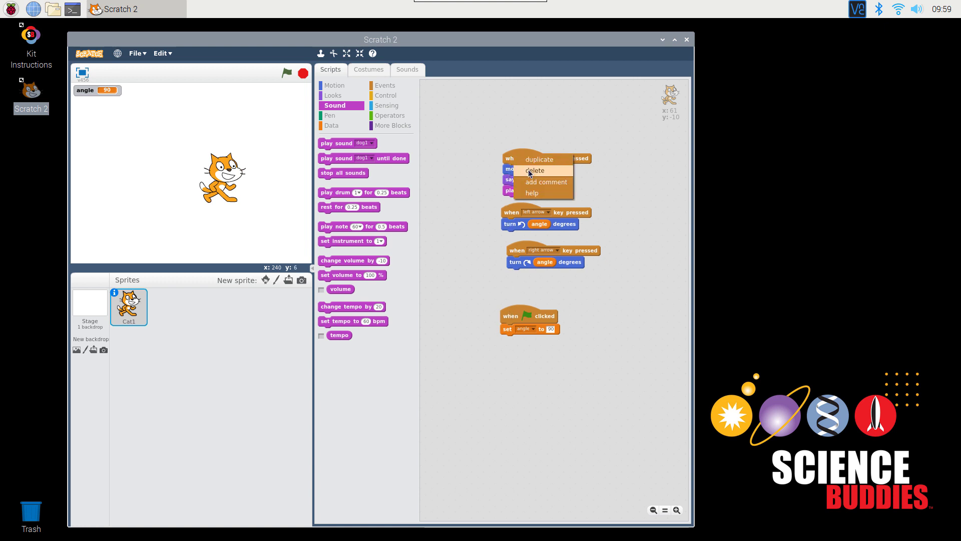
left_click(535, 170)
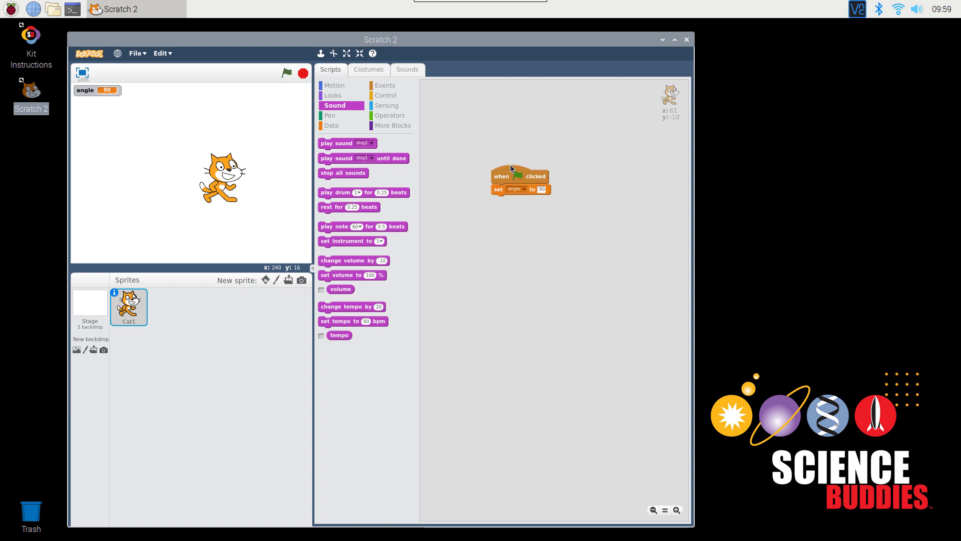
mouse_move(538, 181)
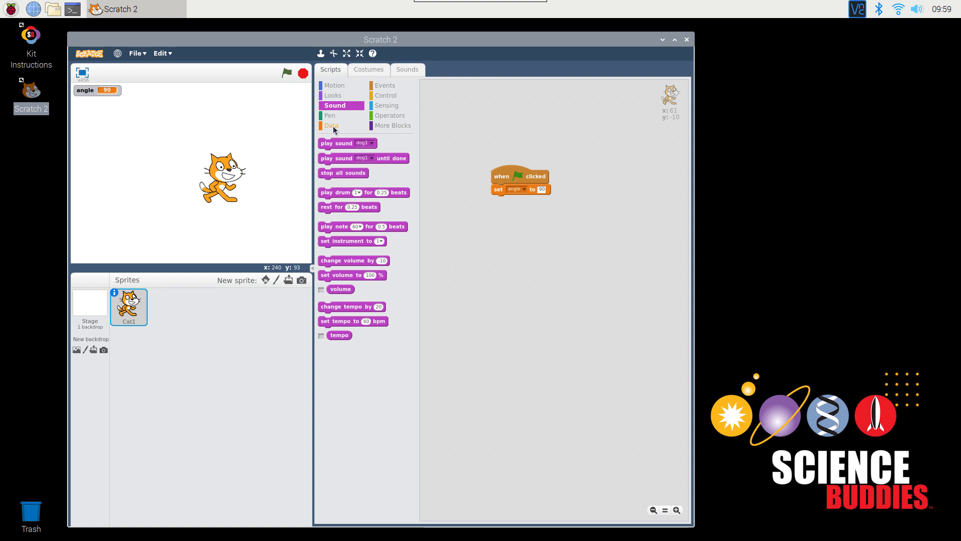
- Create a new variable named 'distance' for the green-flag script
left_click(331, 125)
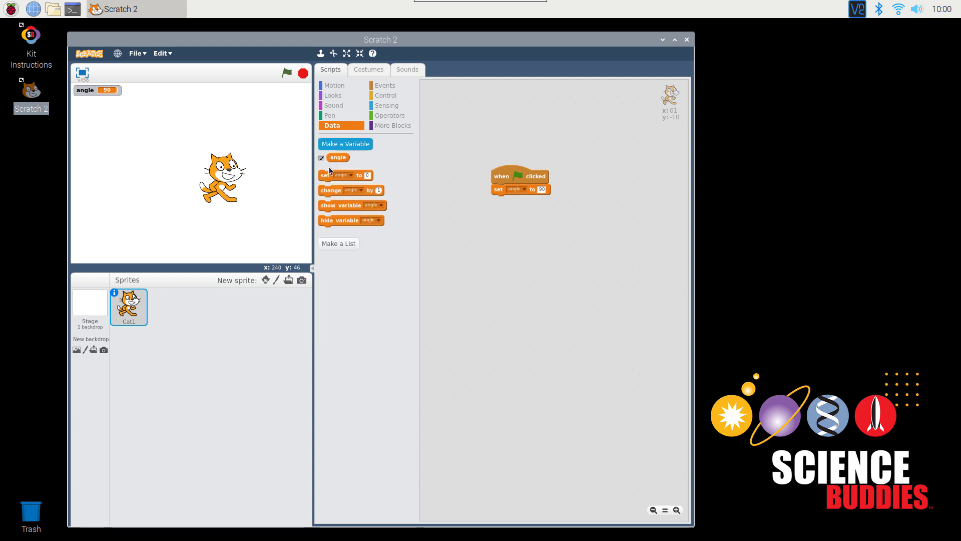
left_click(345, 143)
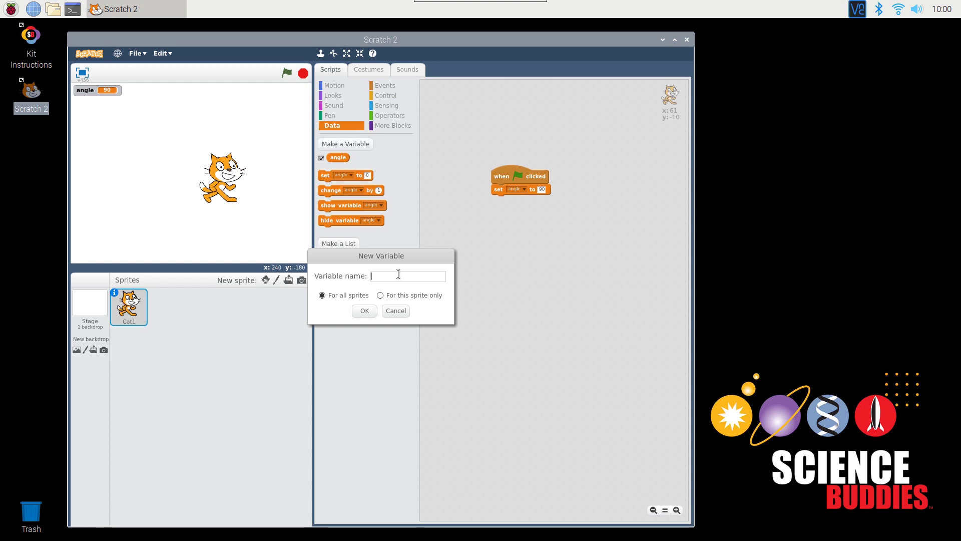
type("distance")
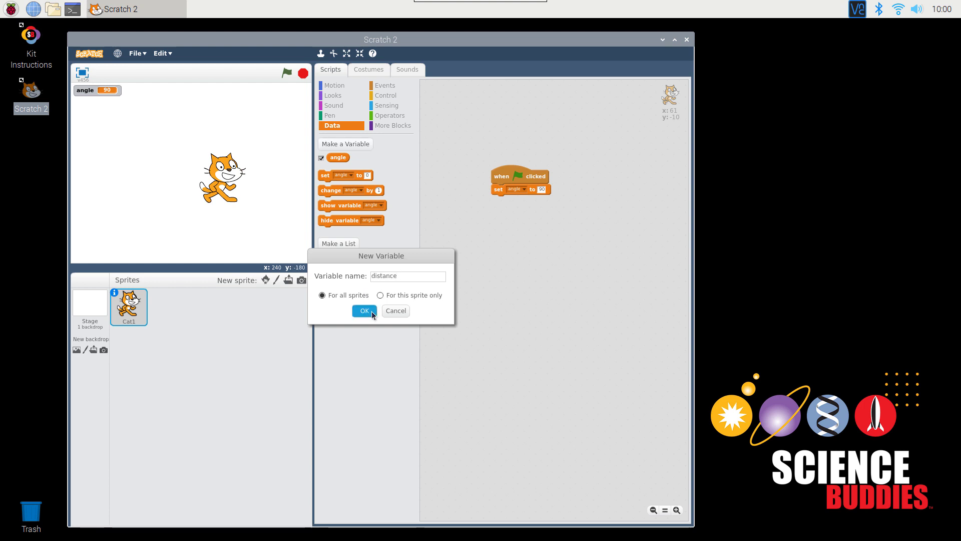
left_click(363, 311)
type("10")
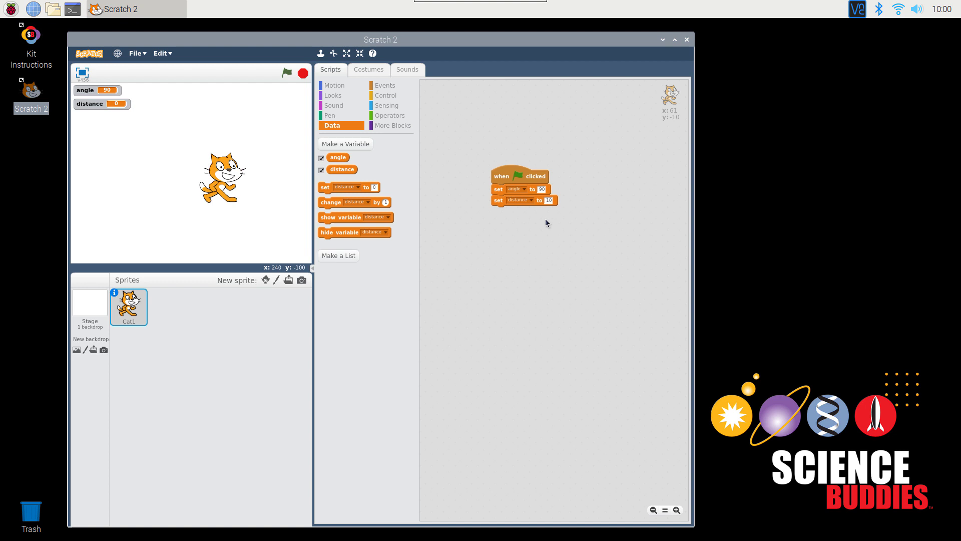
mouse_move(595, 218)
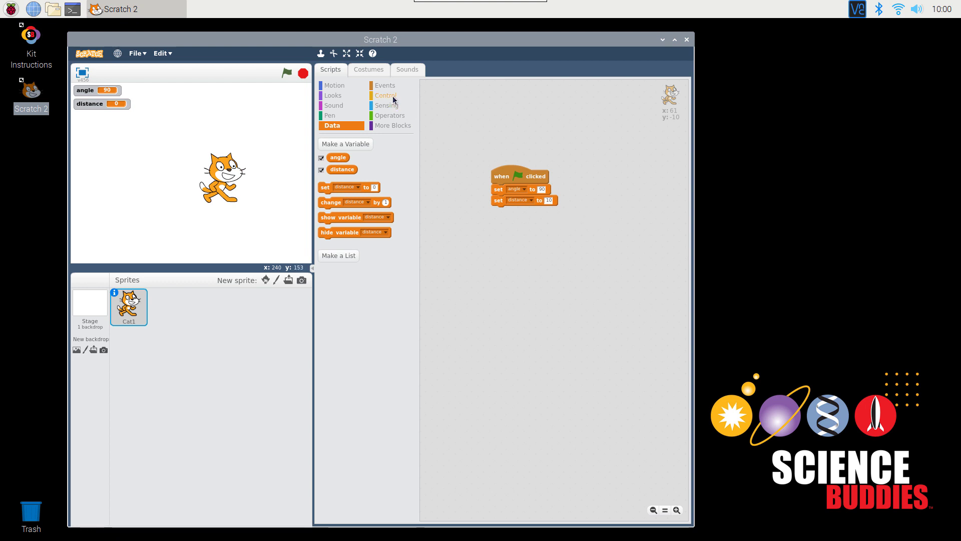
- Loop 'move distance steps' and 'turn angle degrees' forever, then run the script
left_click(386, 95)
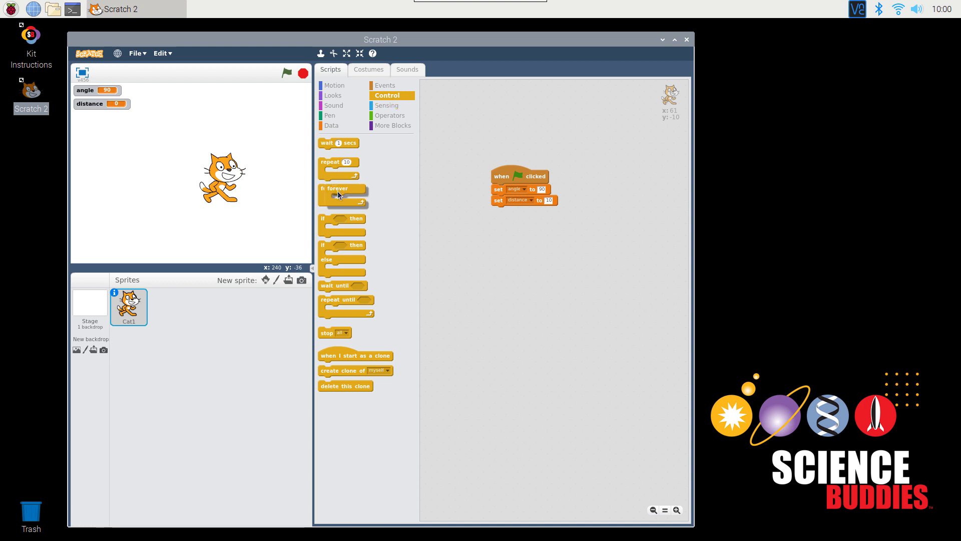
left_click_drag(336, 188, 494, 212)
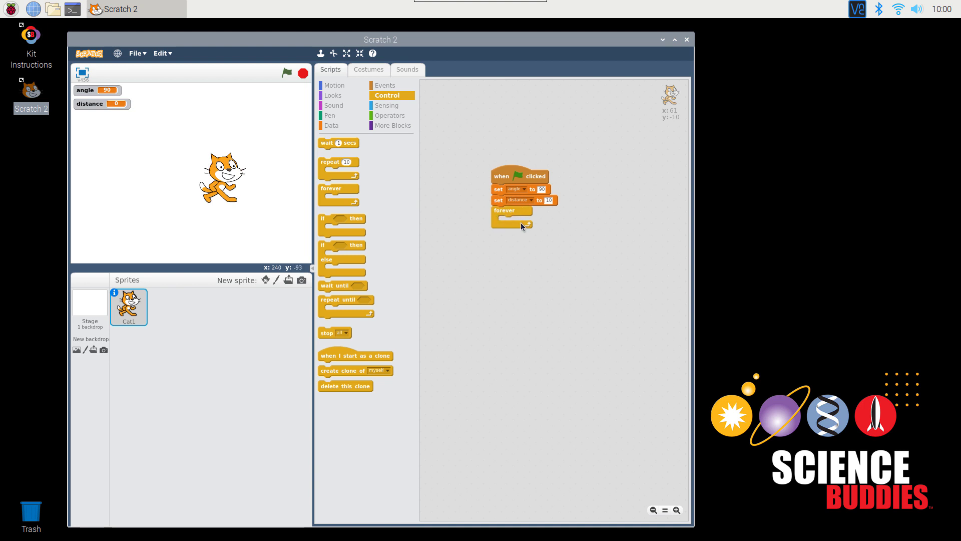
mouse_move(525, 228)
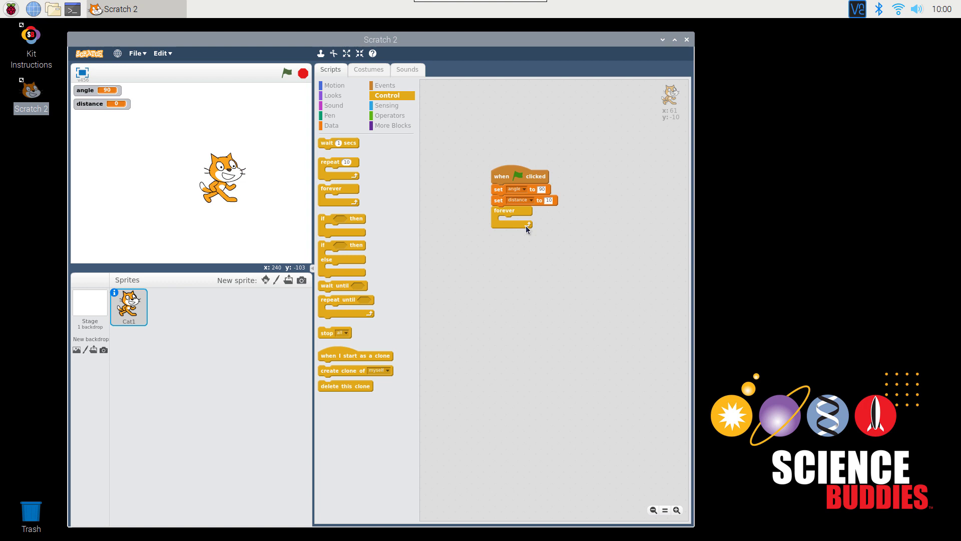
mouse_move(511, 229)
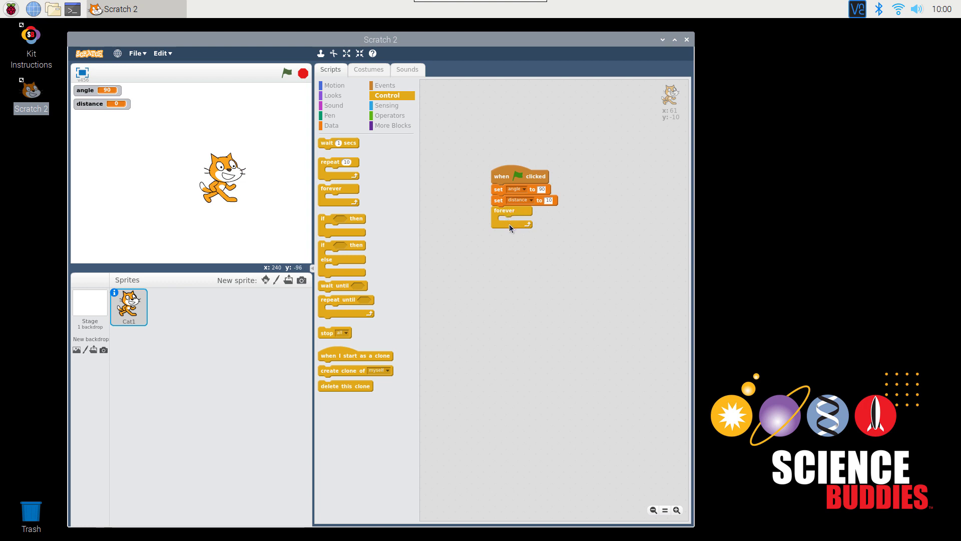
mouse_move(542, 219)
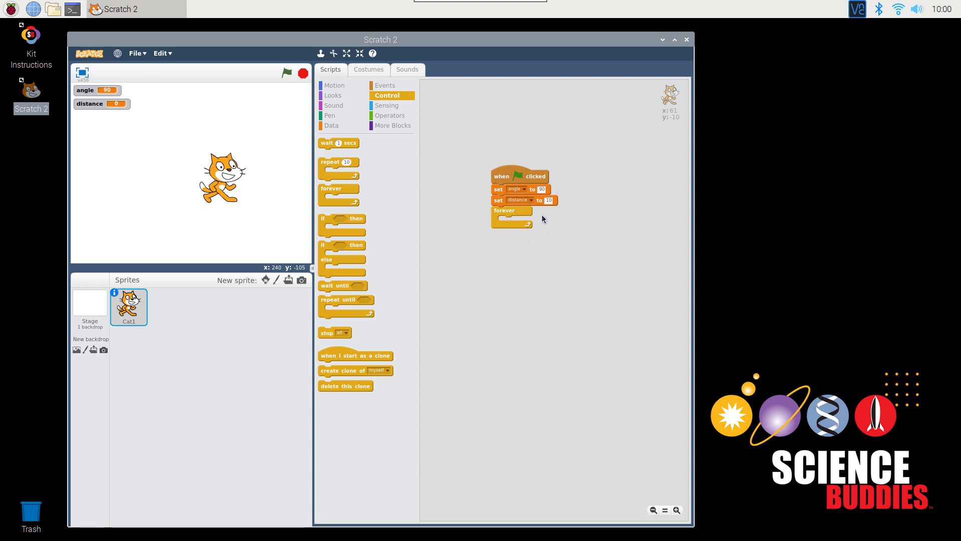
mouse_move(502, 246)
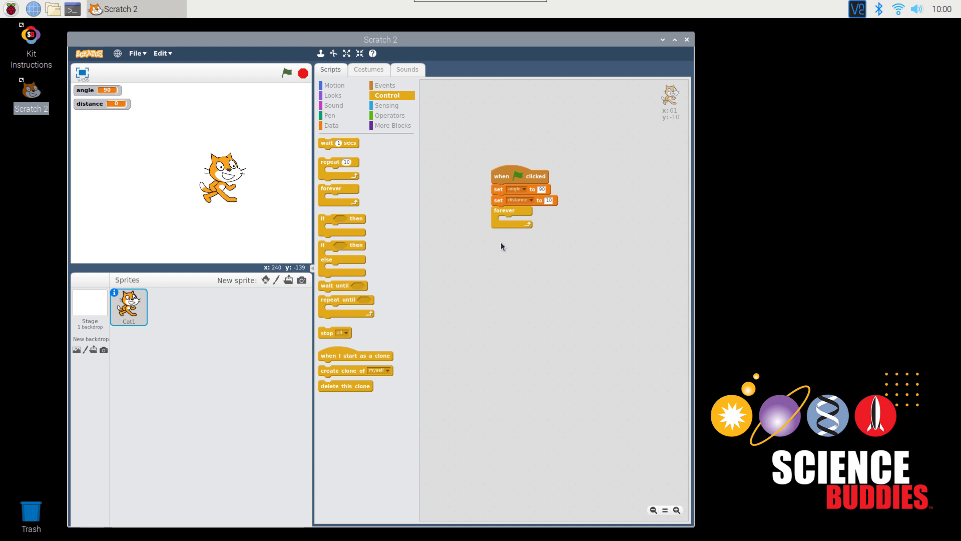
left_click(334, 85)
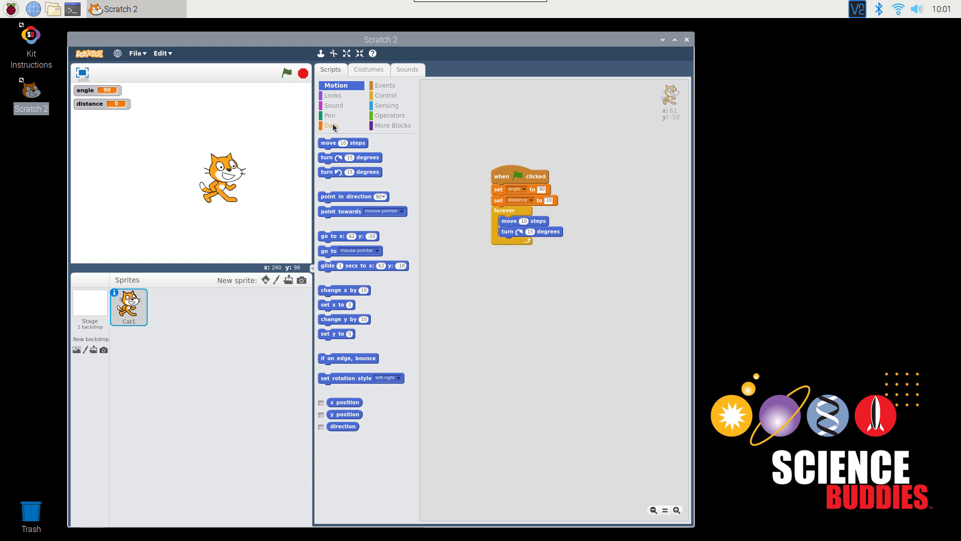
left_click(332, 126)
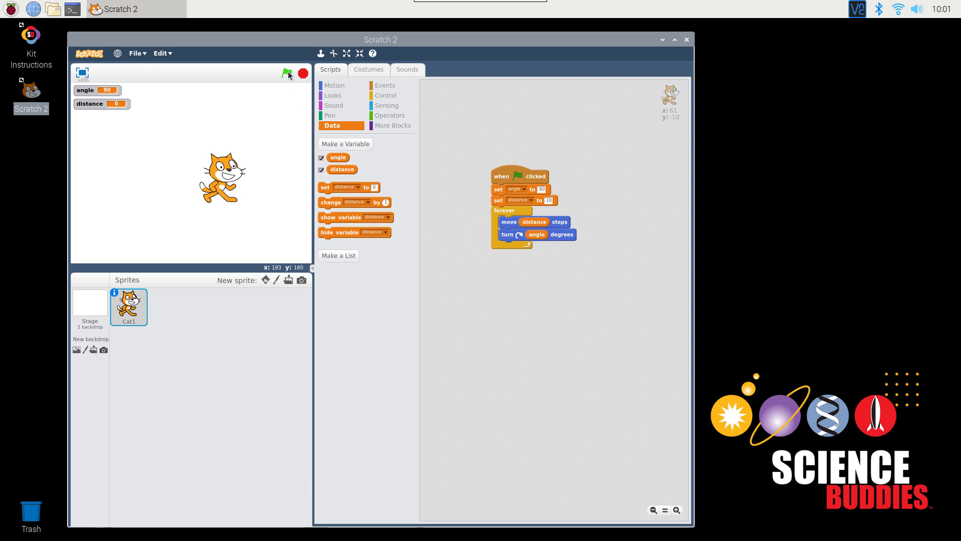
left_click(287, 73)
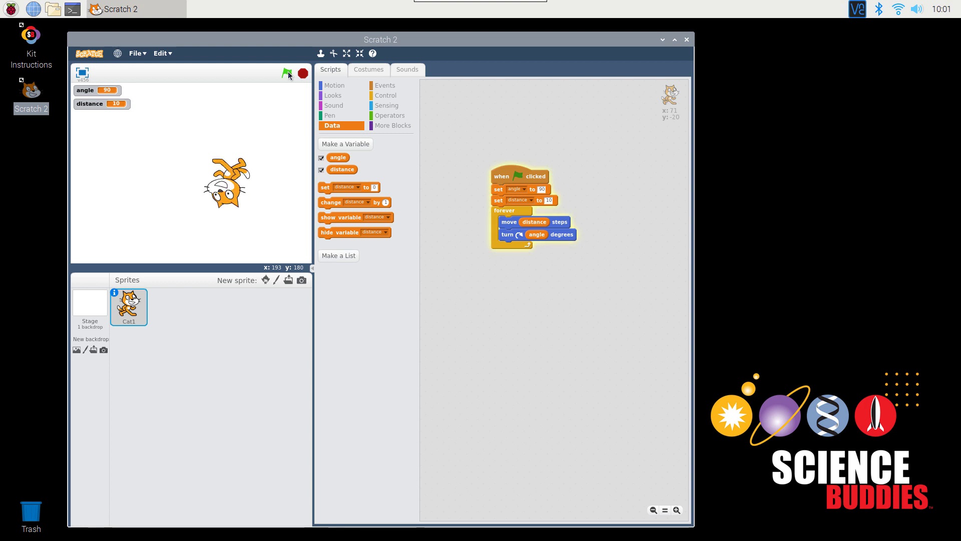
- Add a 1-second wait after the turn, set distance to 50, and test-run
left_click(286, 73)
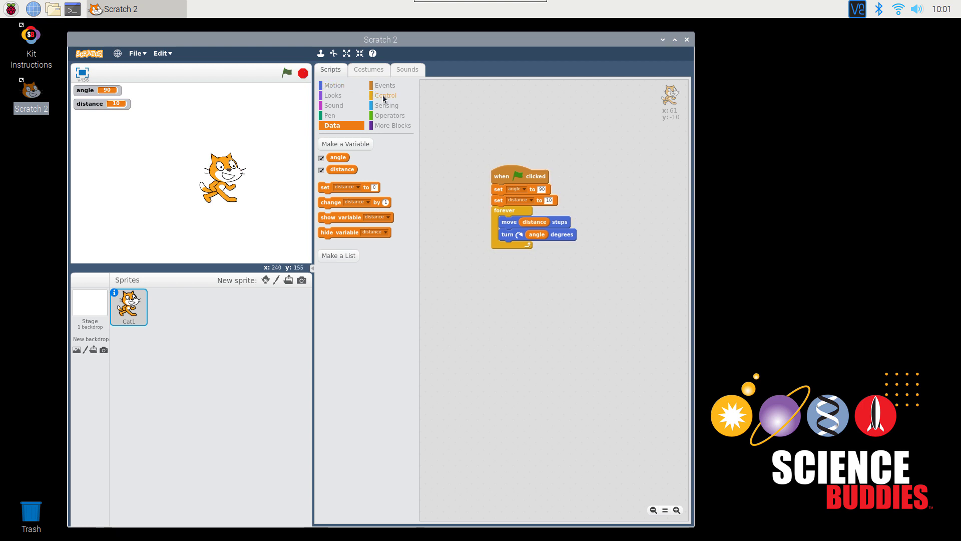
left_click(386, 95)
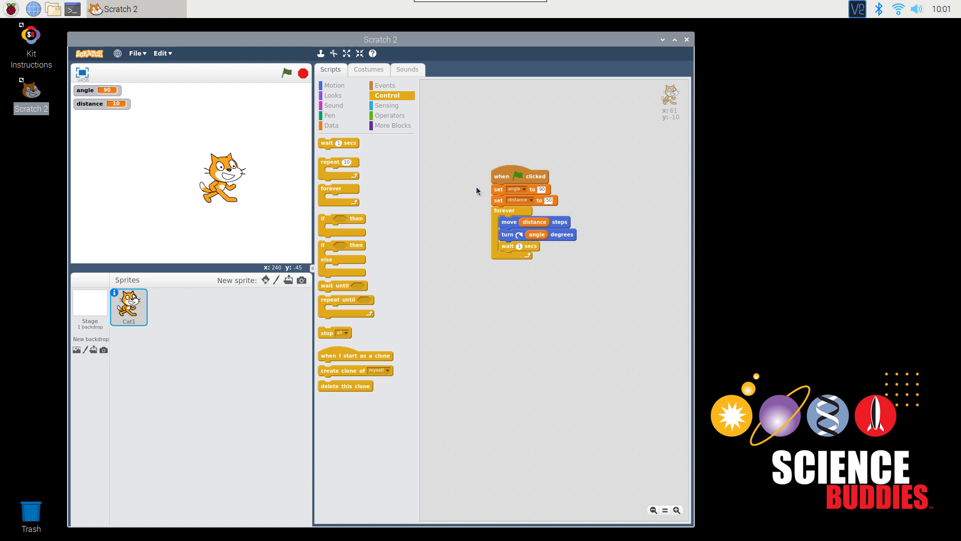
left_click(286, 73)
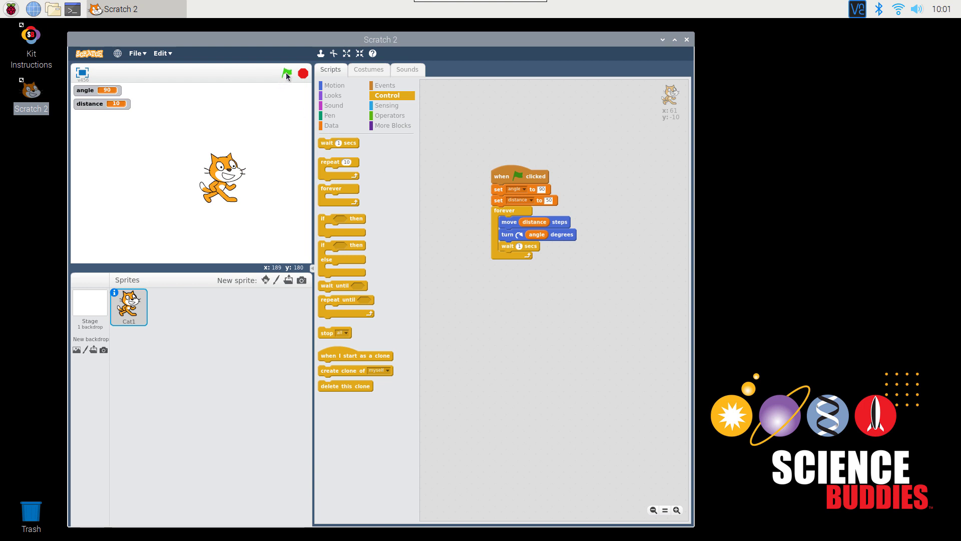
left_click(286, 74)
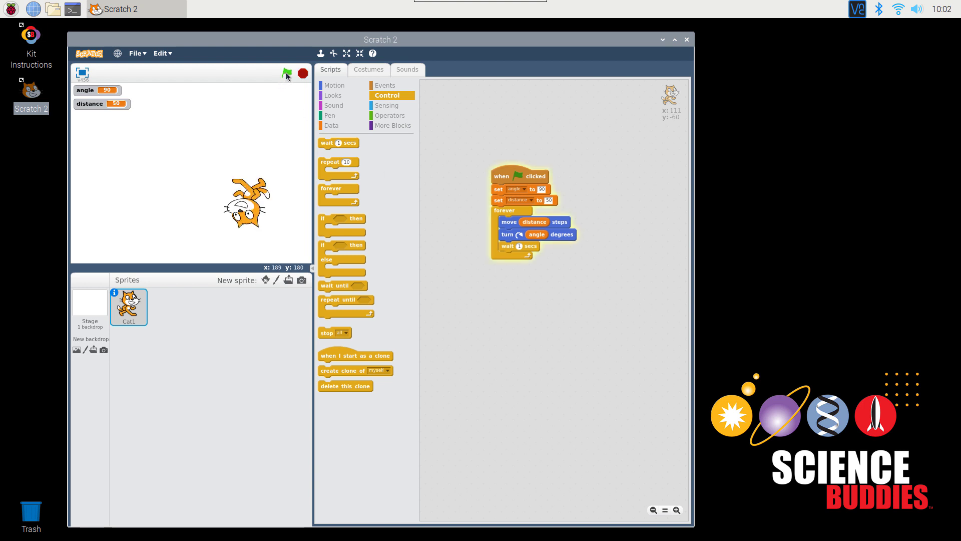
left_click(286, 73)
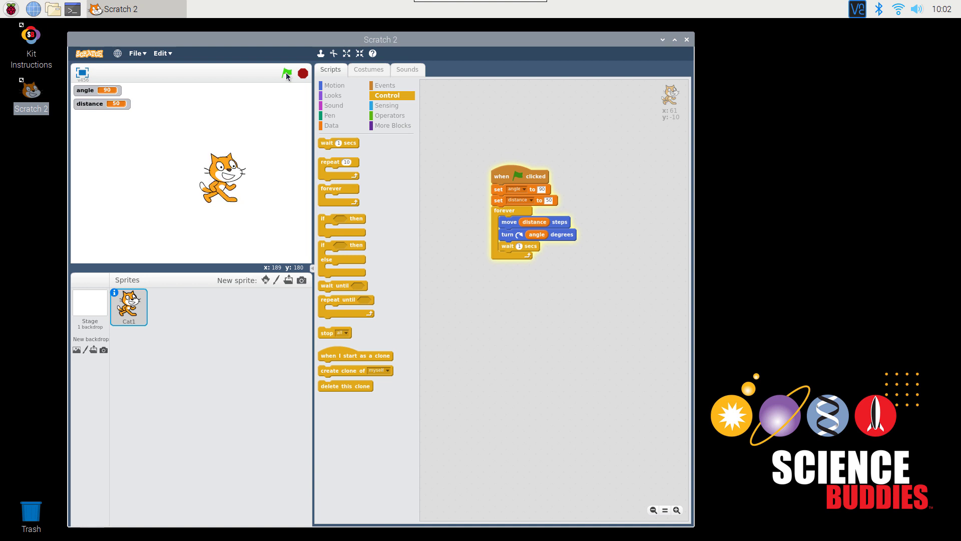
left_click(301, 73)
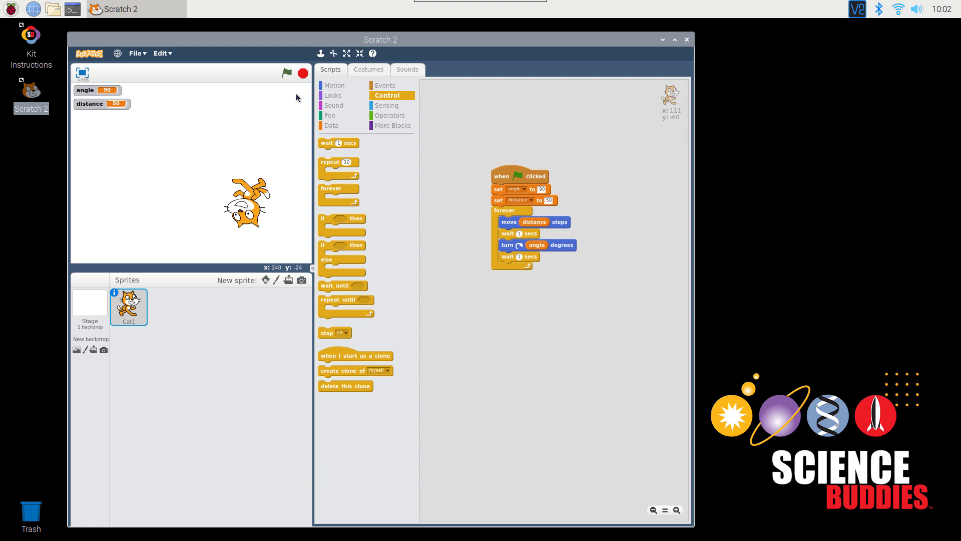
- Add a 1-second wait between move and turn, then run and stop the cat
left_click(287, 73)
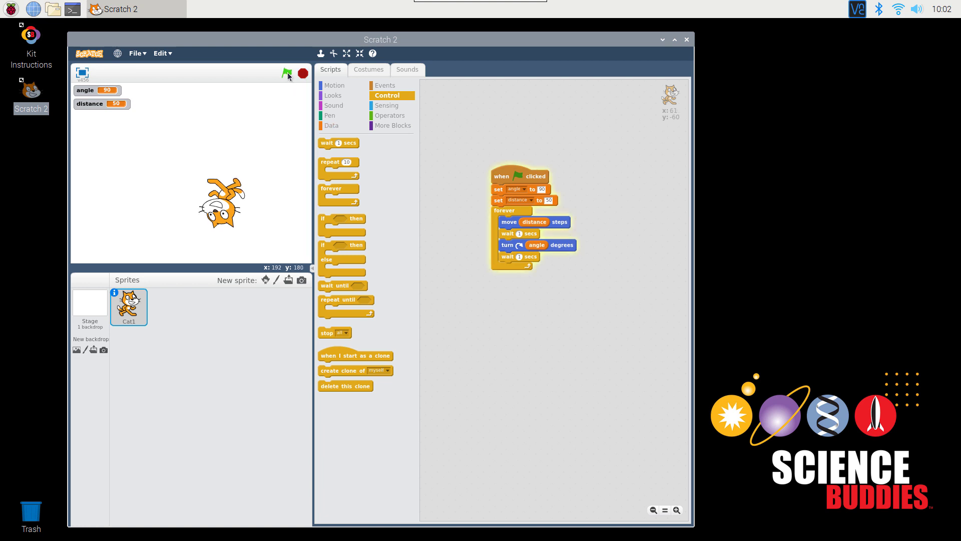
left_click(287, 74)
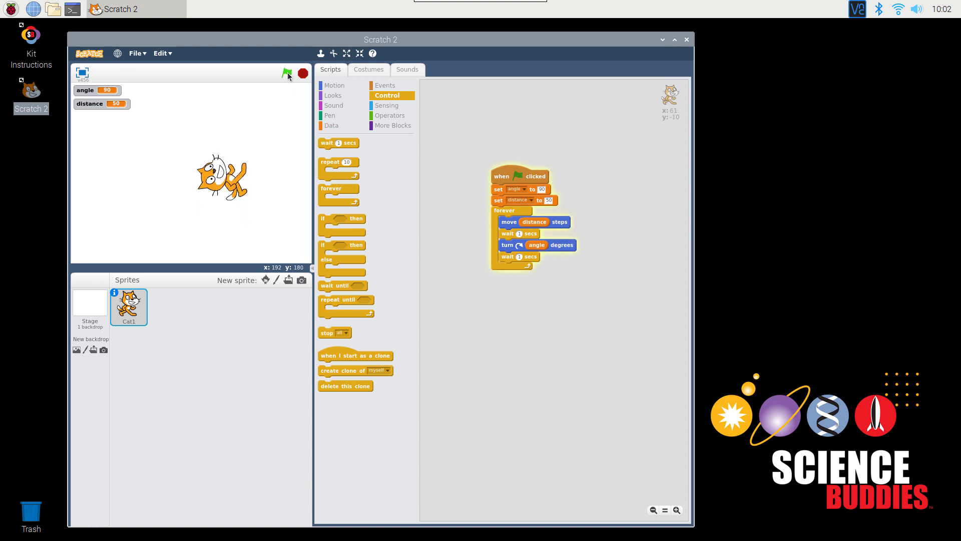
left_click(287, 73)
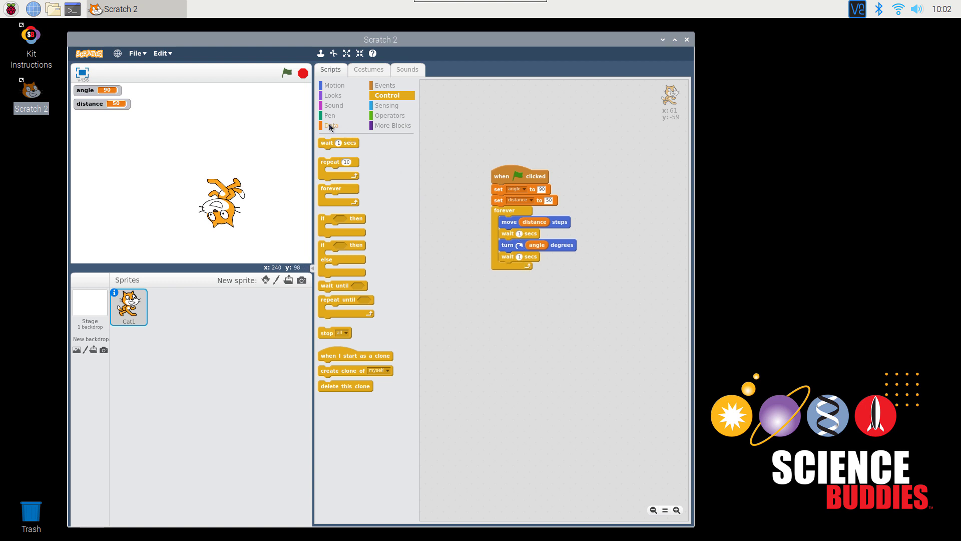
left_click(330, 126)
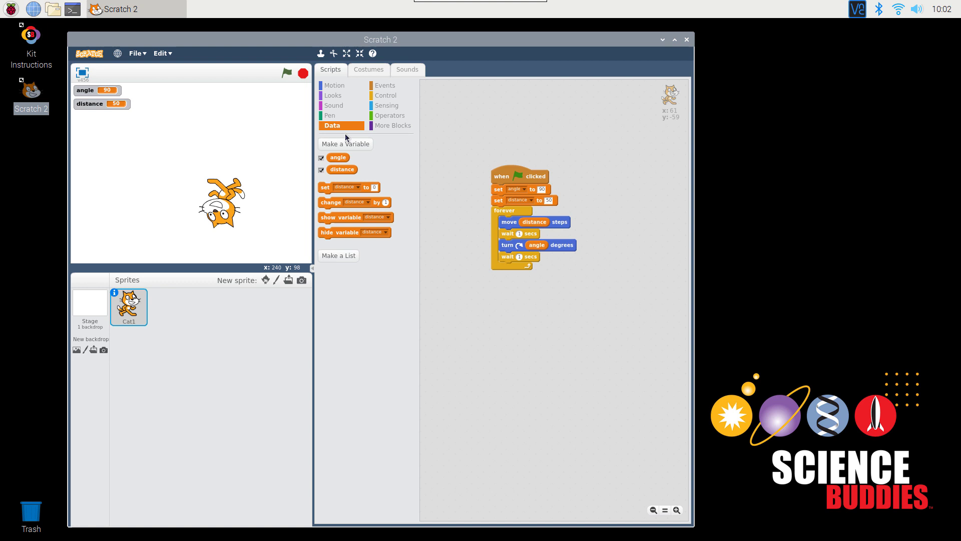
- Create a 'delay' variable, set it at the start, use it in both waits, and run
left_click(344, 144)
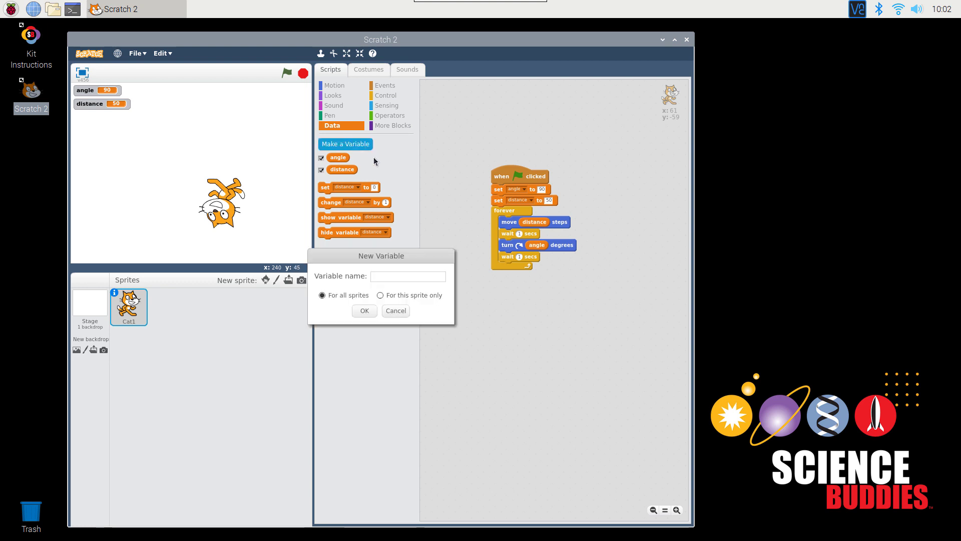
type("delay")
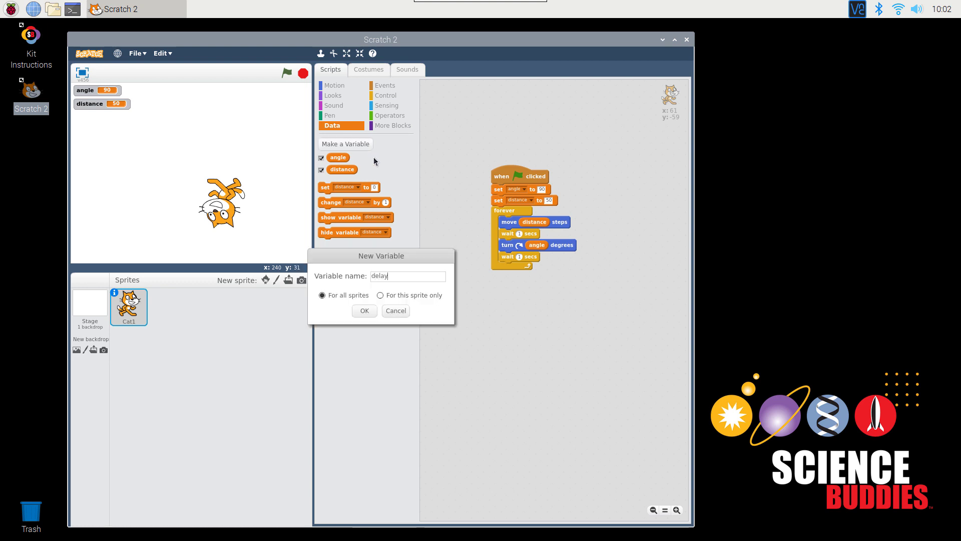
left_click(363, 311)
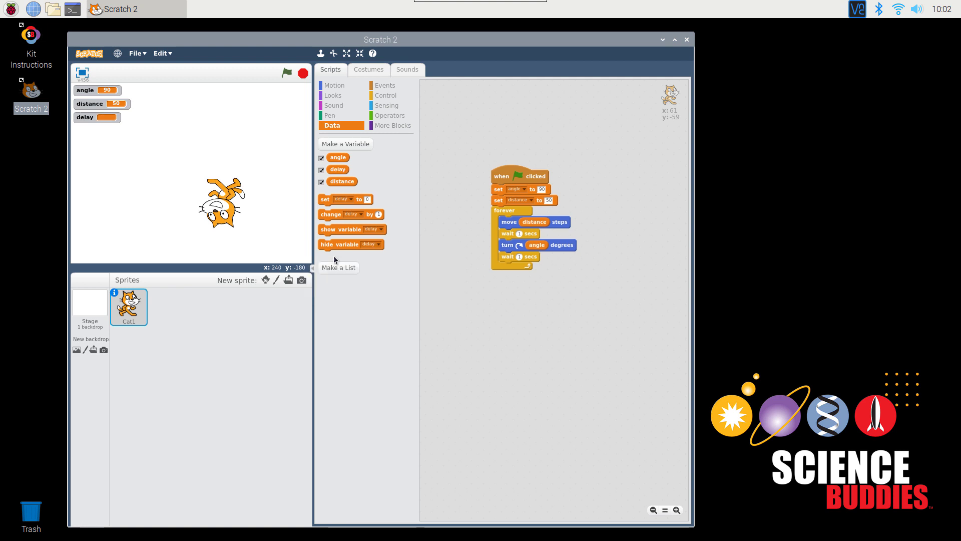
left_click_drag(342, 199, 407, 208)
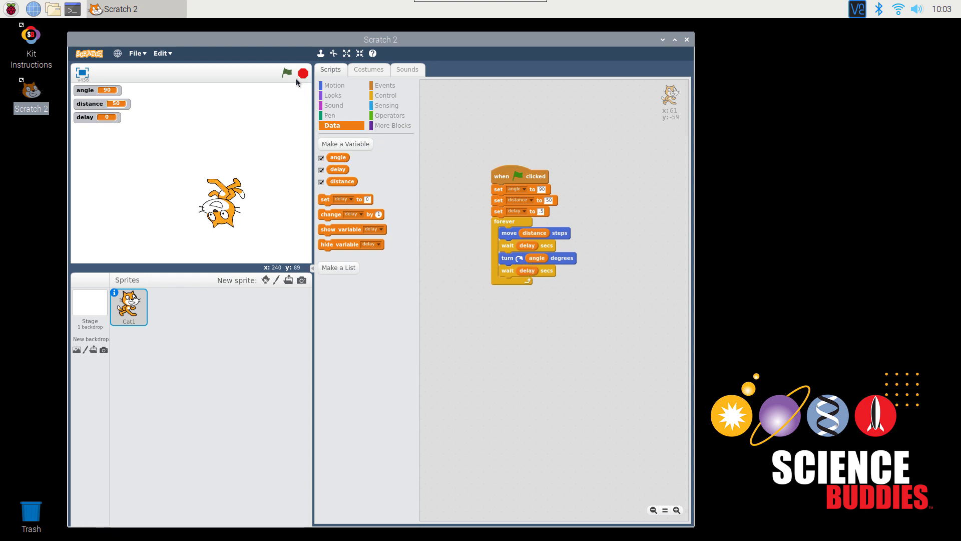
mouse_move(531, 250)
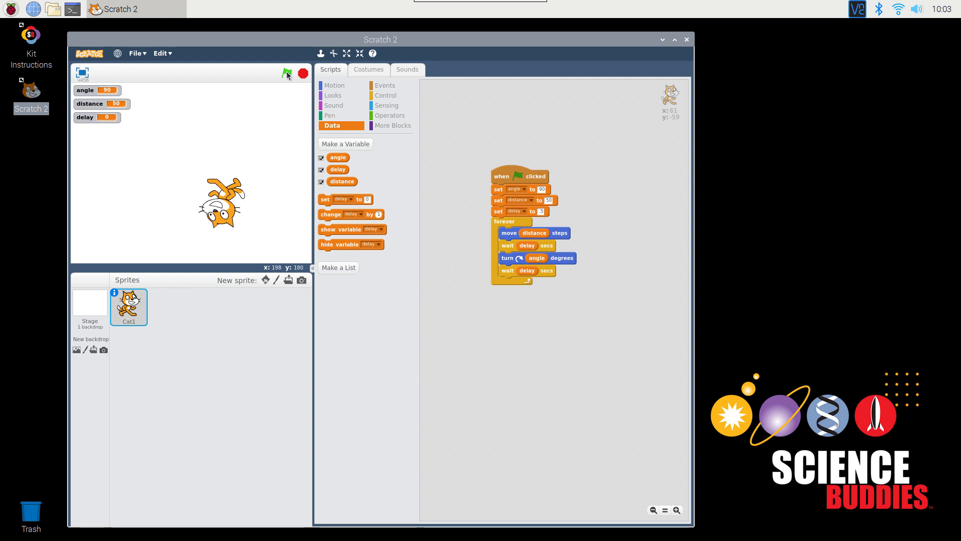
left_click(287, 73)
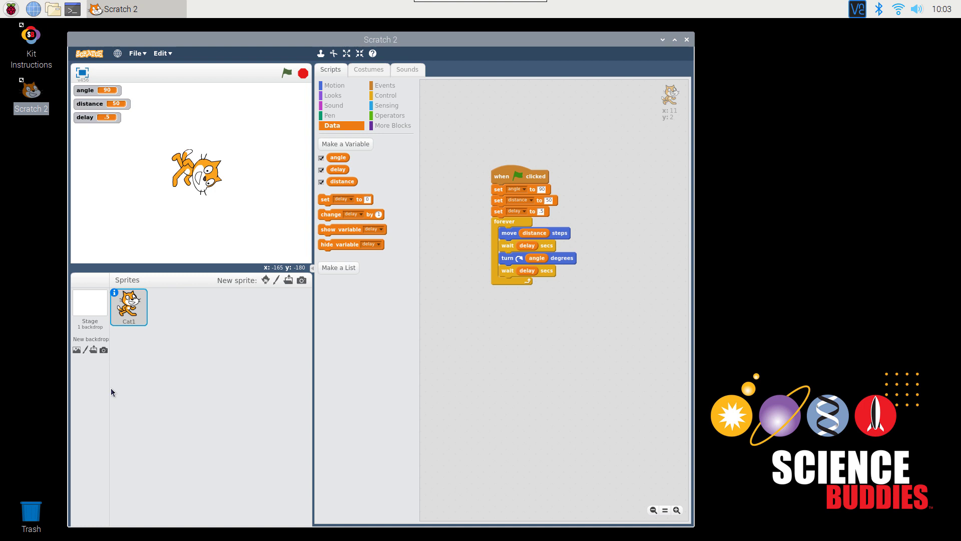
mouse_move(251, 311)
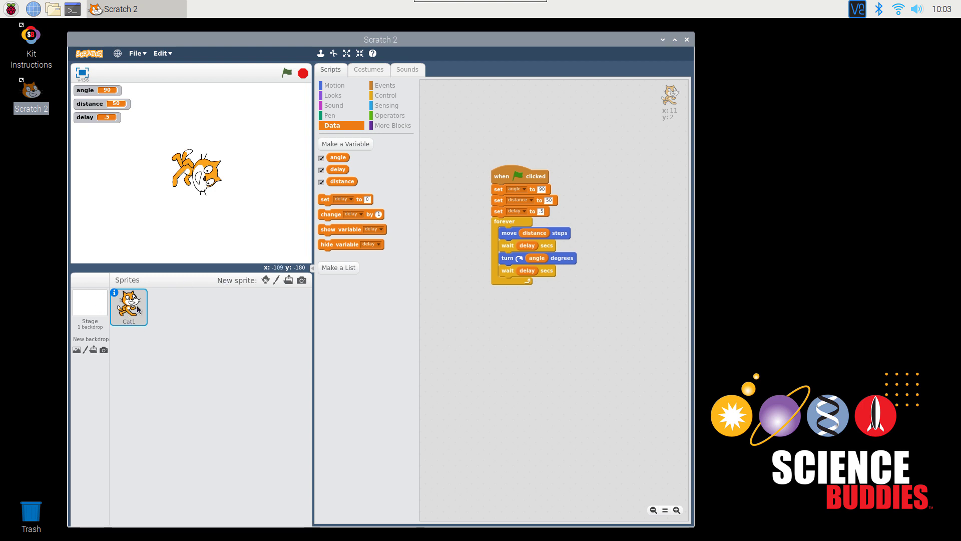
mouse_move(234, 286)
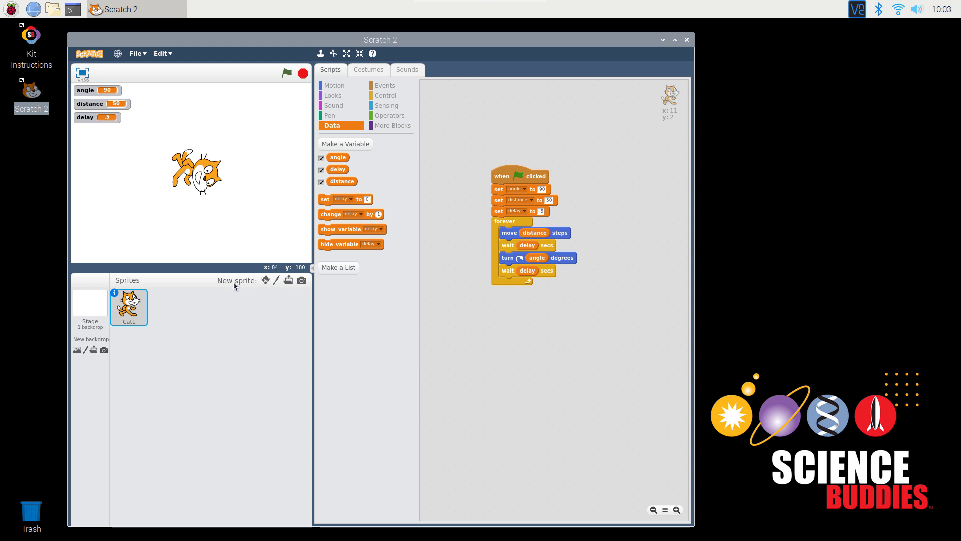
mouse_move(266, 279)
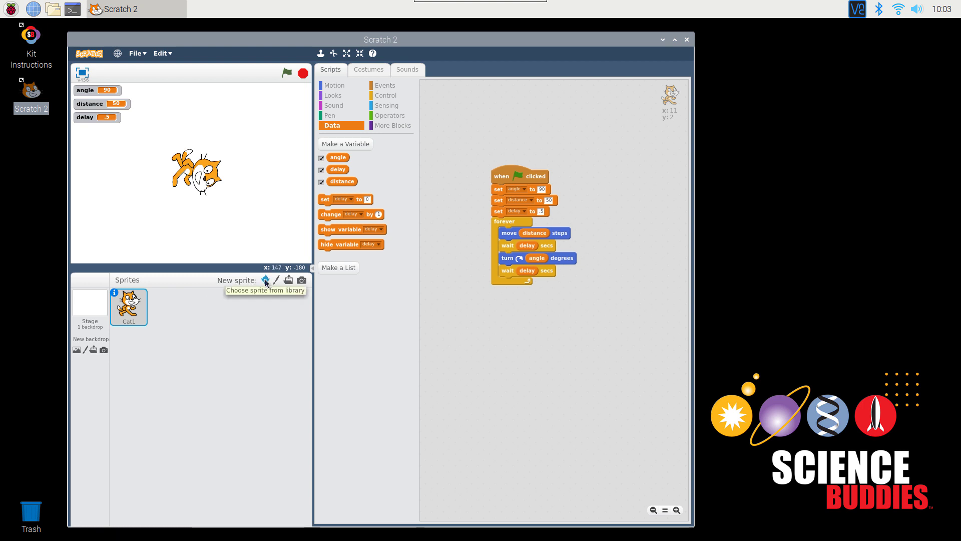
mouse_move(277, 279)
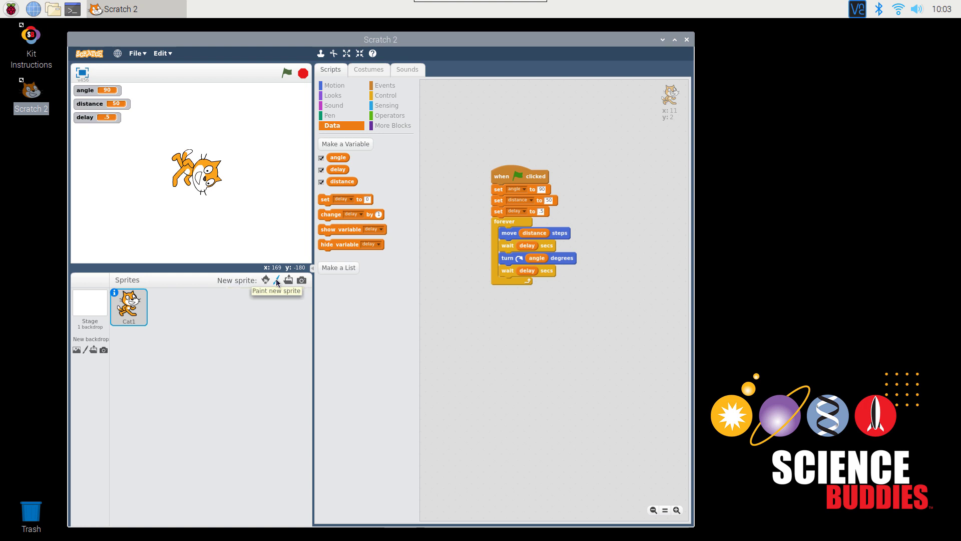
mouse_move(288, 279)
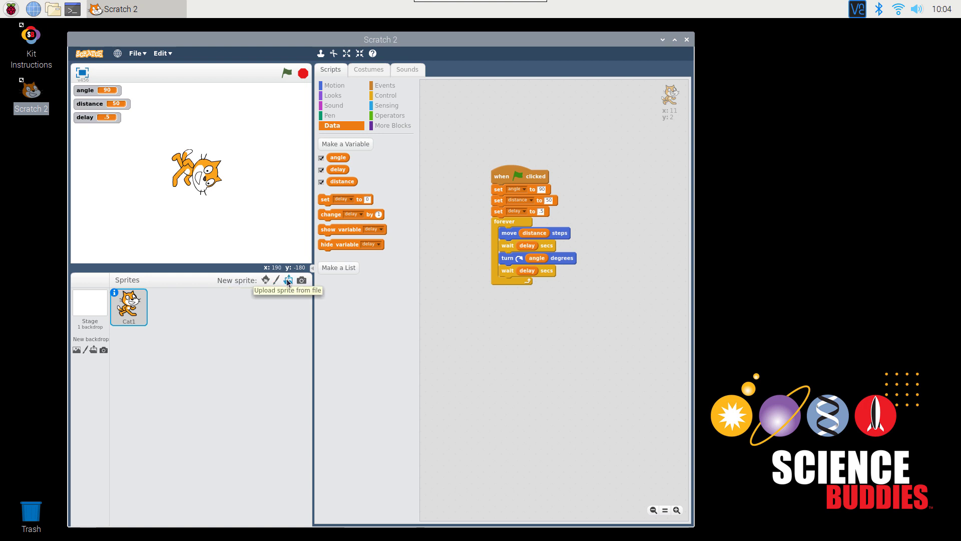
mouse_move(301, 281)
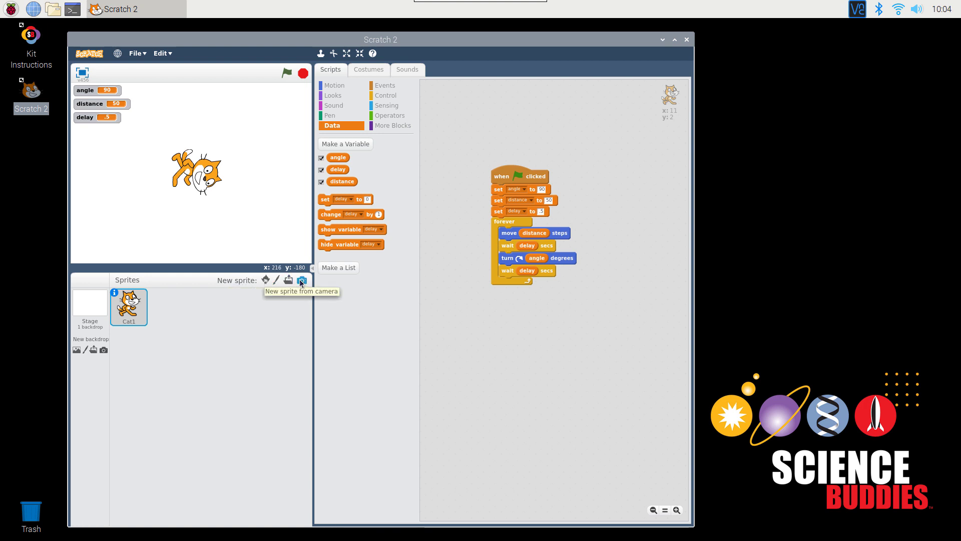
mouse_move(265, 280)
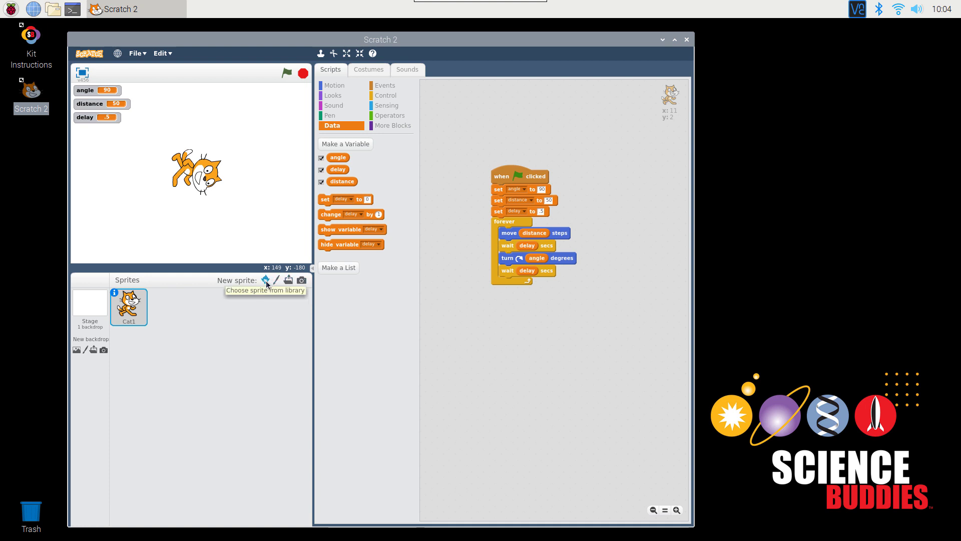
- Open the sprite library from 'Choose sprite from library'
left_click(266, 280)
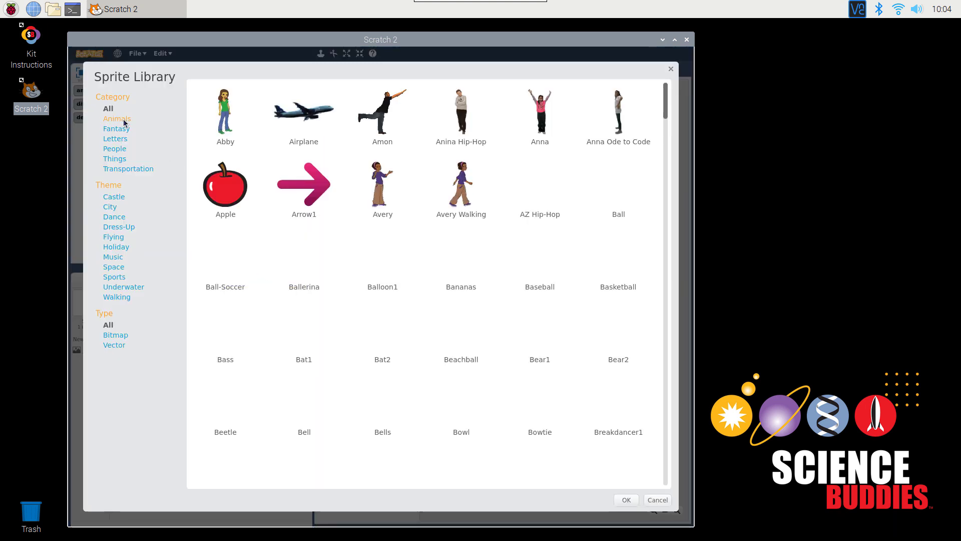
- Pick Dog1 from the Animals category of the sprite library and confirm
left_click(117, 118)
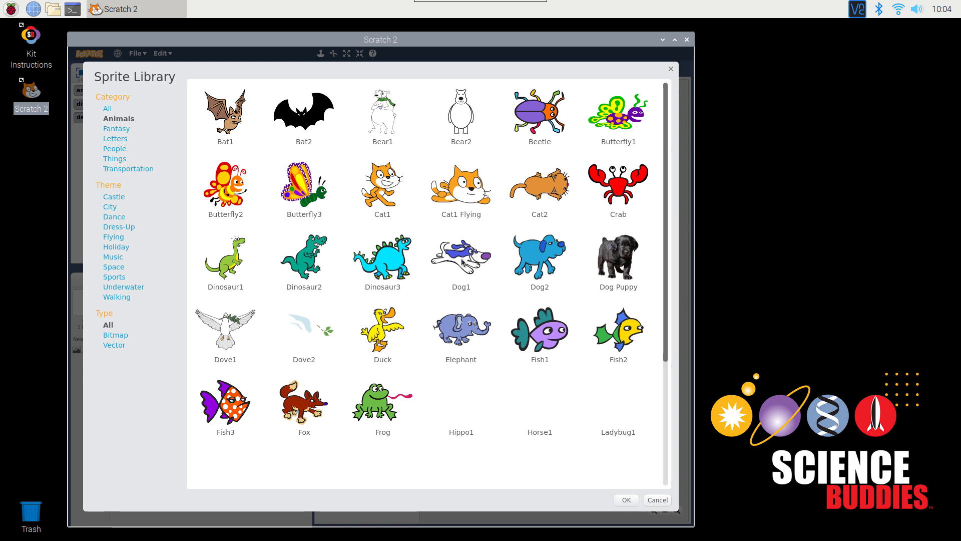
left_click(460, 258)
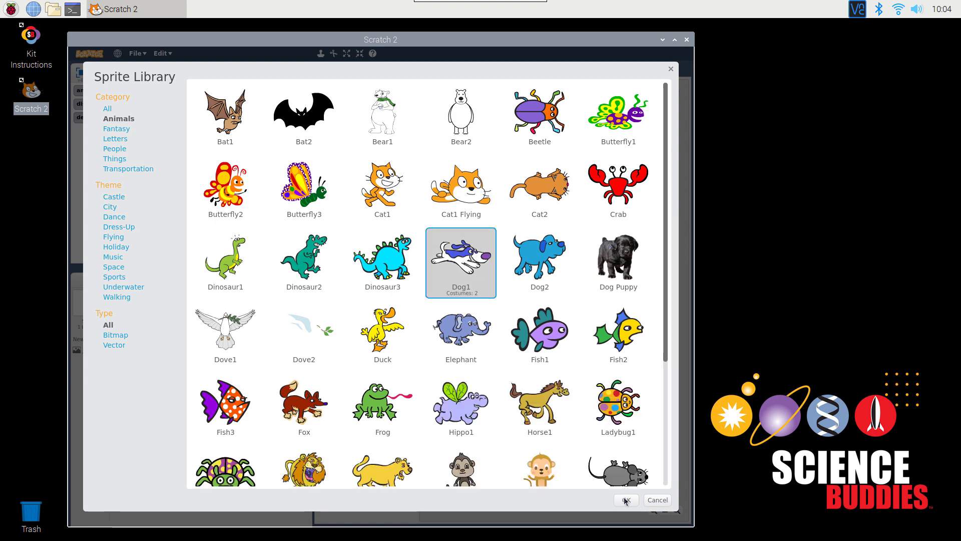
left_click(625, 500)
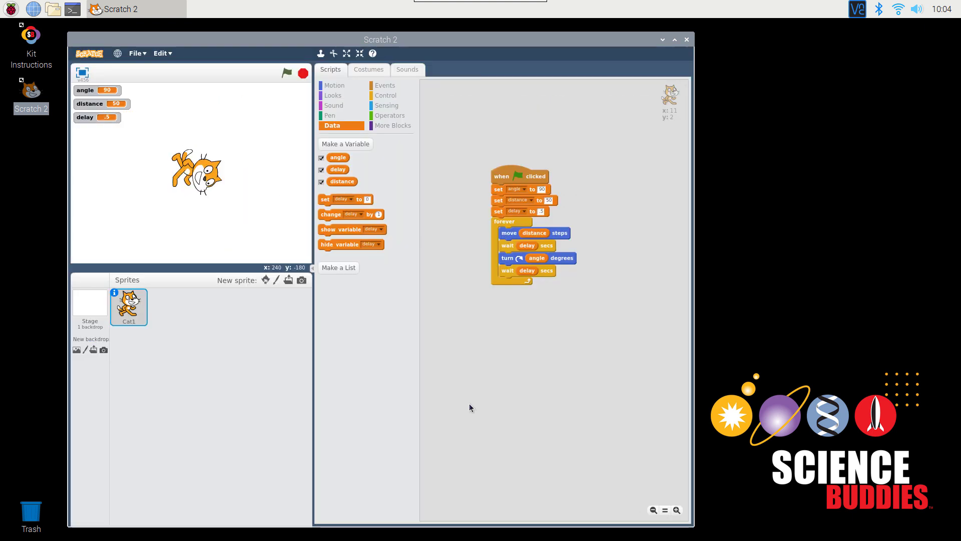
- Select the Cat1 sprite to show its movement script again
left_click(288, 279)
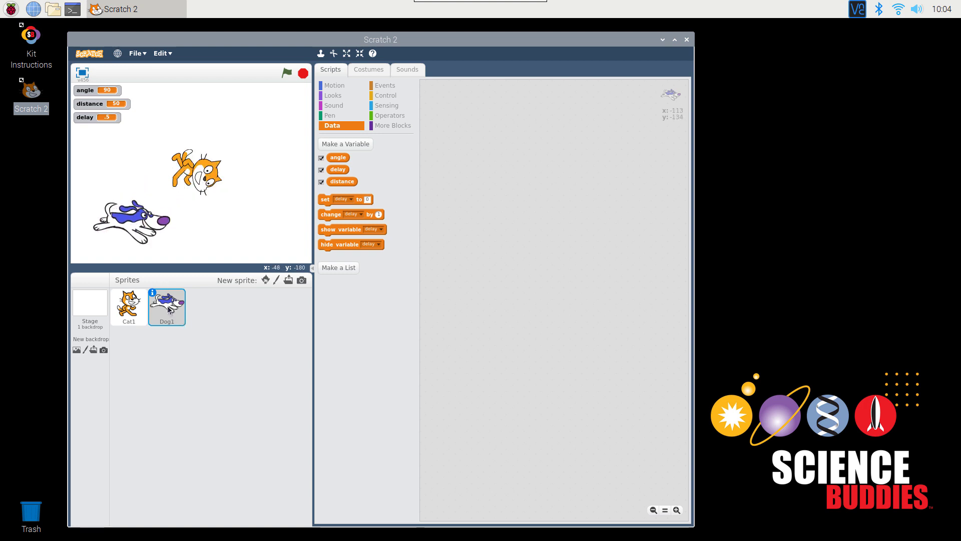
mouse_move(589, 154)
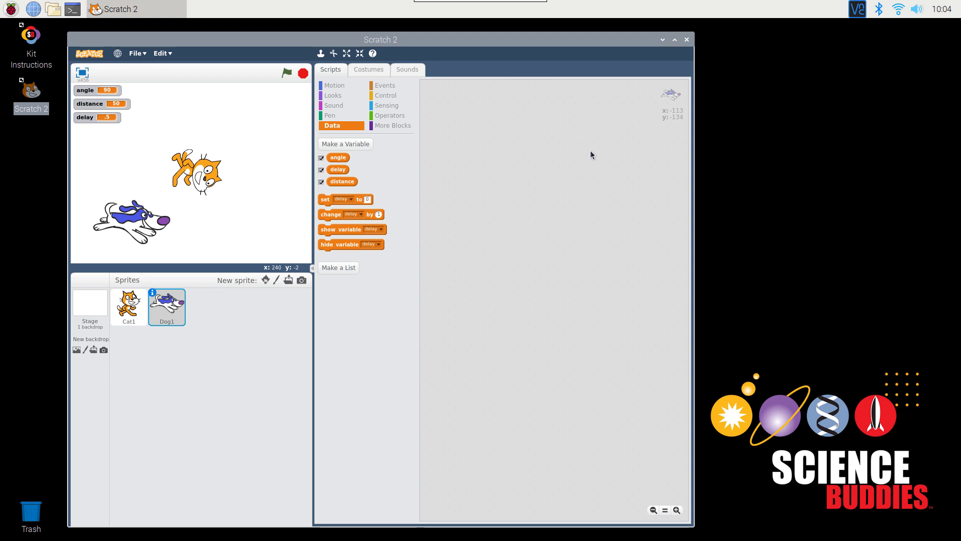
mouse_move(254, 197)
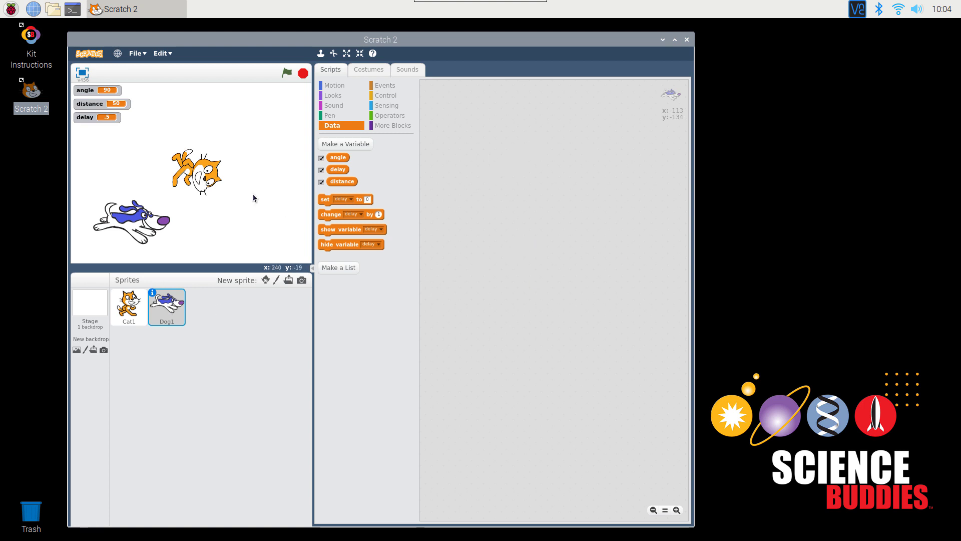
mouse_move(207, 292)
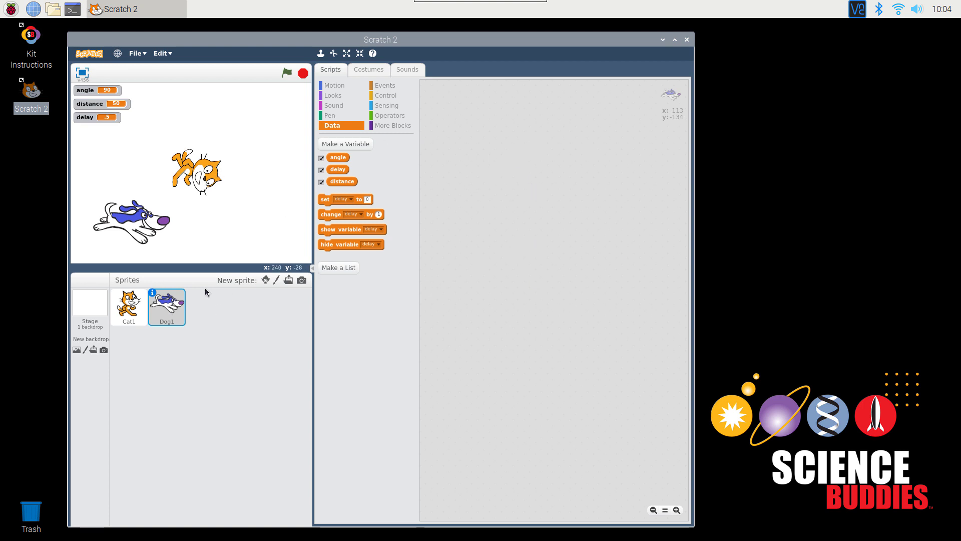
left_click(129, 305)
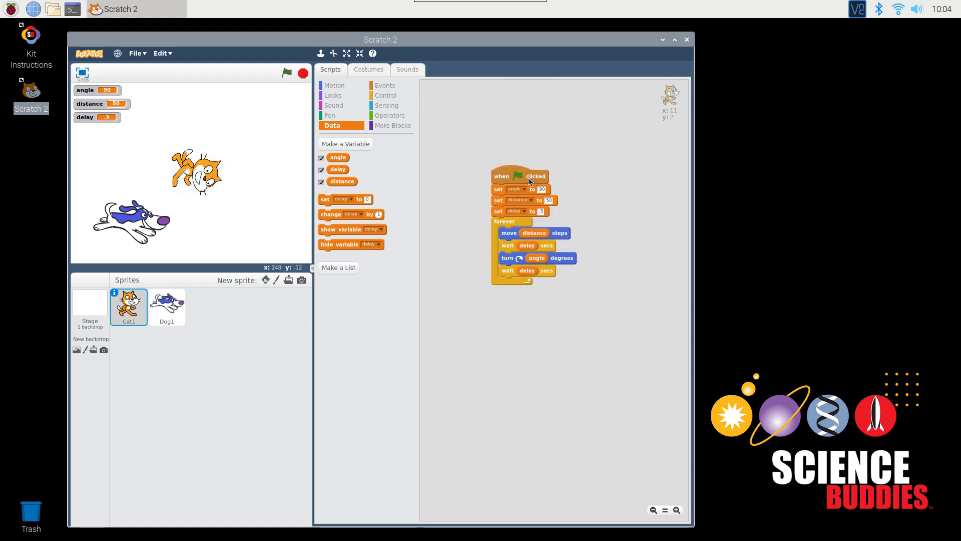
- Select the Stage in the Sprites pane to view its empty scripts area
left_click(89, 306)
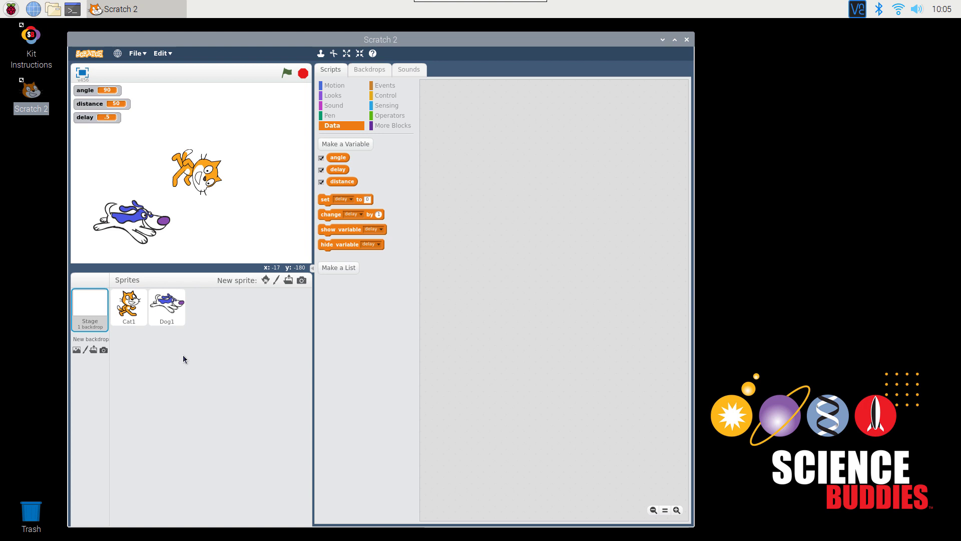
mouse_move(125, 336)
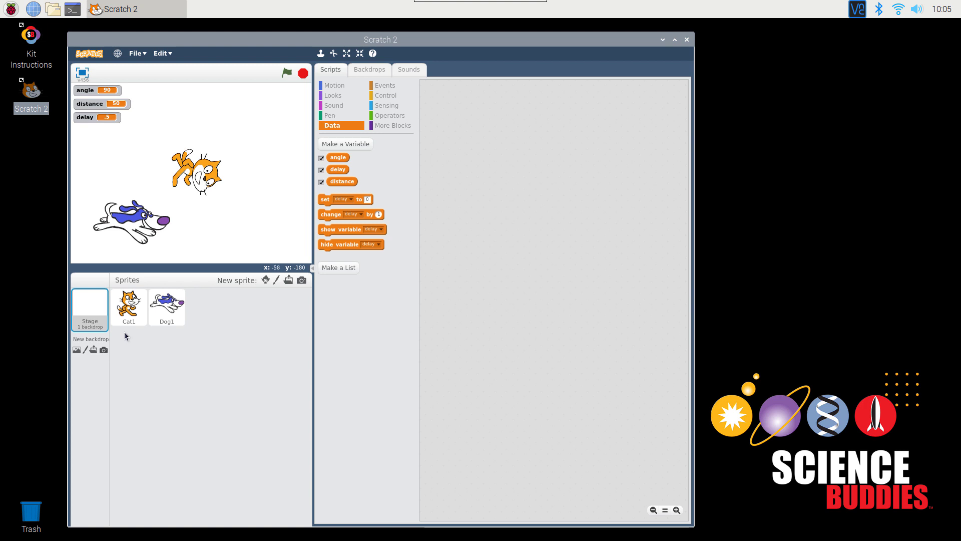
mouse_move(76, 350)
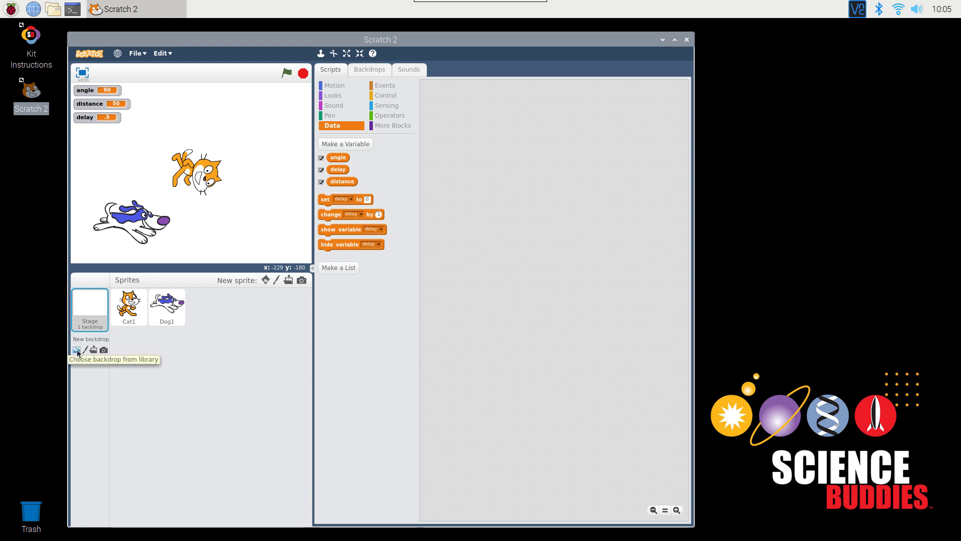
mouse_move(93, 350)
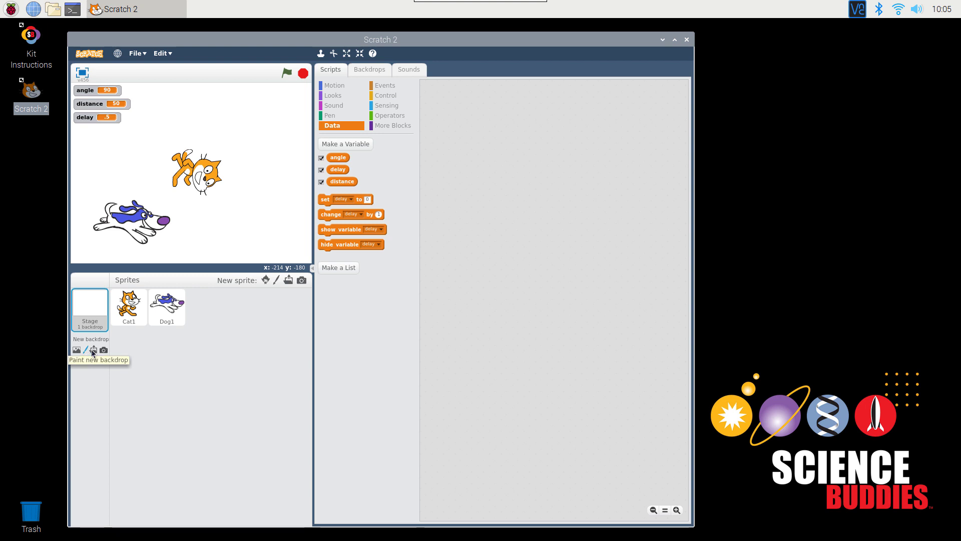
mouse_move(103, 349)
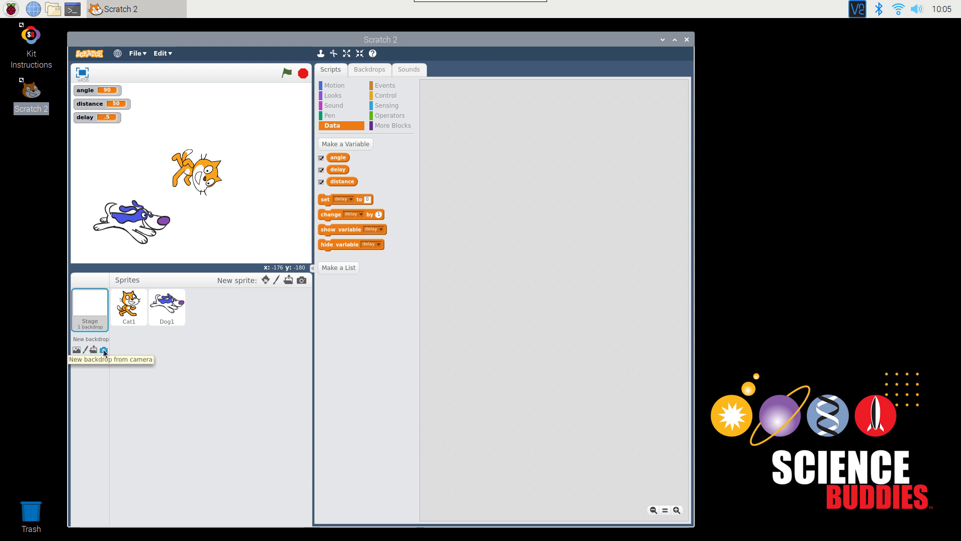
mouse_move(204, 352)
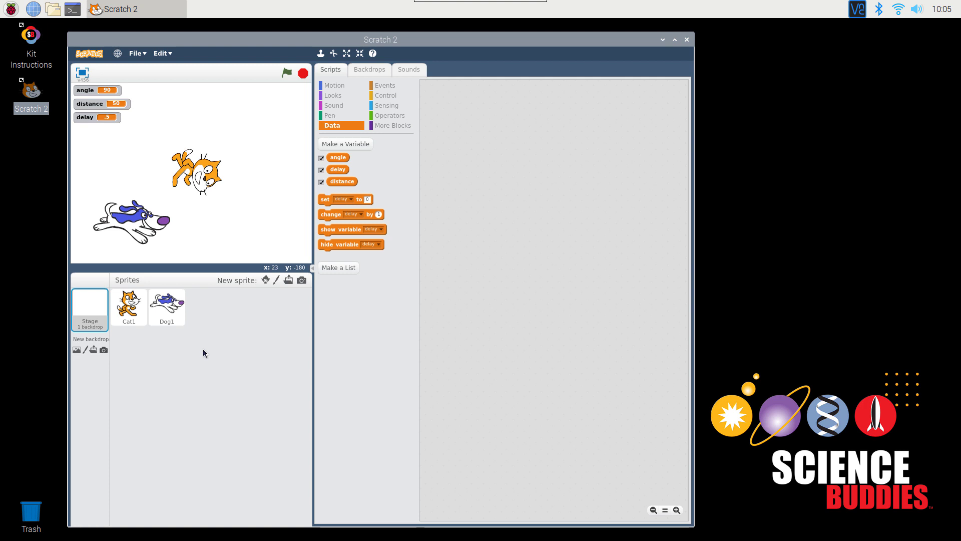
mouse_move(405, 127)
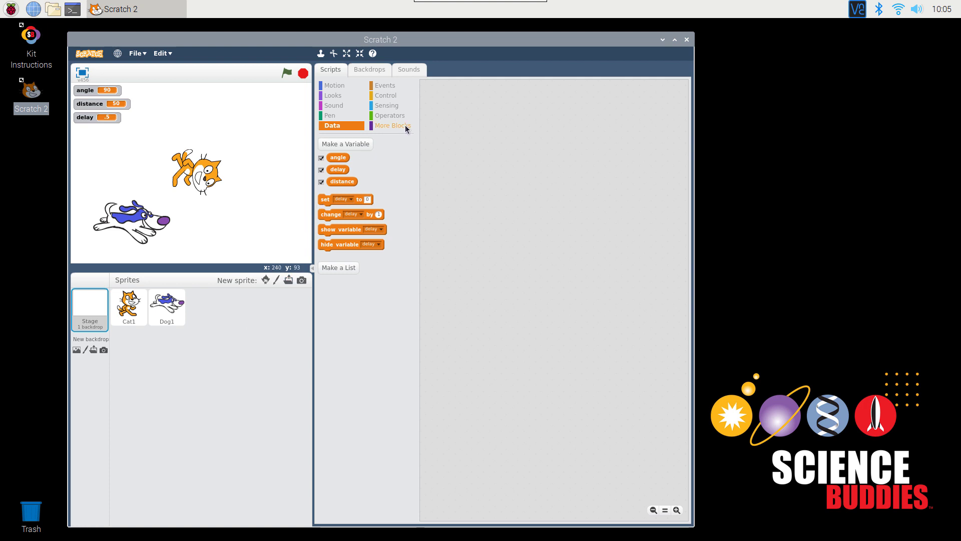
- Add the Pi GPIO extension from More Blocks to get set-gpio and gpio-is-high blocks
left_click(391, 126)
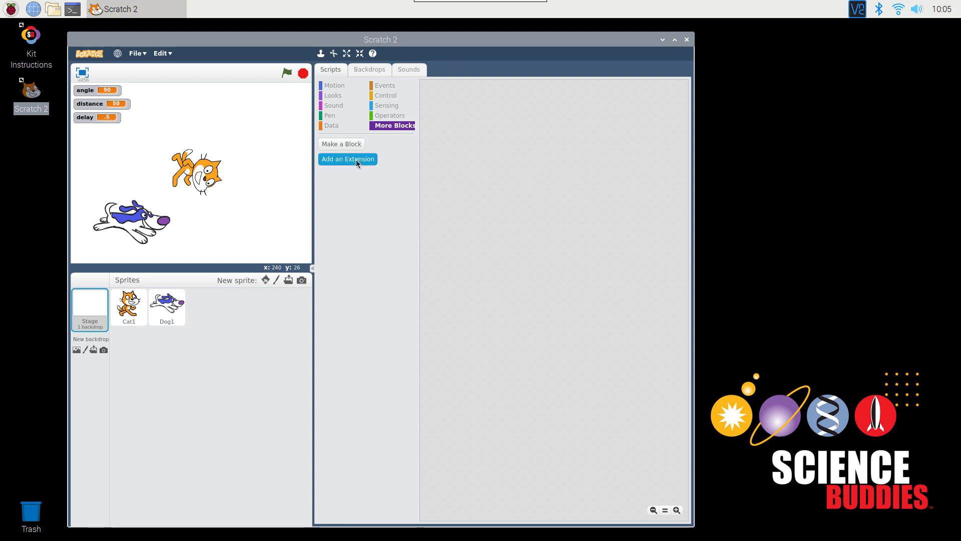
left_click(347, 159)
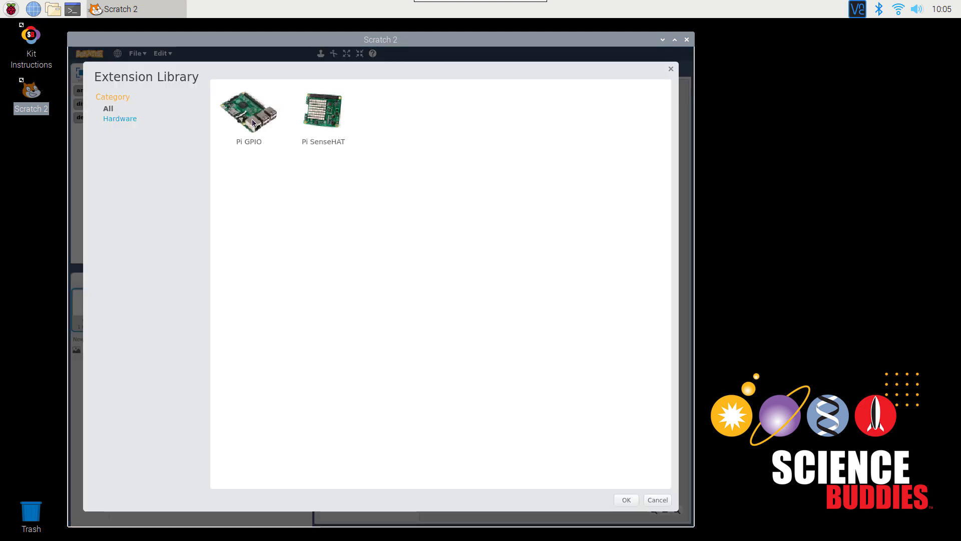
left_click(248, 117)
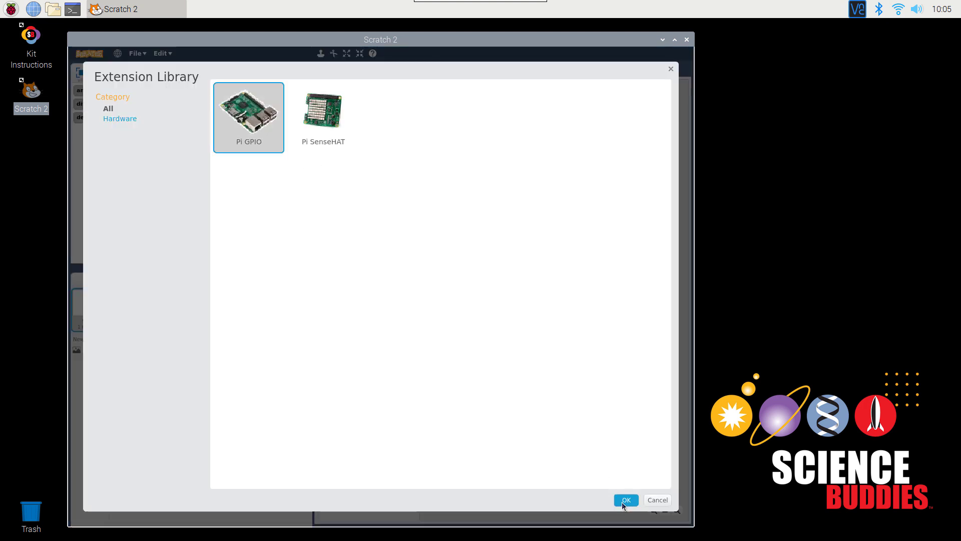
left_click(625, 499)
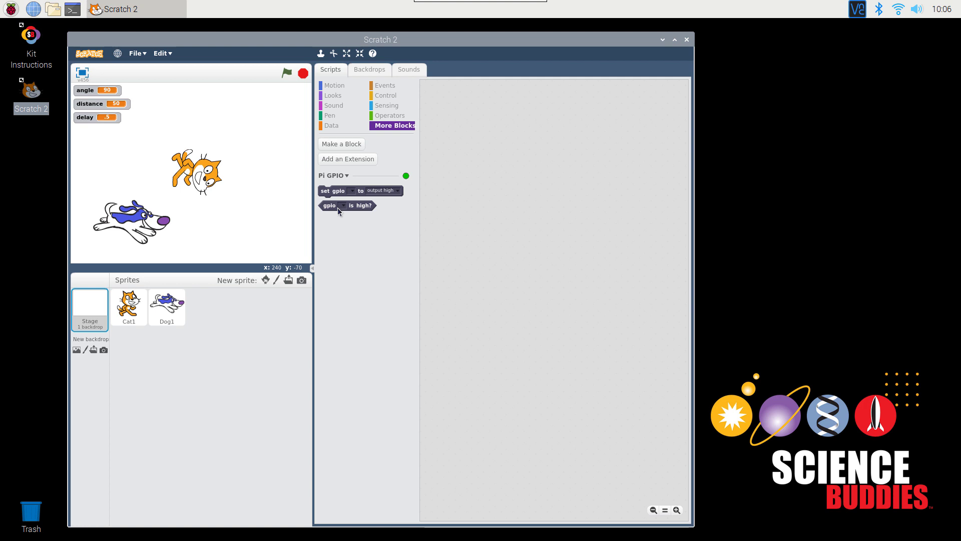
mouse_move(497, 187)
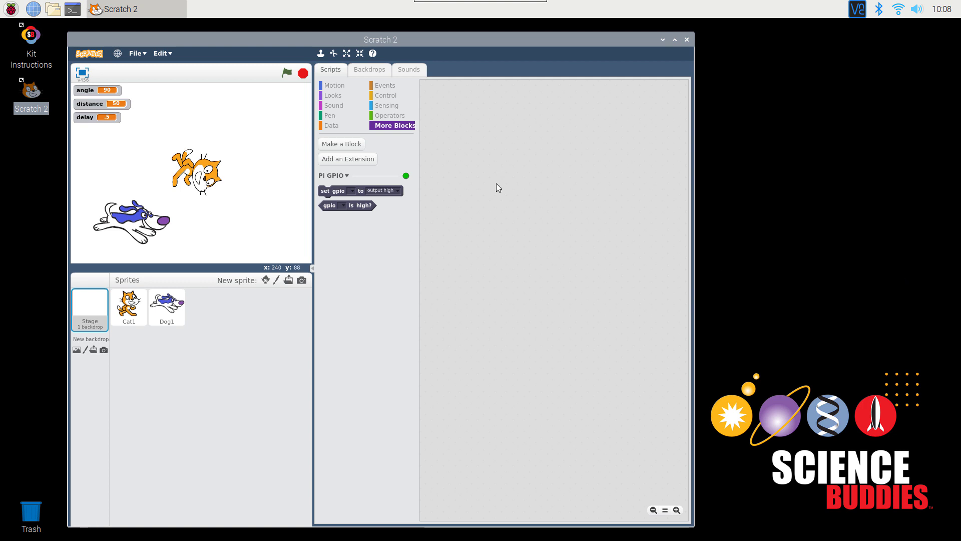